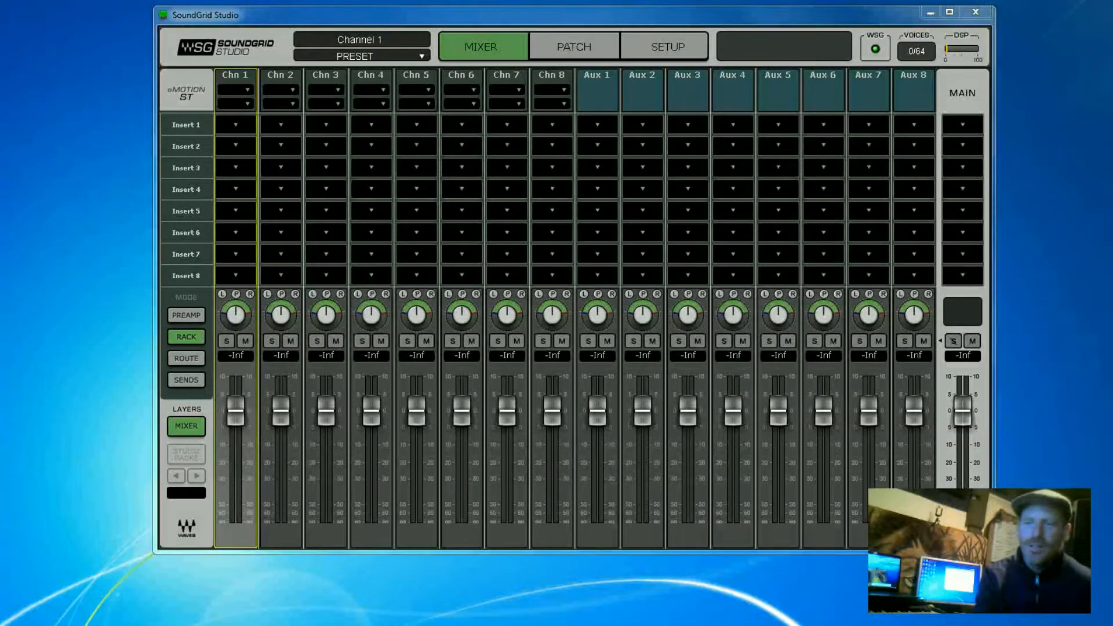
Visit the Patch routing page, then switch to Setup to show the System Inventory
{"action": "left_click", "coordinate": [573, 47]}
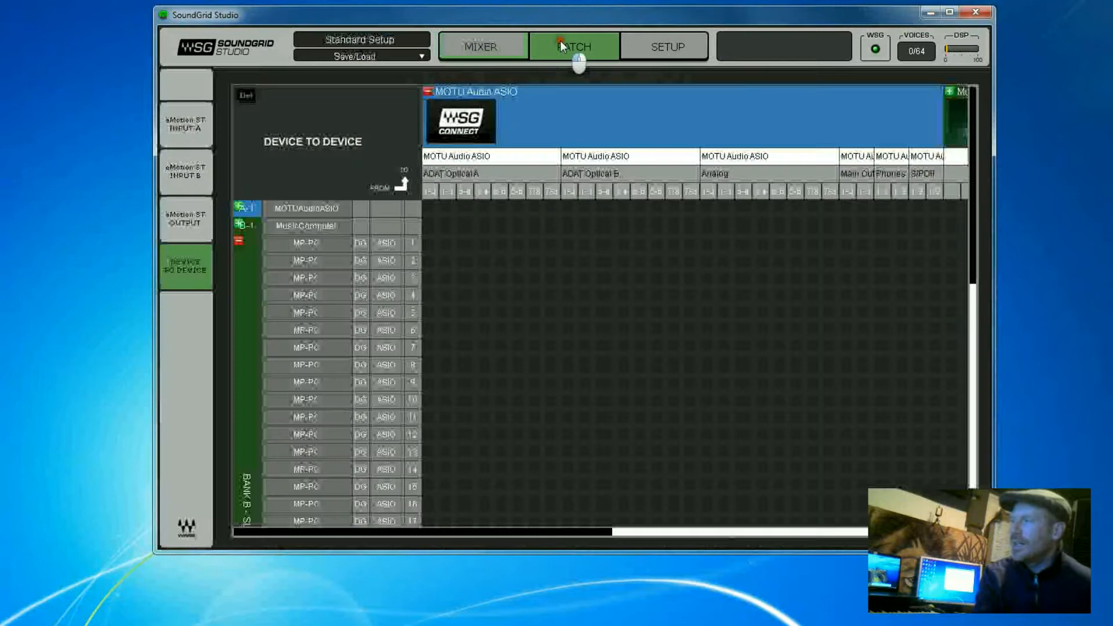
{"action": "left_click", "coordinate": [663, 46]}
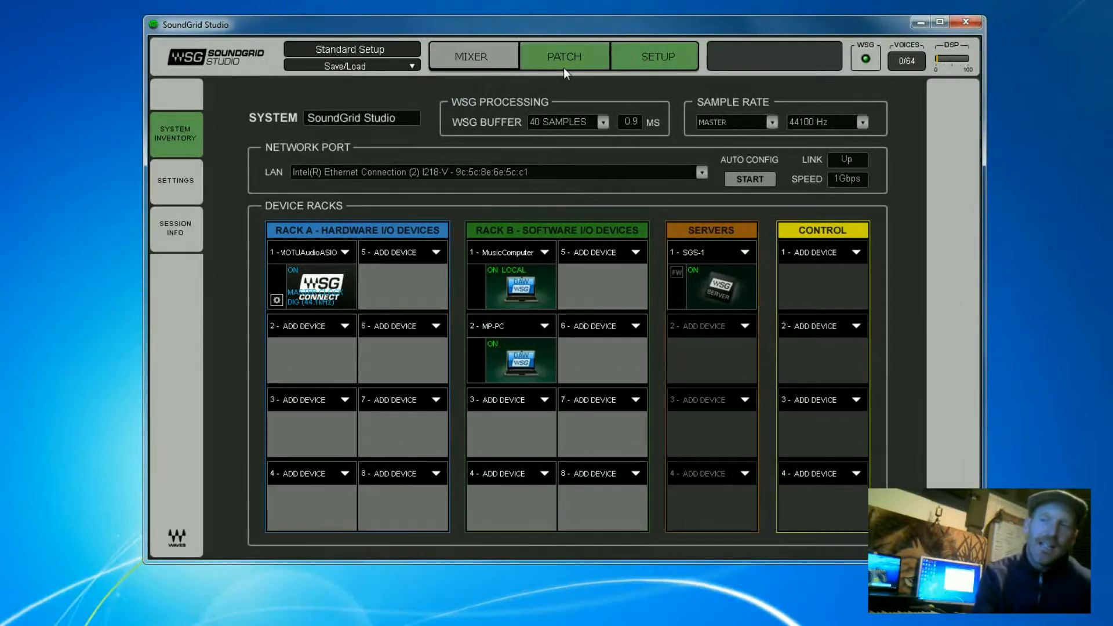
{"action": "left_click", "coordinate": [654, 57]}
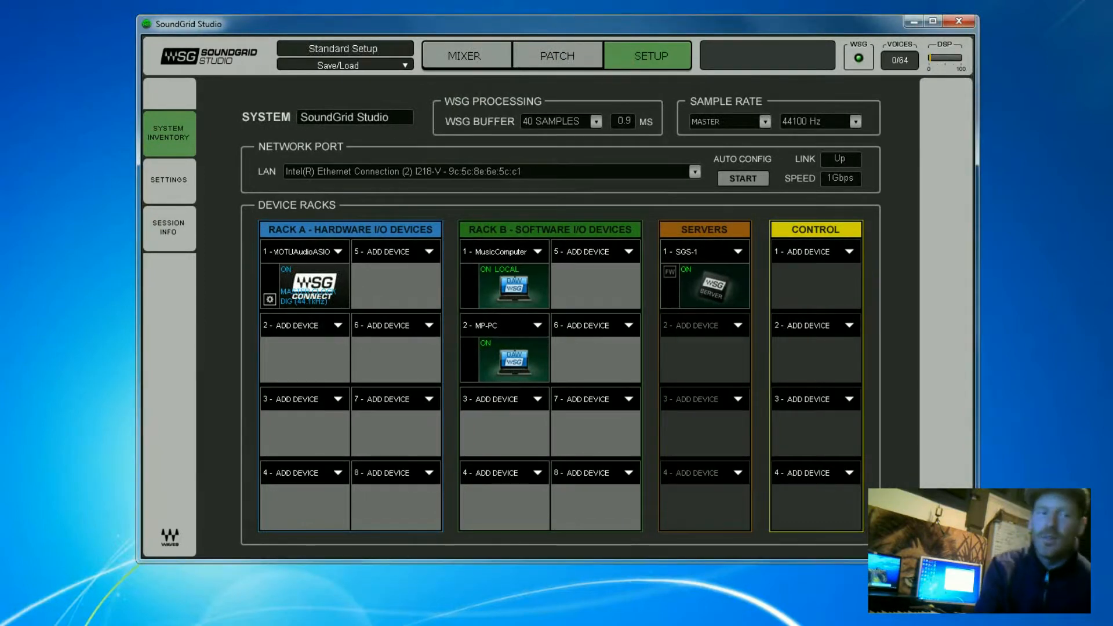
{"action": "mouse_move", "coordinate": [556, 56]}
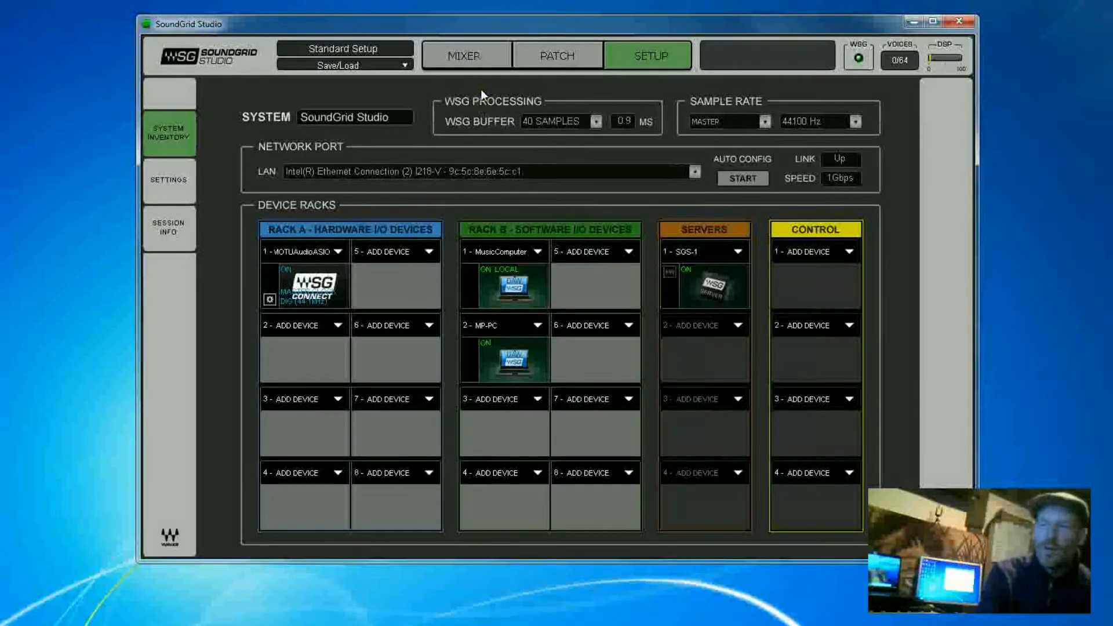
{"action": "mouse_move", "coordinate": [486, 114]}
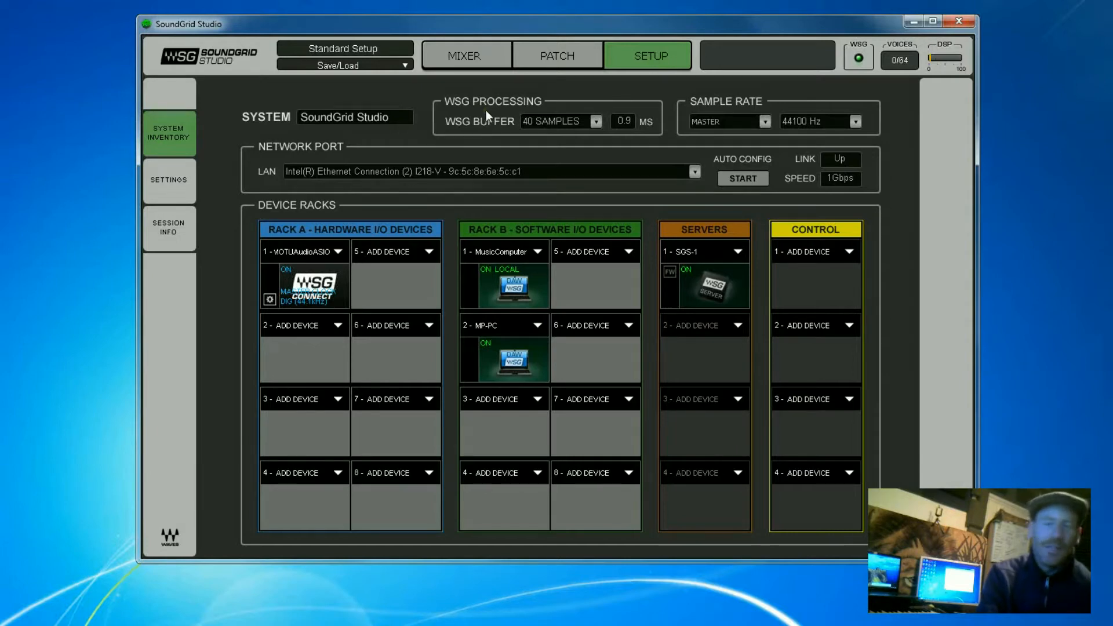
{"action": "mouse_move", "coordinate": [508, 250]}
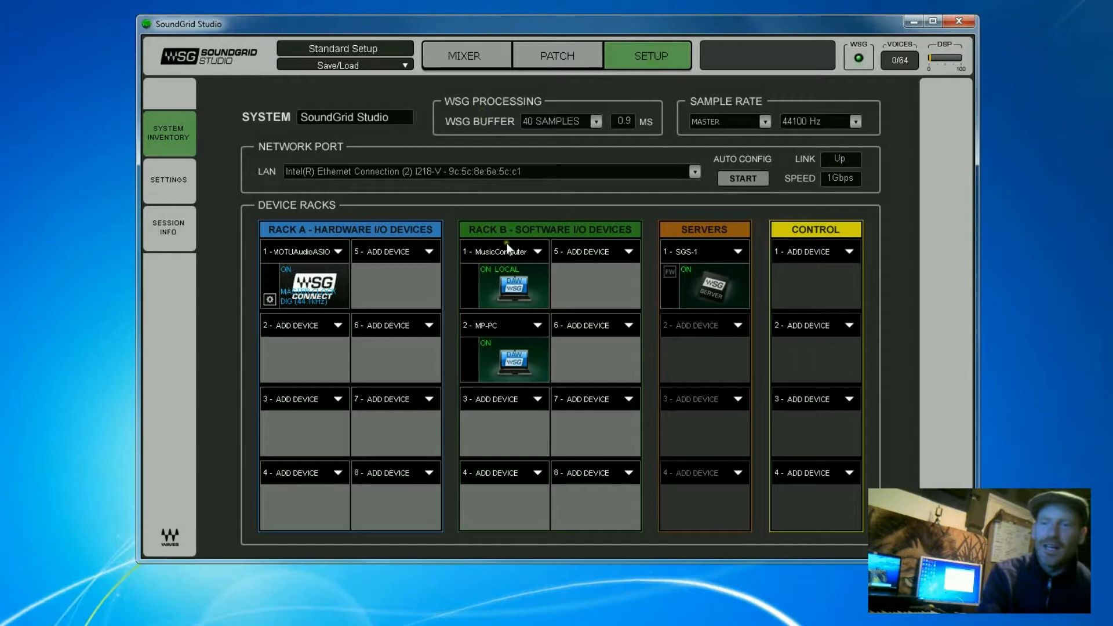
{"action": "mouse_move", "coordinate": [298, 220]}
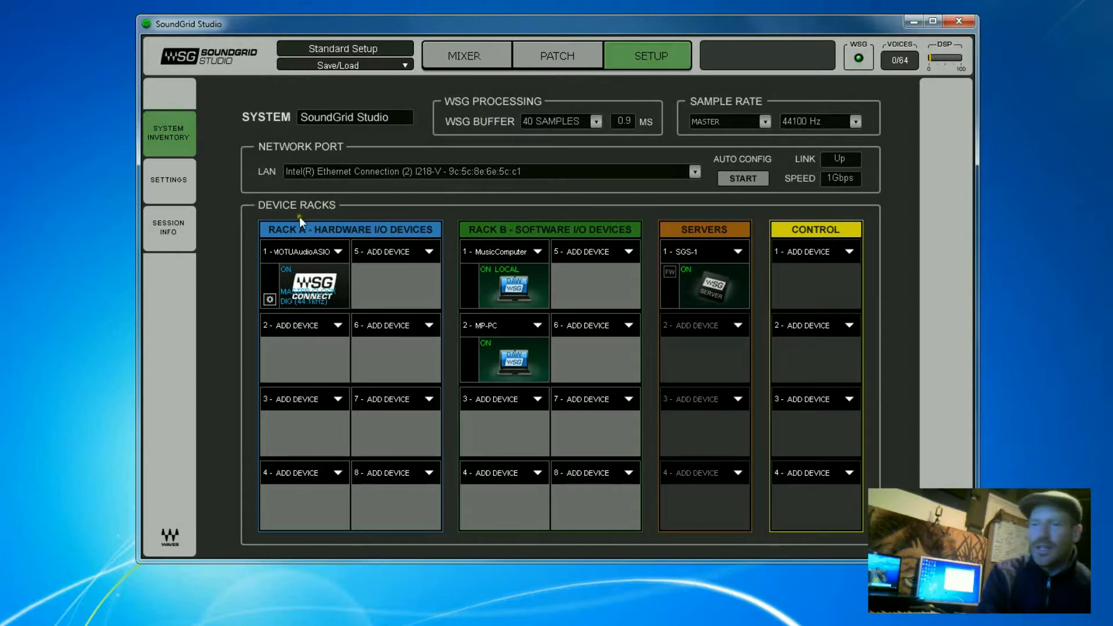
{"action": "mouse_move", "coordinate": [300, 226]}
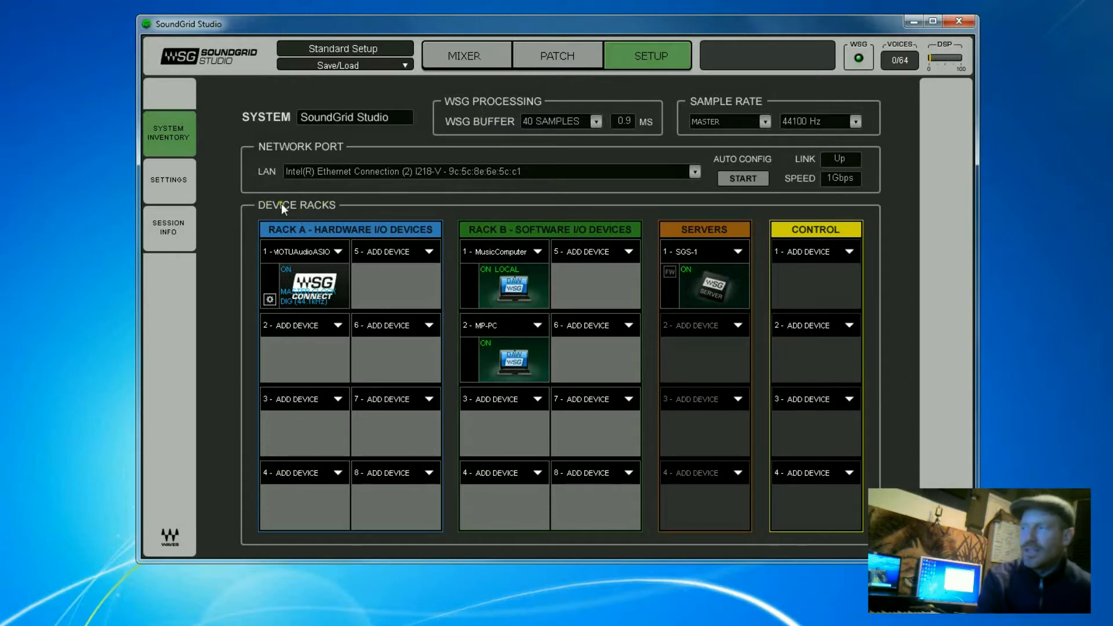
{"action": "mouse_move", "coordinate": [320, 195]}
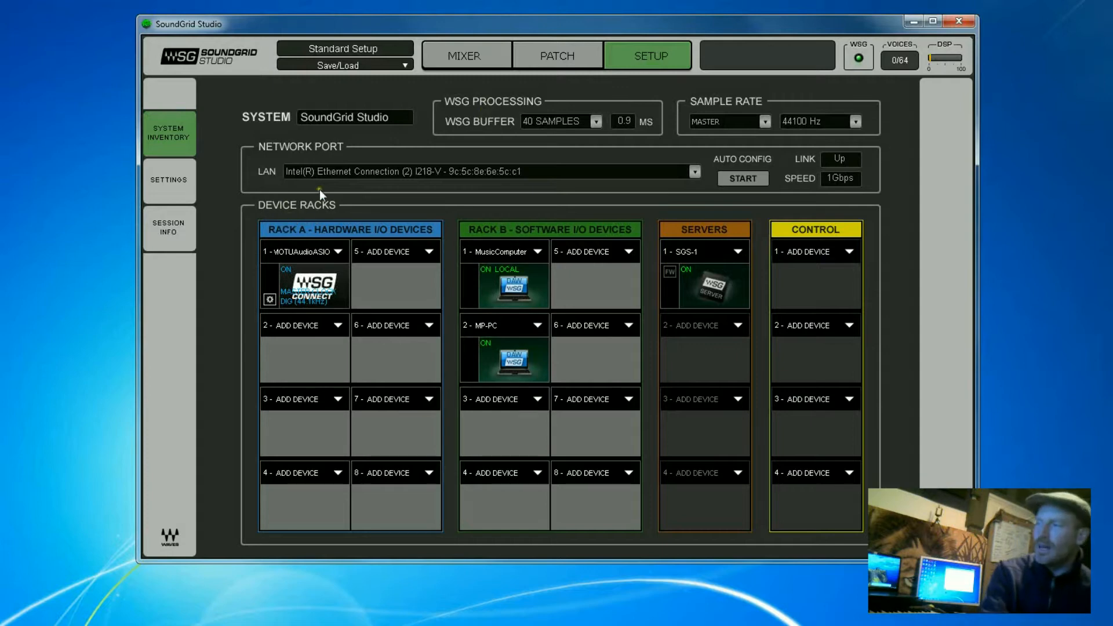
{"action": "mouse_move", "coordinate": [733, 97]}
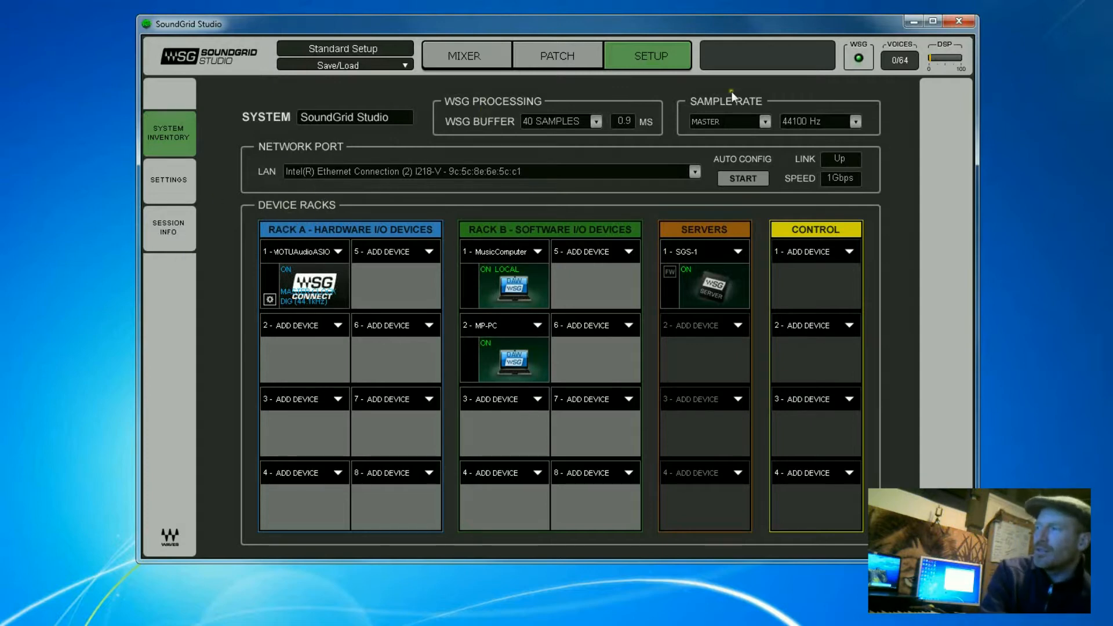
{"action": "mouse_move", "coordinate": [478, 194]}
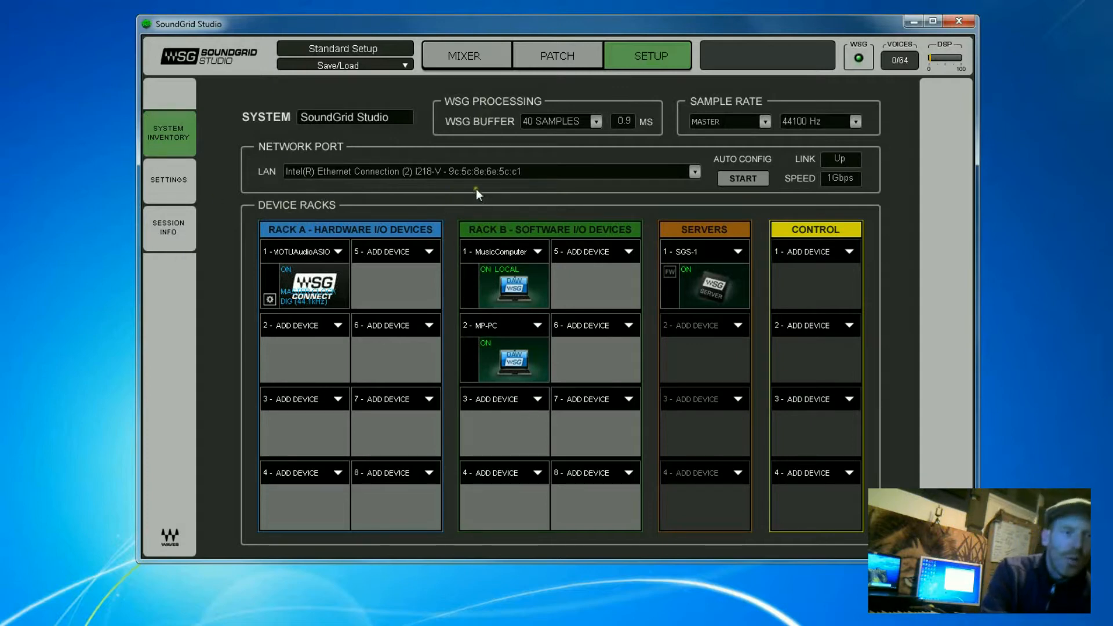
{"action": "mouse_move", "coordinate": [514, 155]}
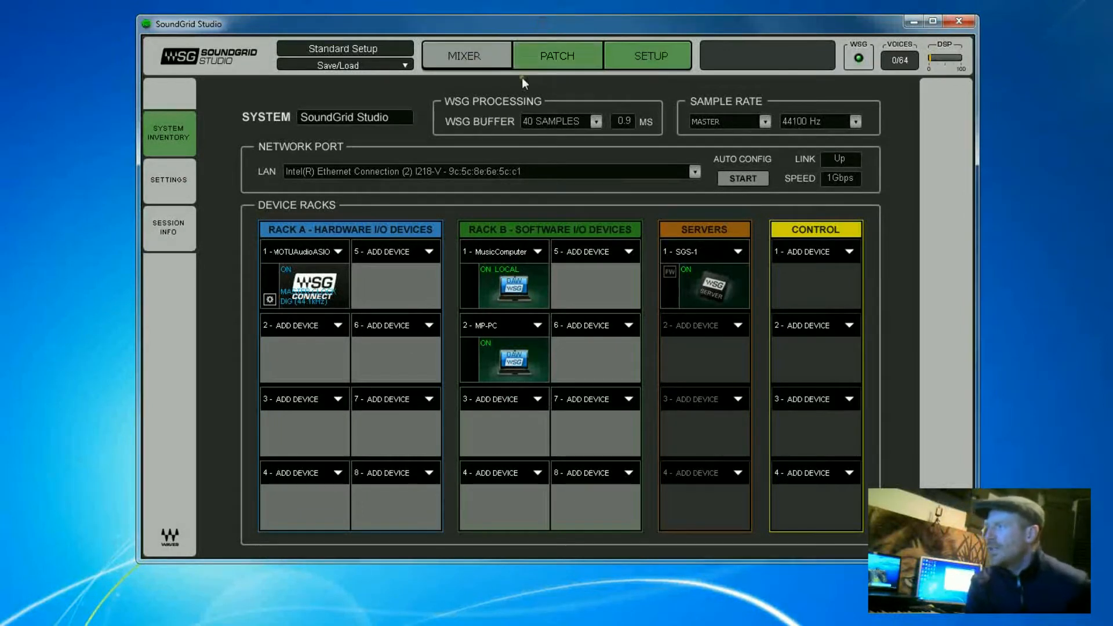
{"action": "left_click", "coordinate": [649, 56]}
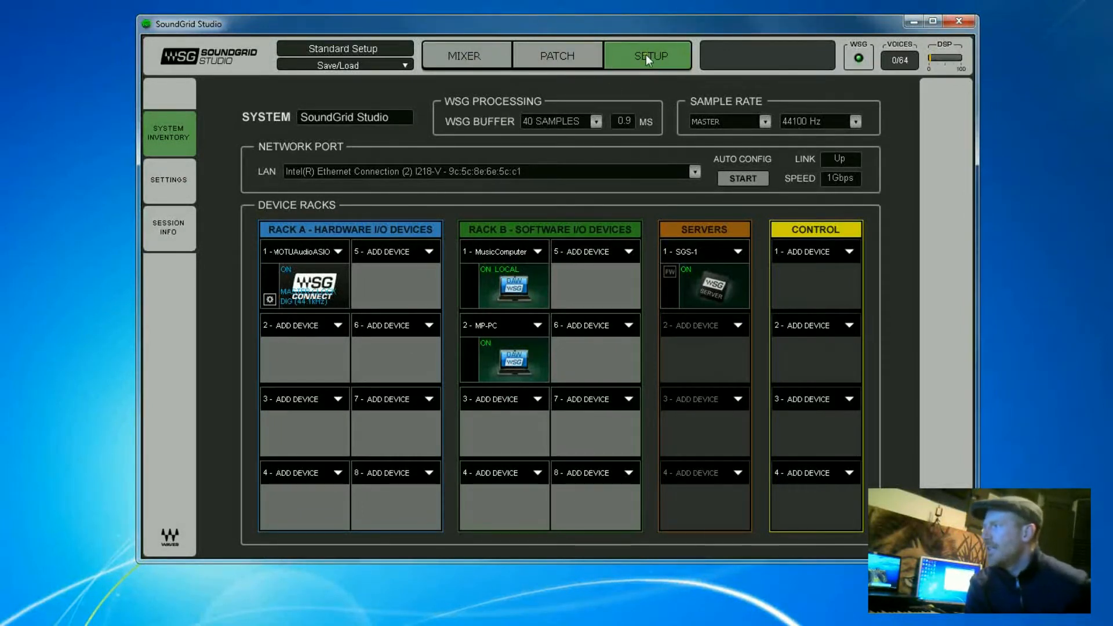
{"action": "mouse_move", "coordinate": [348, 245]}
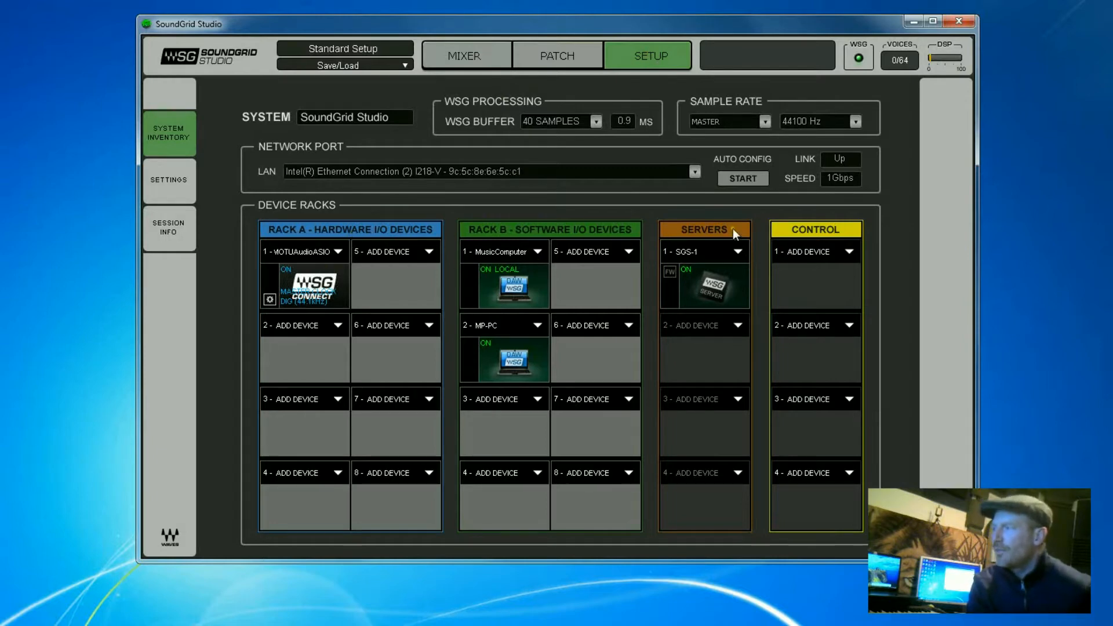
{"action": "mouse_move", "coordinate": [302, 257]}
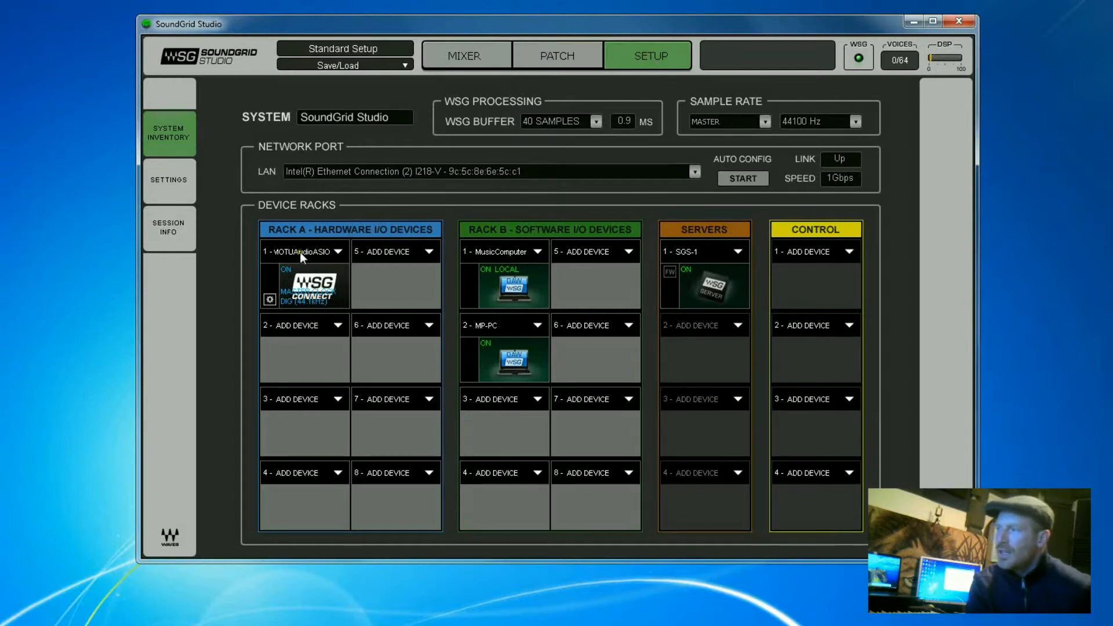
{"action": "mouse_move", "coordinate": [379, 234]}
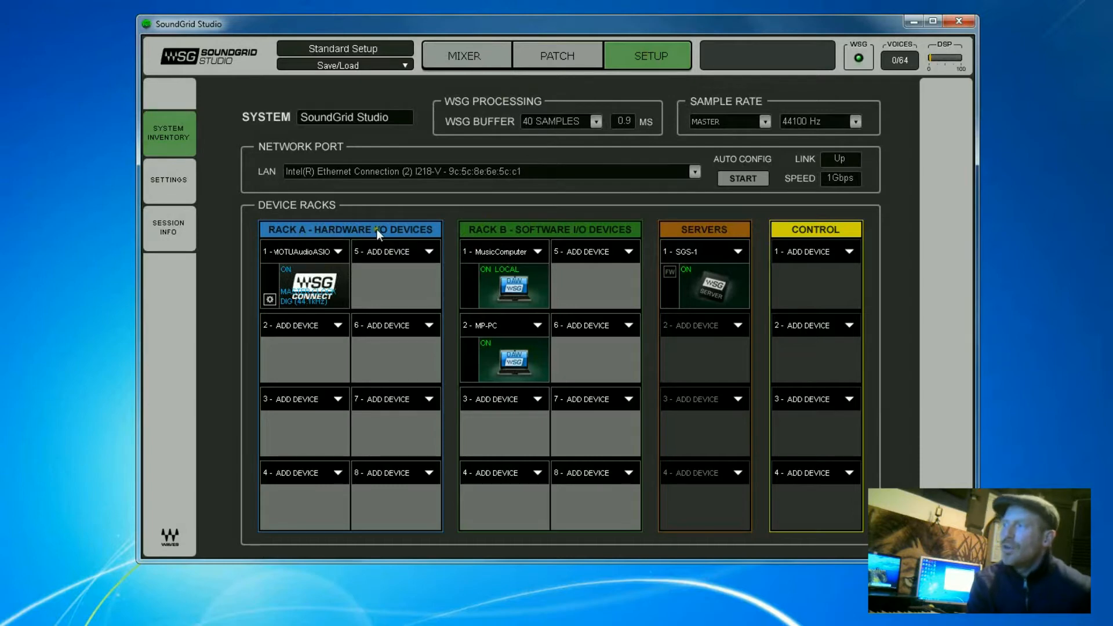
{"action": "mouse_move", "coordinate": [310, 264]}
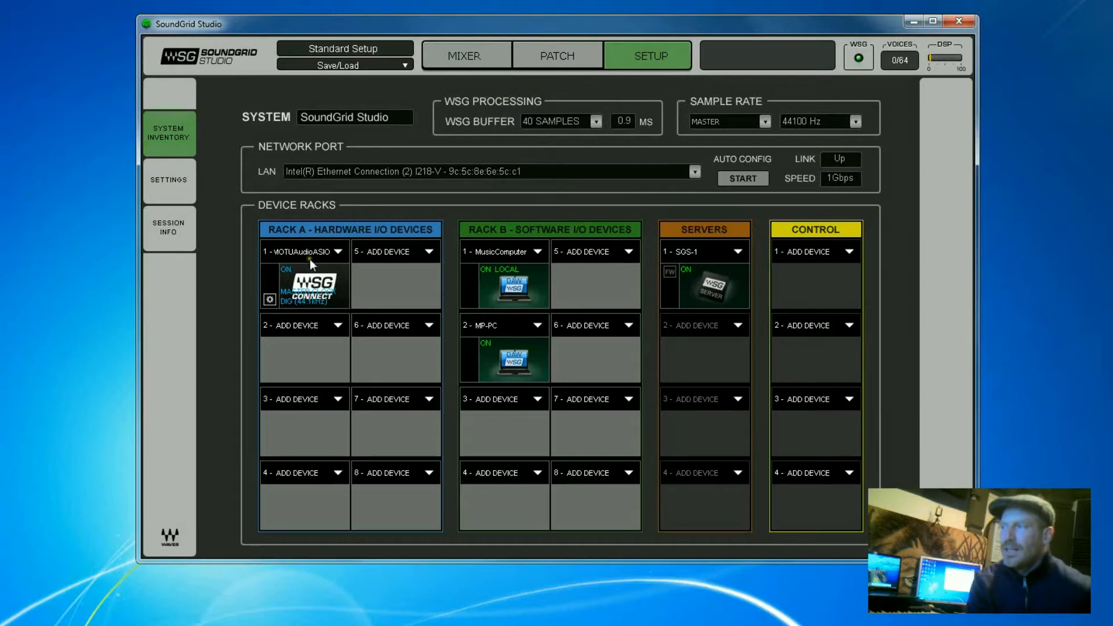
{"action": "mouse_move", "coordinate": [297, 251]}
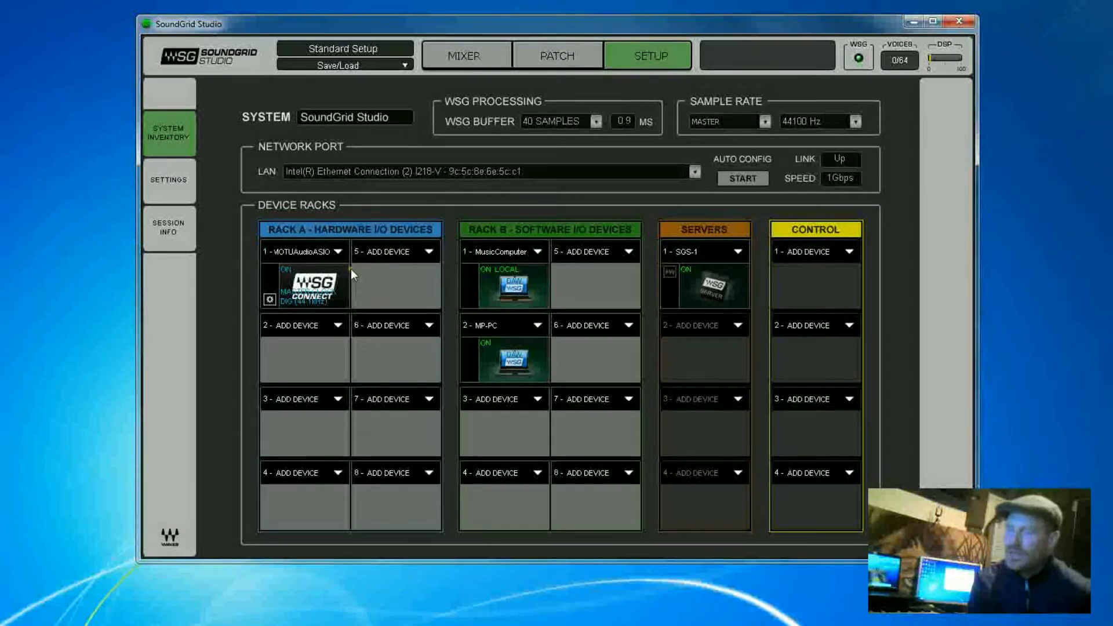
{"action": "mouse_move", "coordinate": [363, 286]}
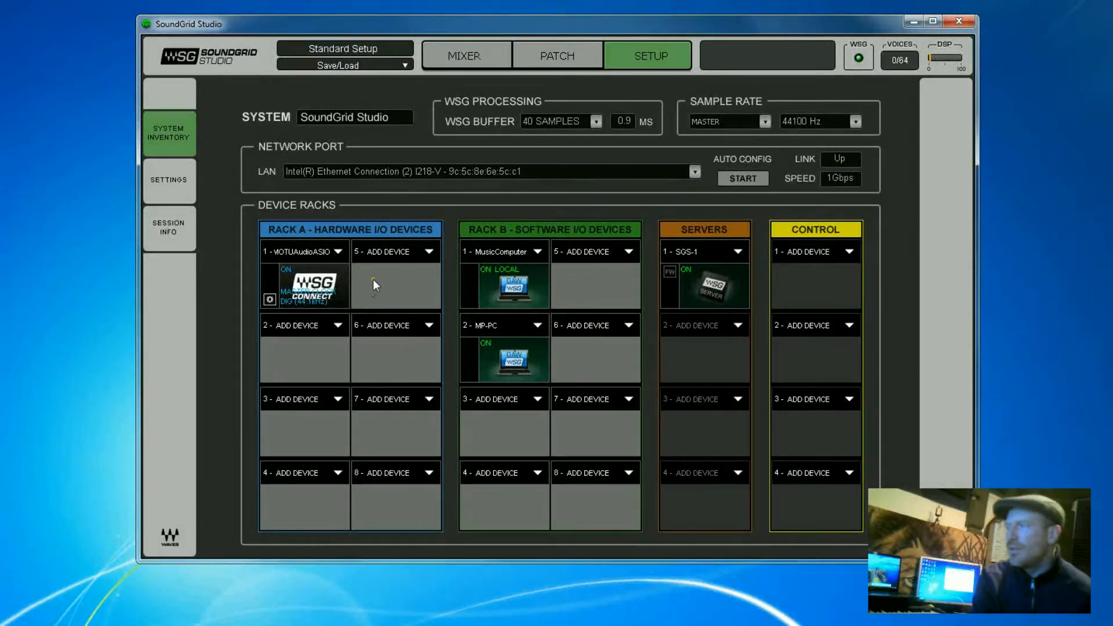
{"action": "mouse_move", "coordinate": [480, 113]}
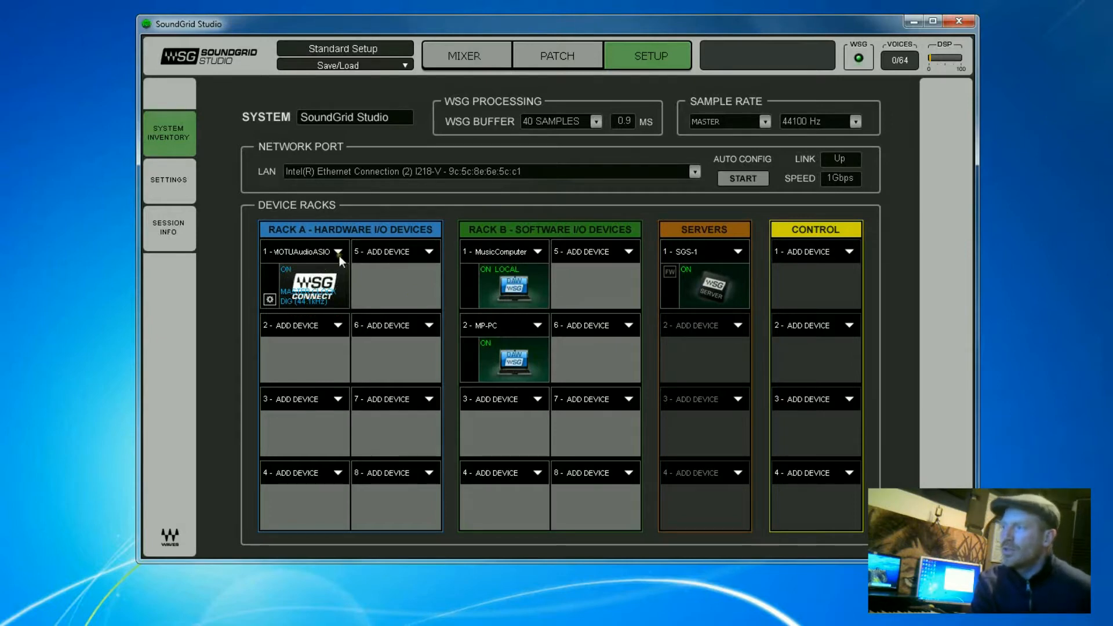
{"action": "left_click", "coordinate": [338, 252]}
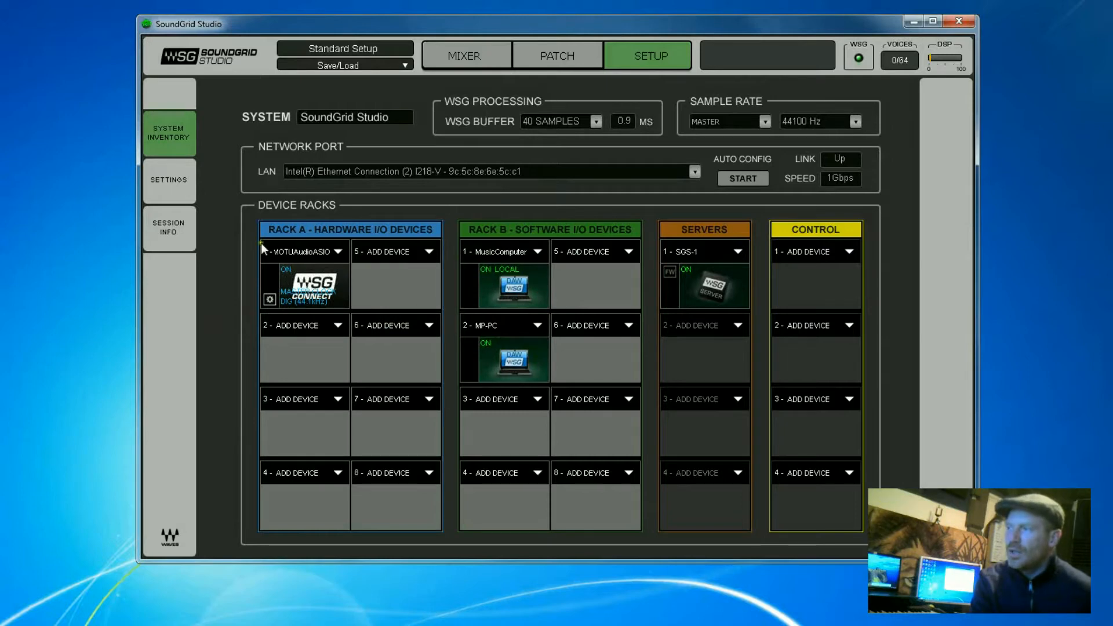
{"action": "mouse_move", "coordinate": [472, 234]}
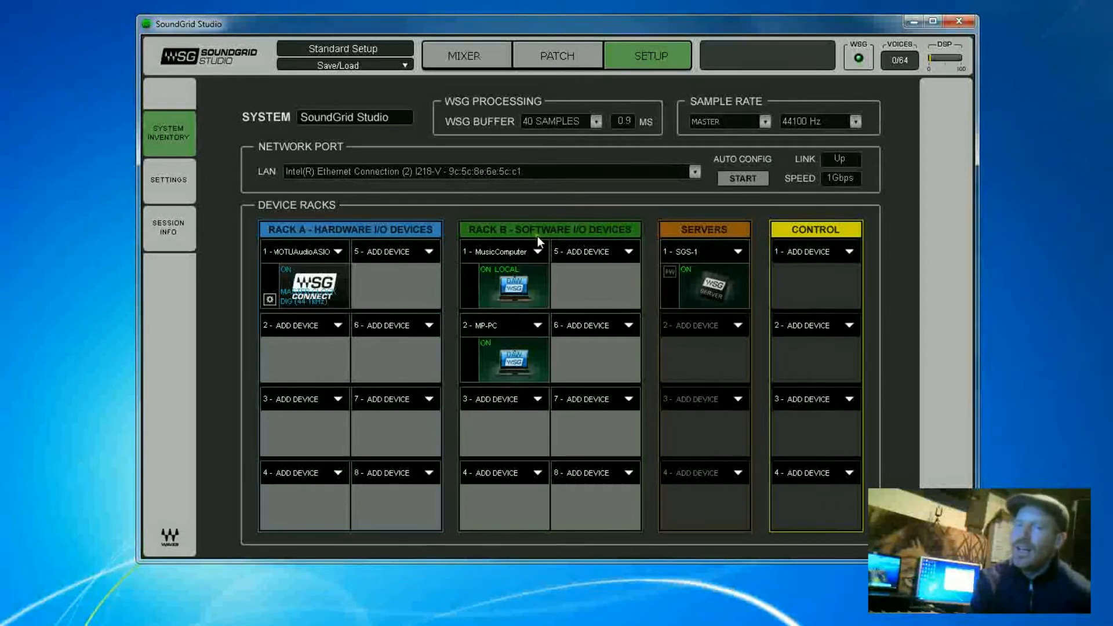
{"action": "mouse_move", "coordinate": [525, 275]}
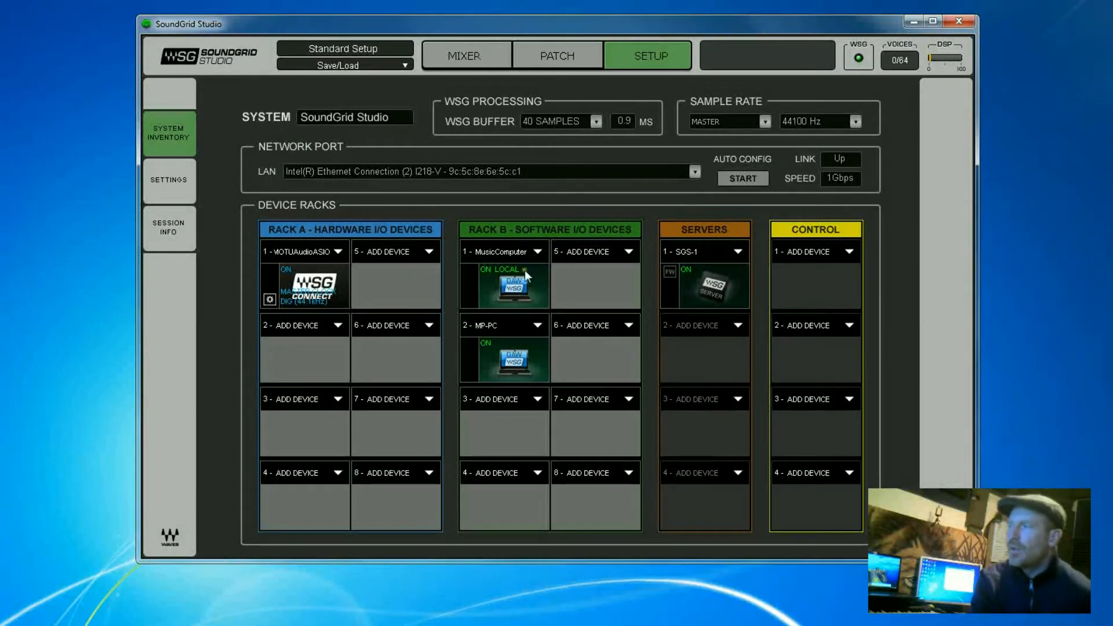
{"action": "mouse_move", "coordinate": [550, 259]}
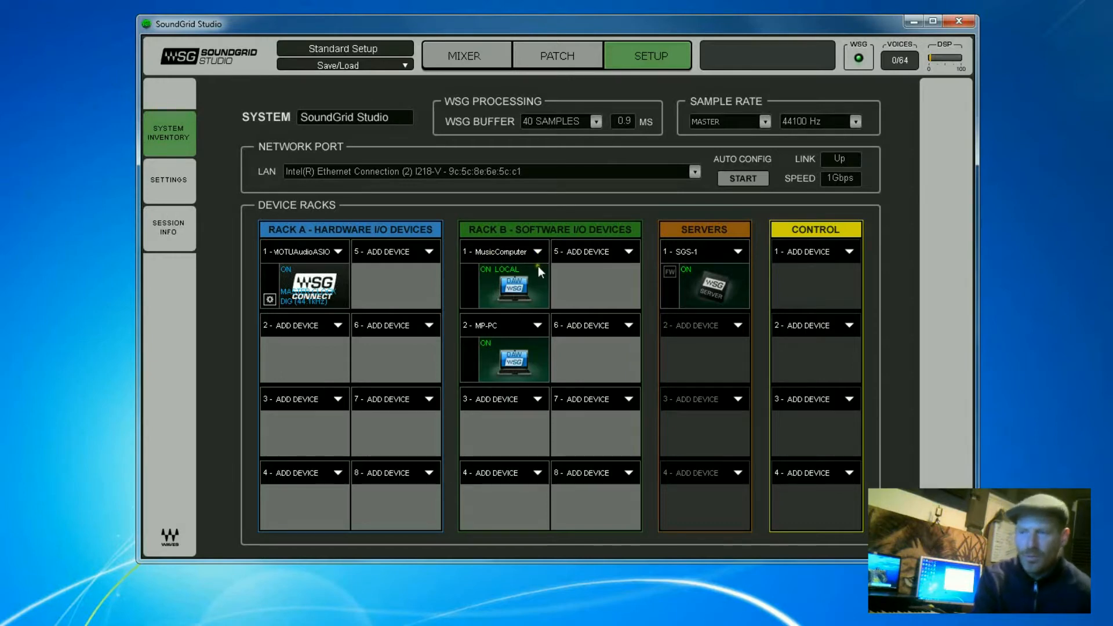
{"action": "mouse_move", "coordinate": [539, 256]}
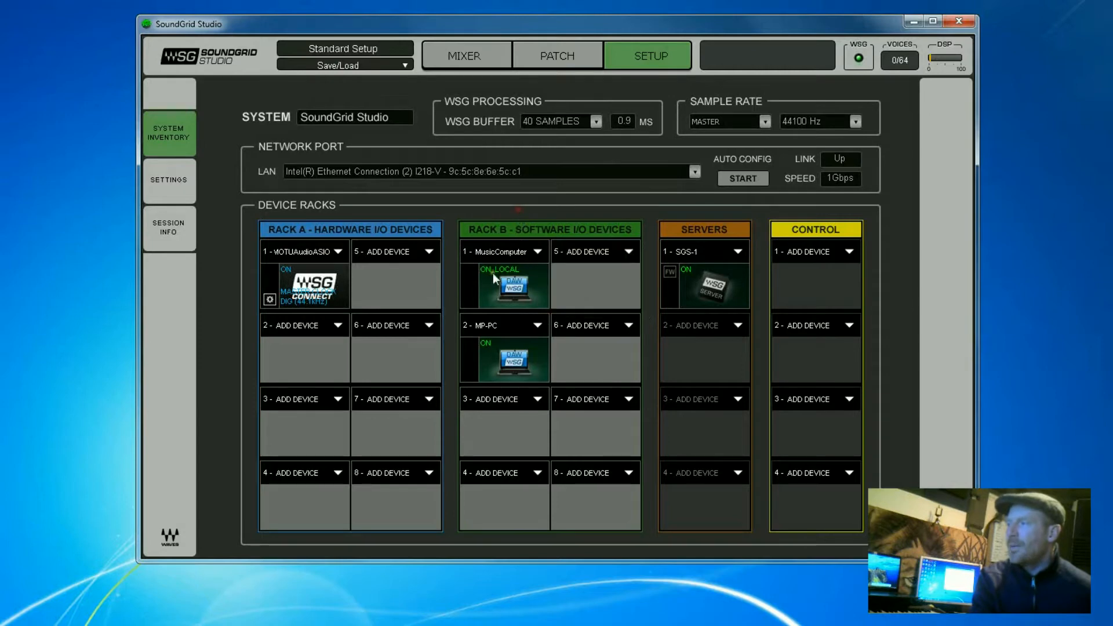
{"action": "mouse_move", "coordinate": [490, 334]}
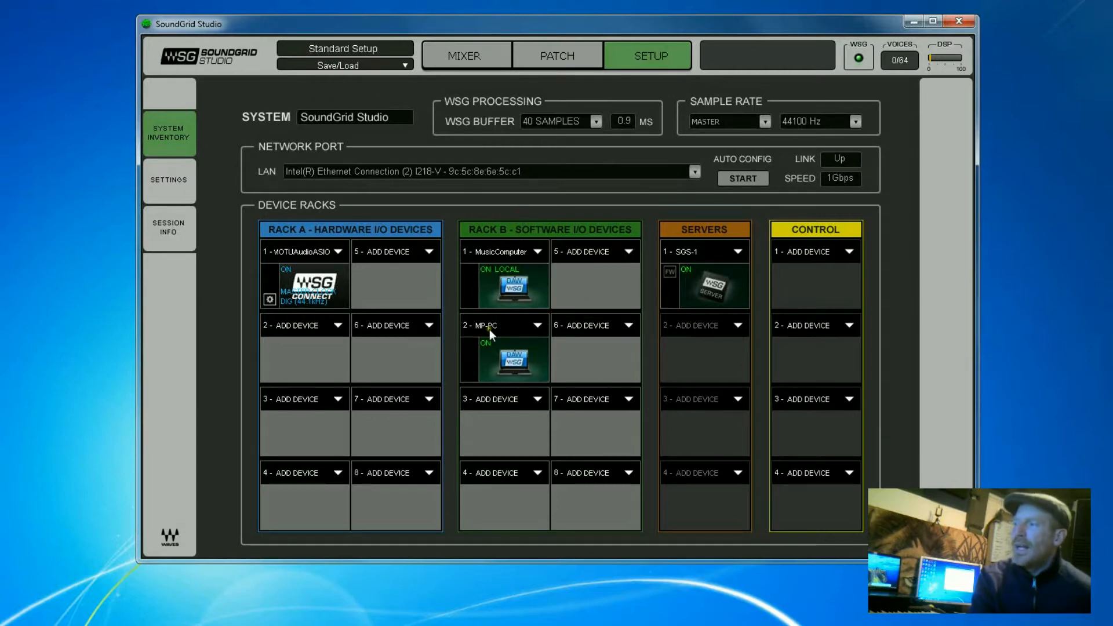
{"action": "mouse_move", "coordinate": [504, 334]}
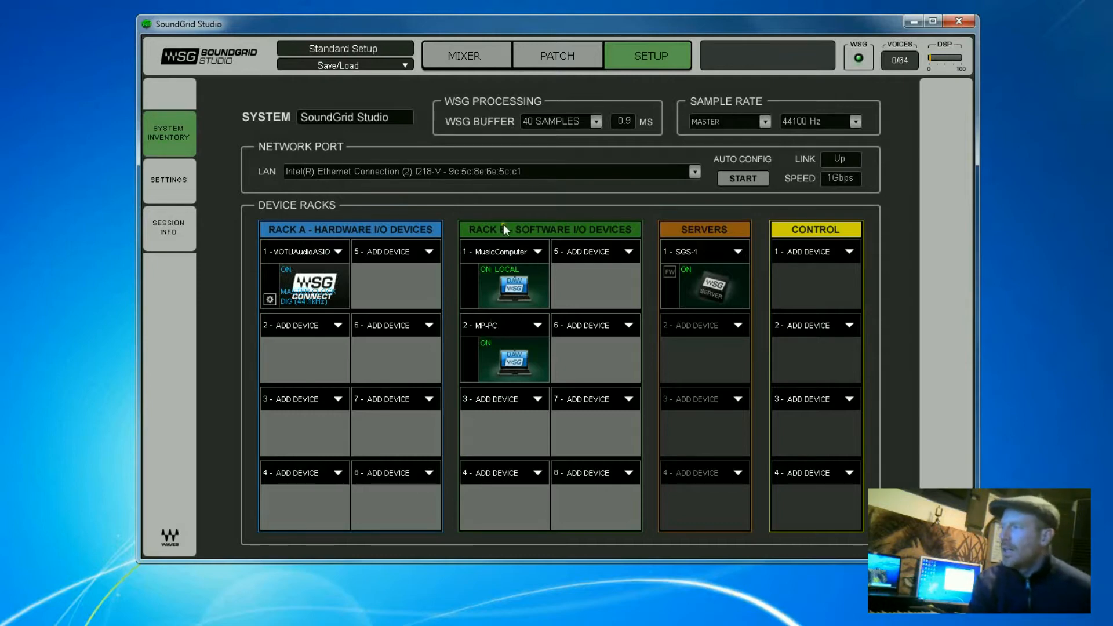
{"action": "mouse_move", "coordinate": [635, 288]}
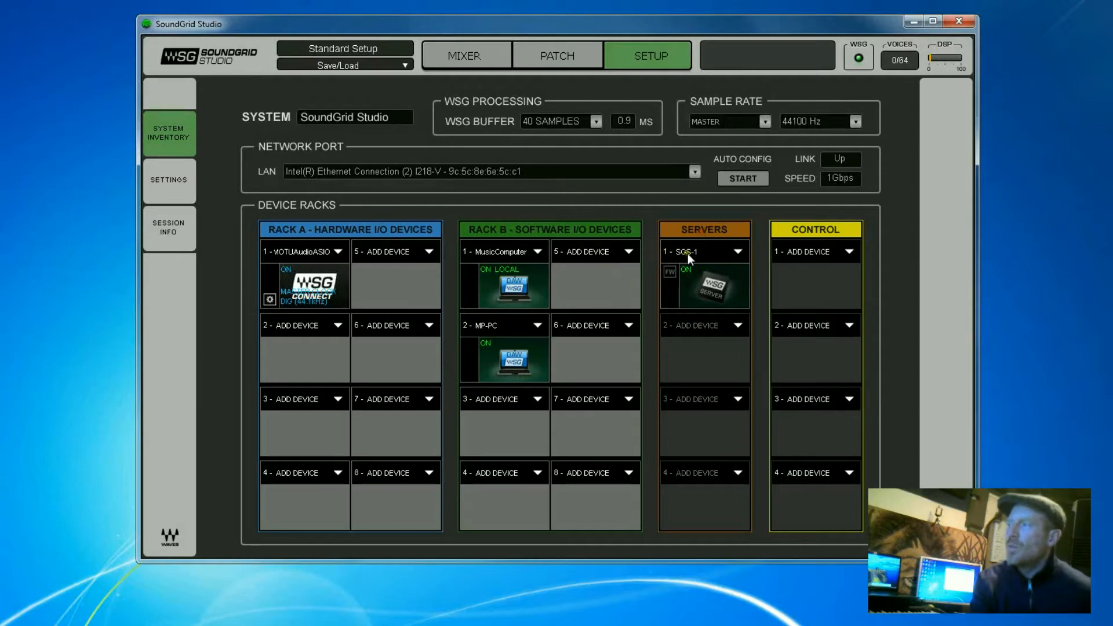
{"action": "mouse_move", "coordinate": [740, 261]}
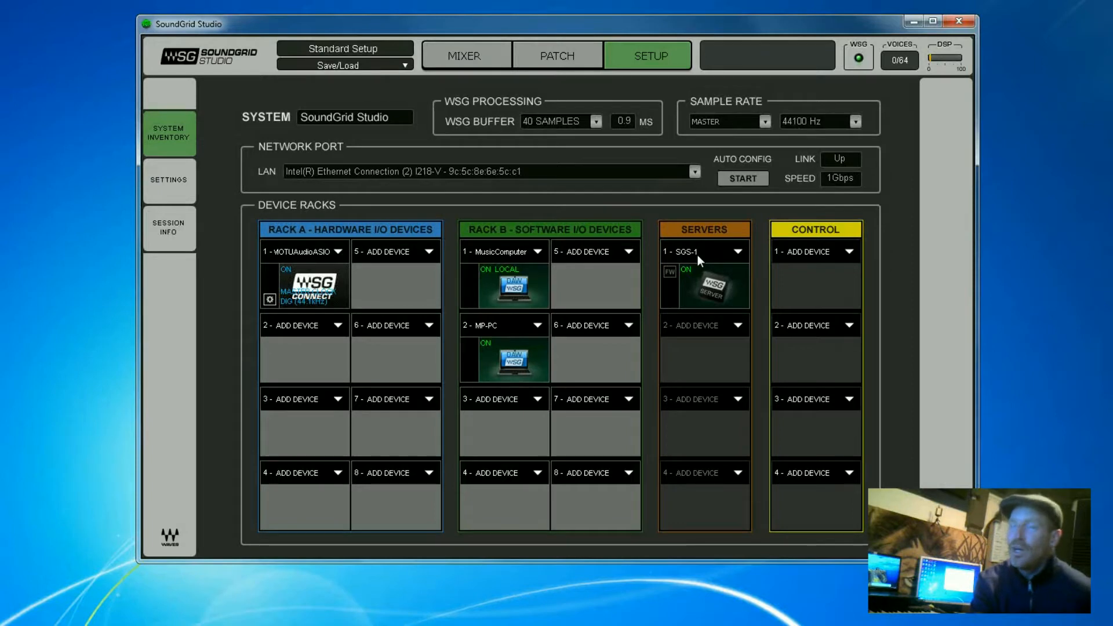
{"action": "mouse_move", "coordinate": [696, 264]}
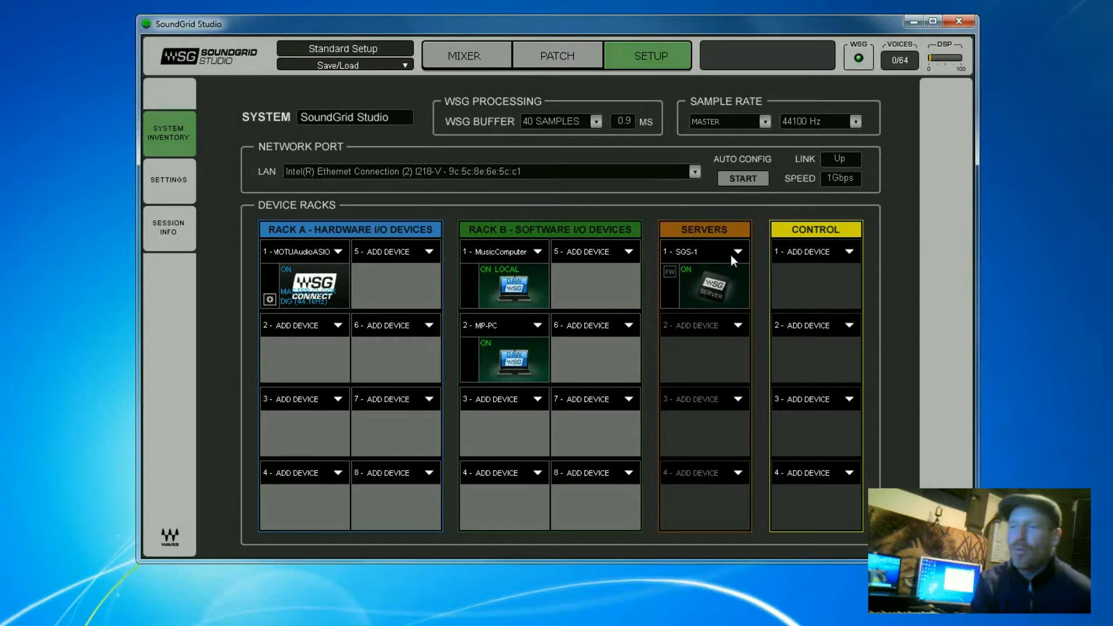
{"action": "mouse_move", "coordinate": [716, 286]}
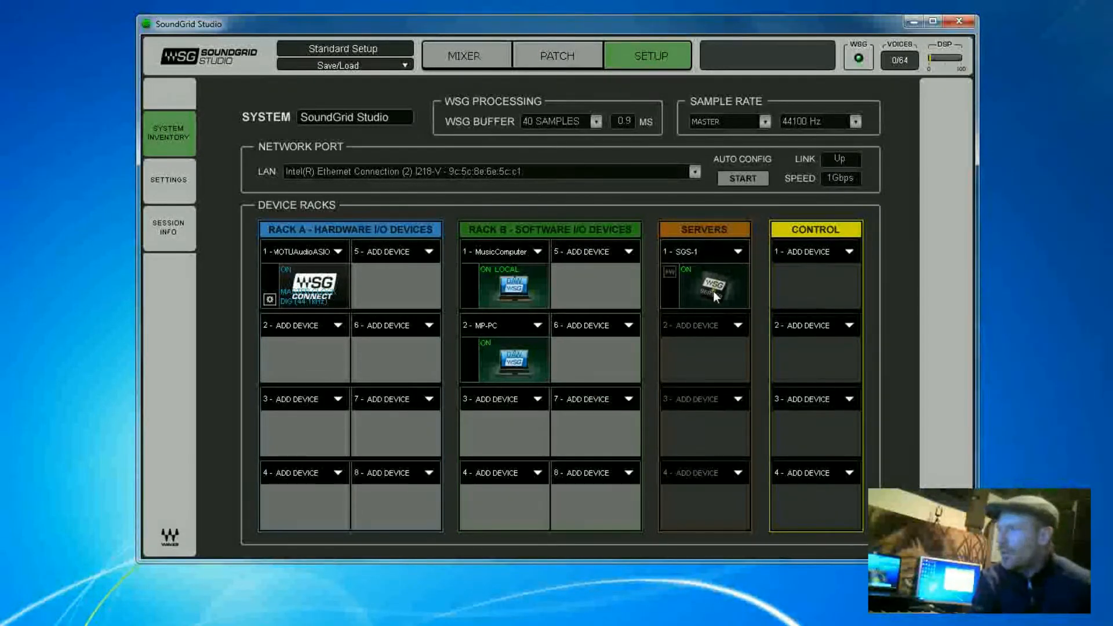
{"action": "mouse_move", "coordinate": [426, 268]}
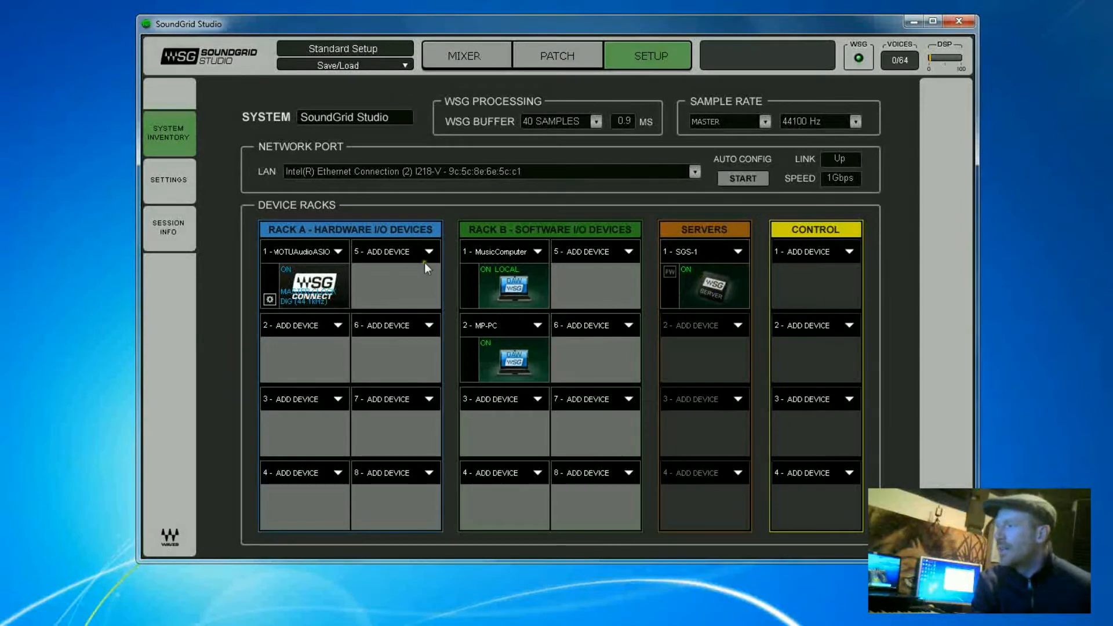
{"action": "mouse_move", "coordinate": [657, 205]}
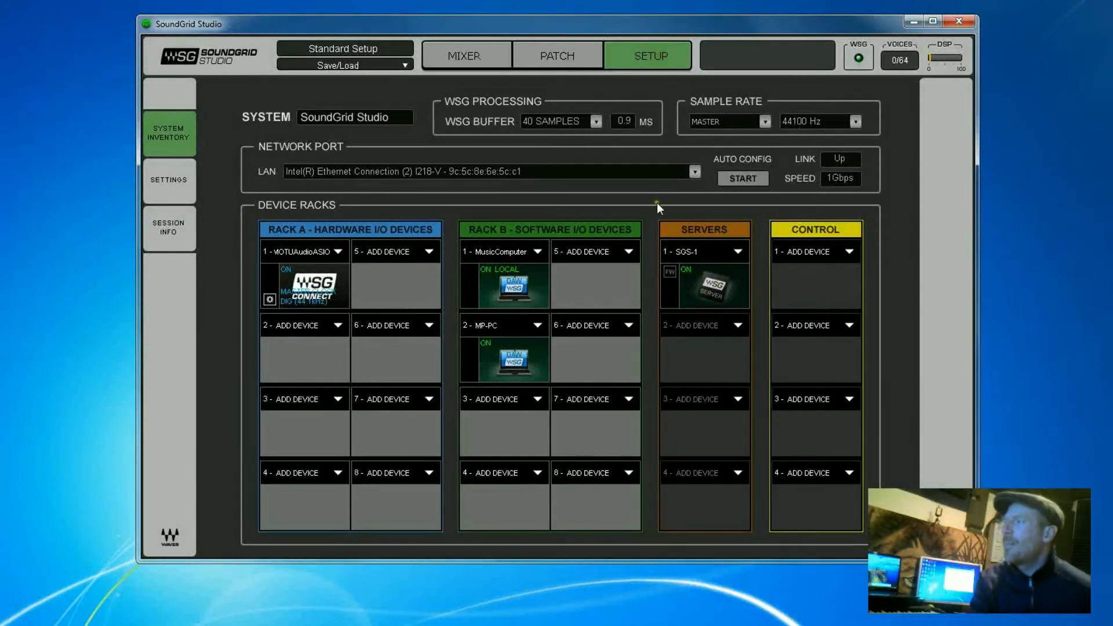
{"action": "left_click", "coordinate": [597, 120]}
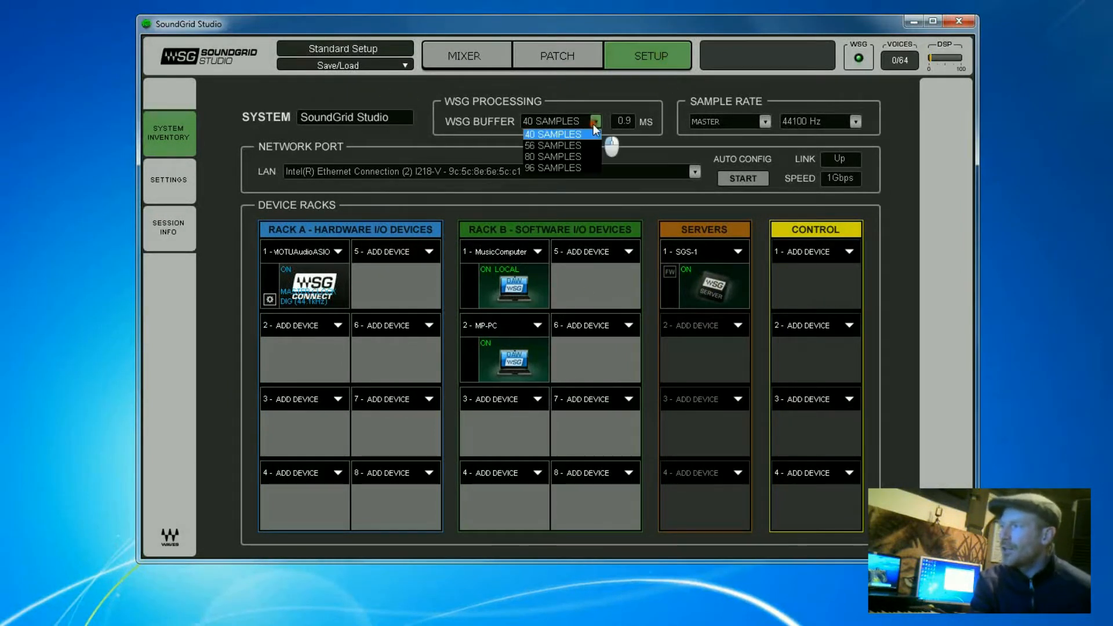
{"action": "left_click", "coordinate": [553, 135]}
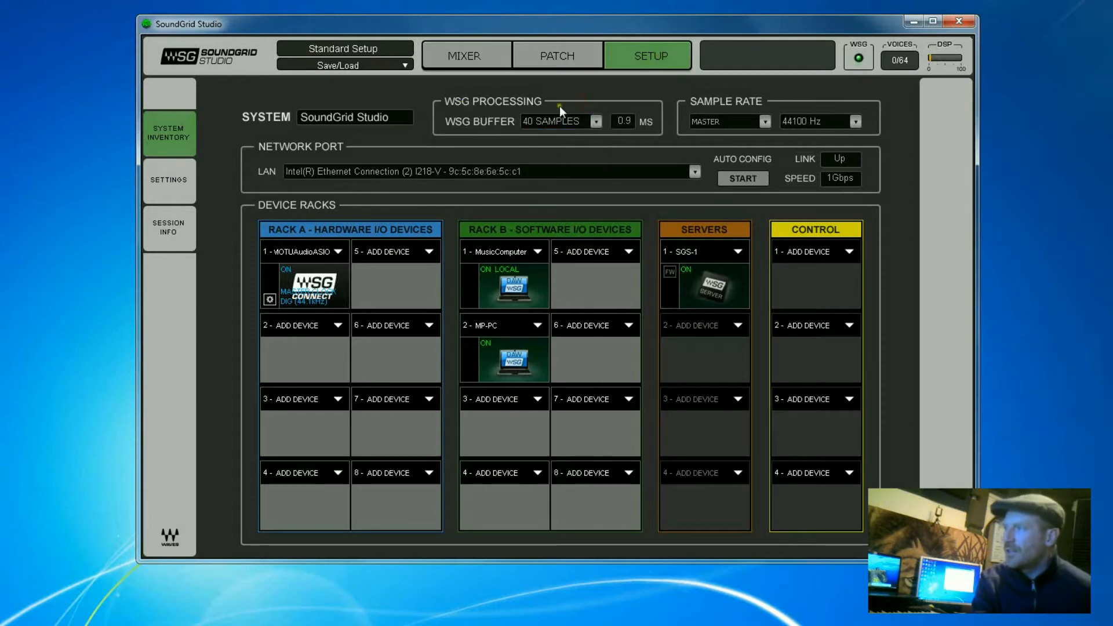
{"action": "mouse_move", "coordinate": [543, 245]}
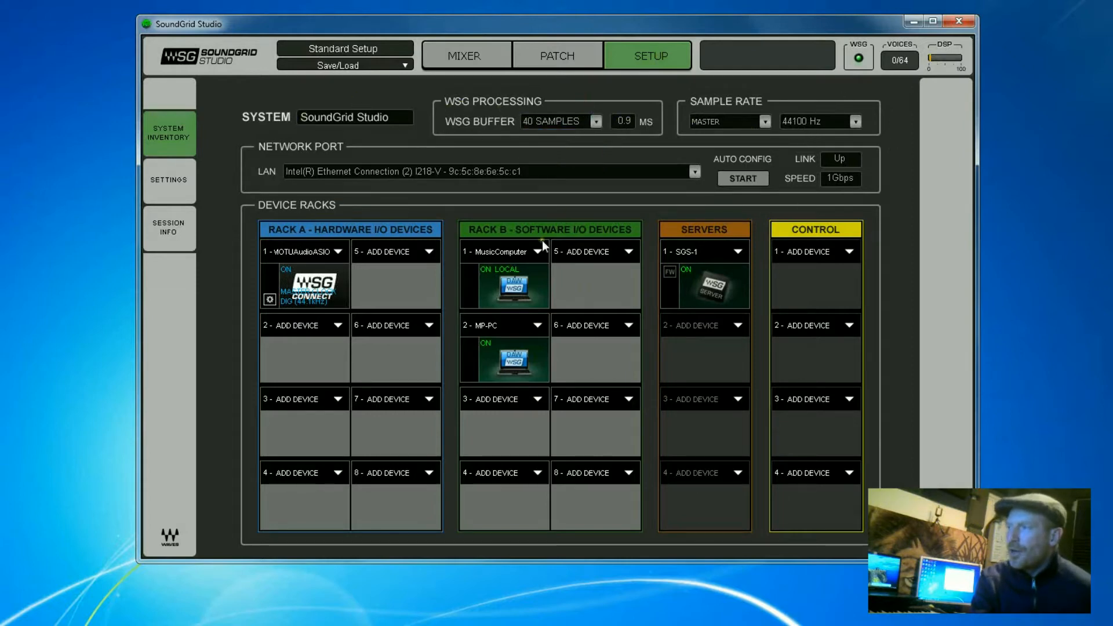
{"action": "mouse_move", "coordinate": [262, 156]}
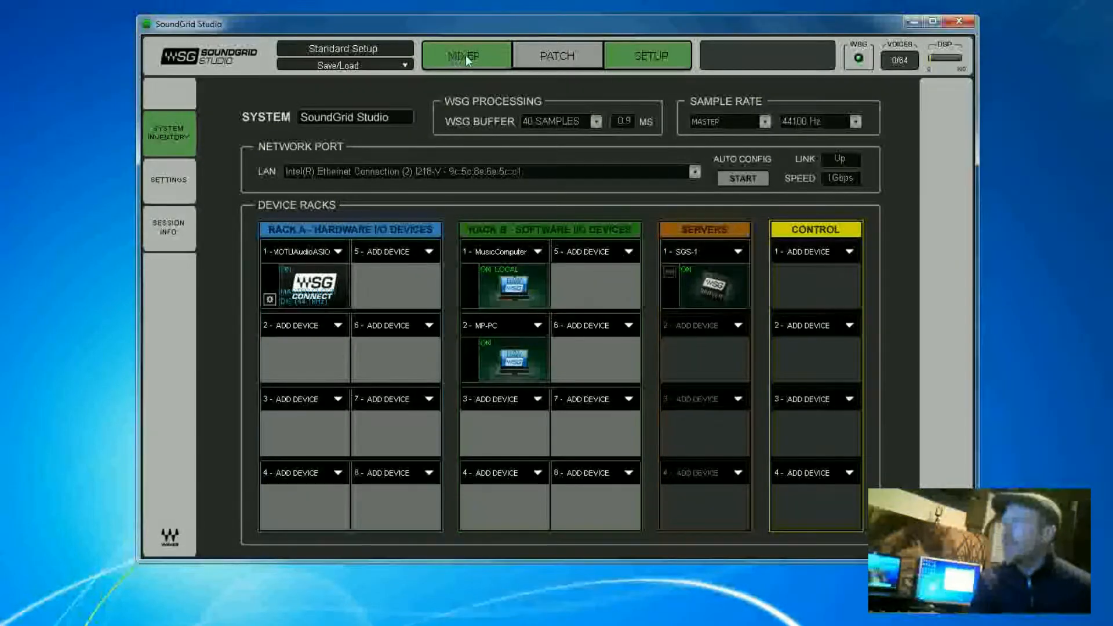
{"action": "left_click", "coordinate": [465, 54]}
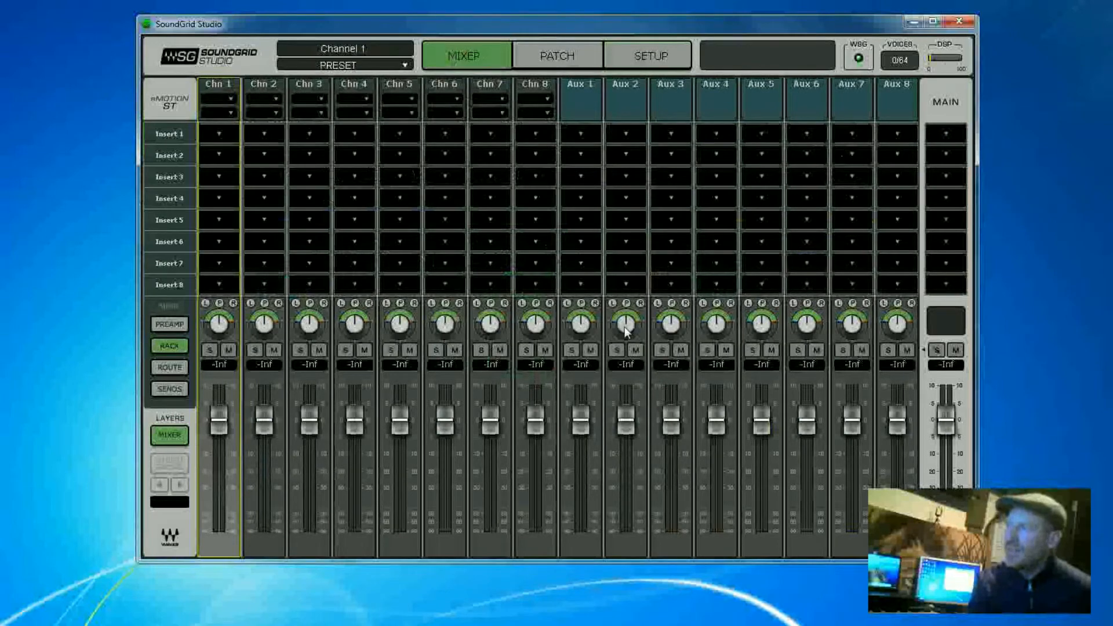
{"action": "mouse_move", "coordinate": [452, 262]}
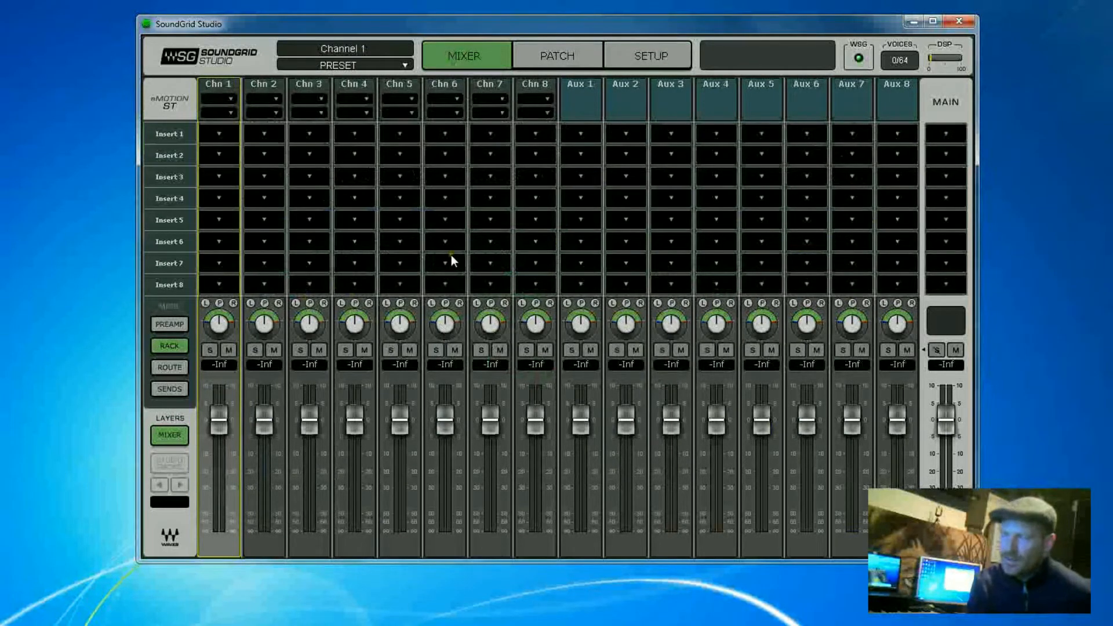
{"action": "left_click", "coordinate": [218, 92]}
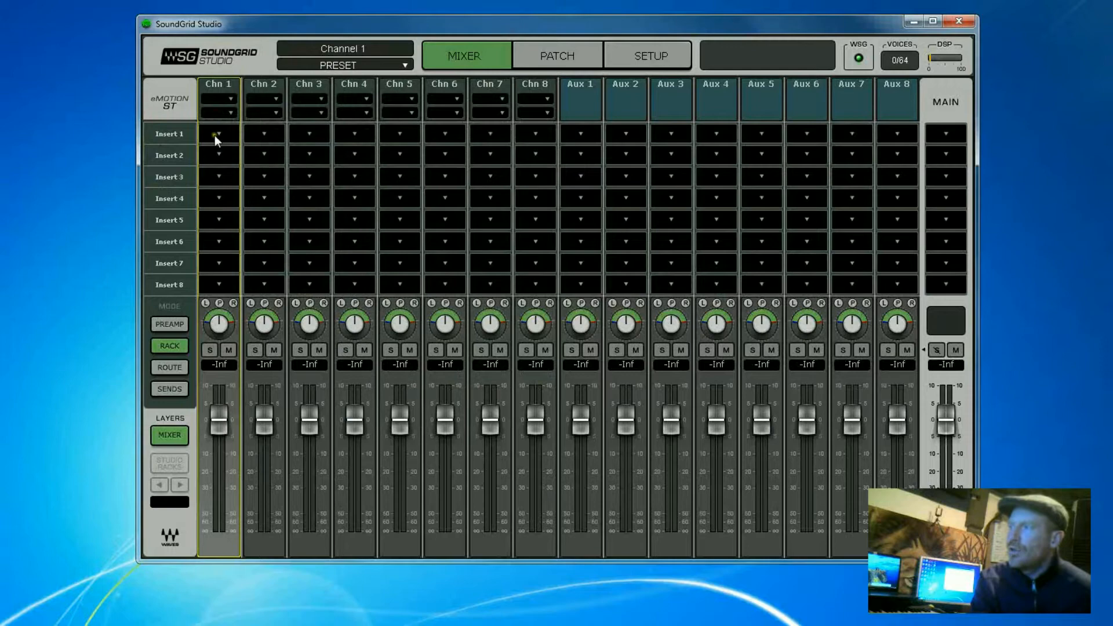
{"action": "right_click", "coordinate": [219, 134]}
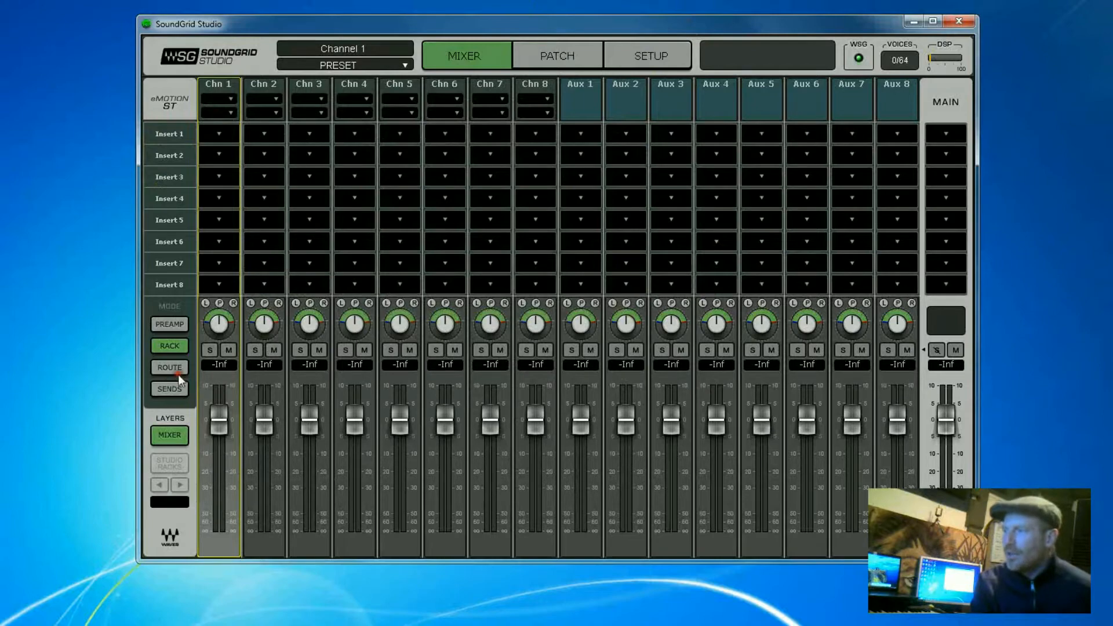
{"action": "left_click", "coordinate": [169, 367]}
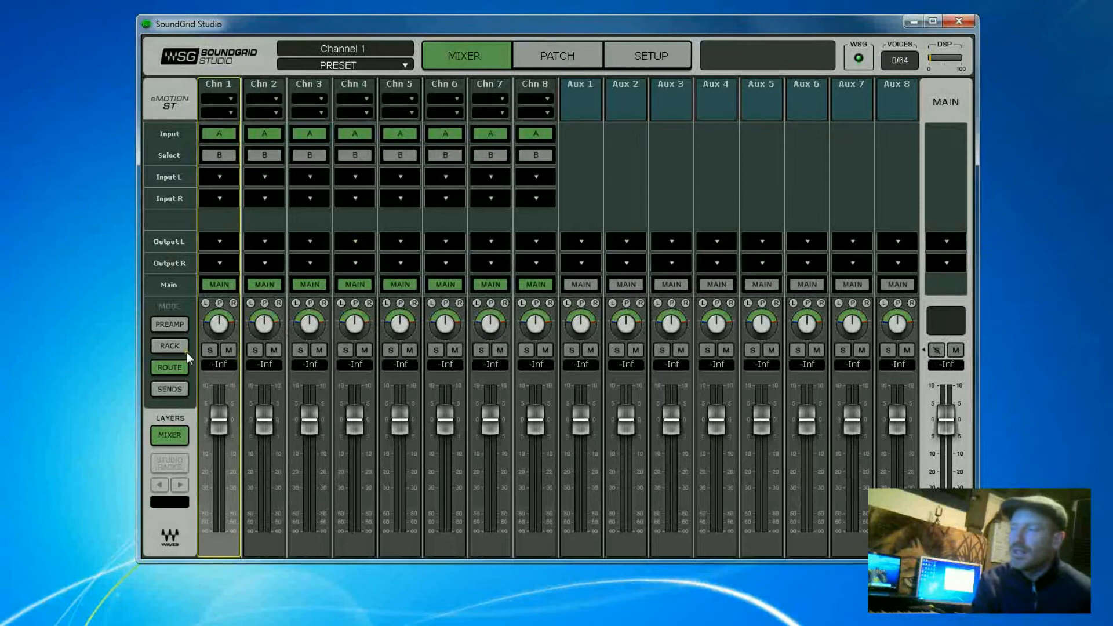
{"action": "left_click", "coordinate": [168, 325]}
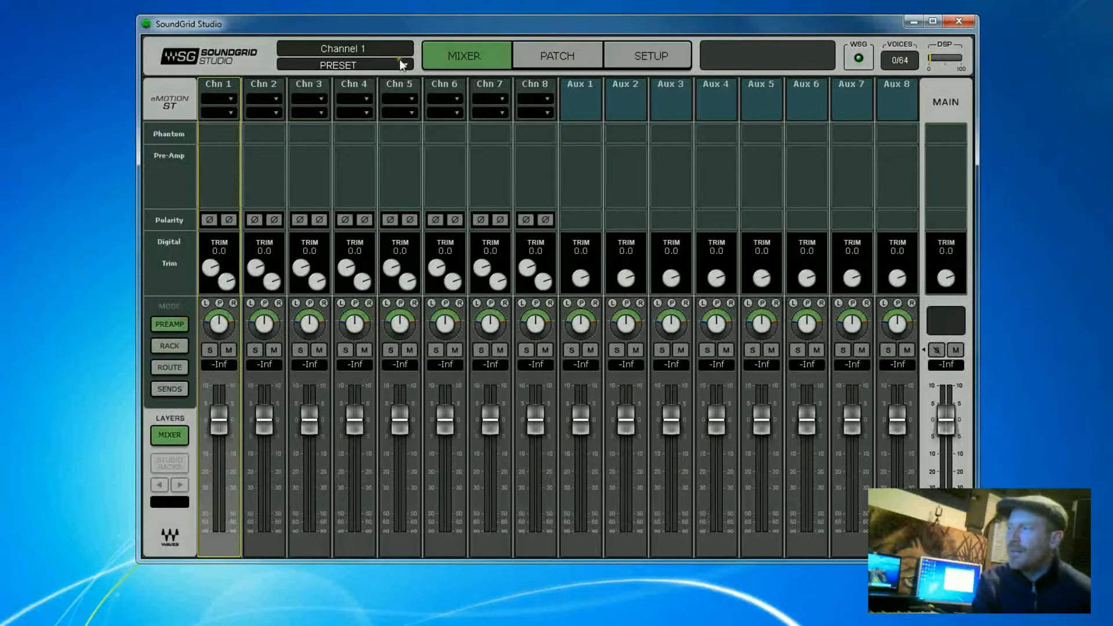
{"action": "left_click", "coordinate": [648, 56]}
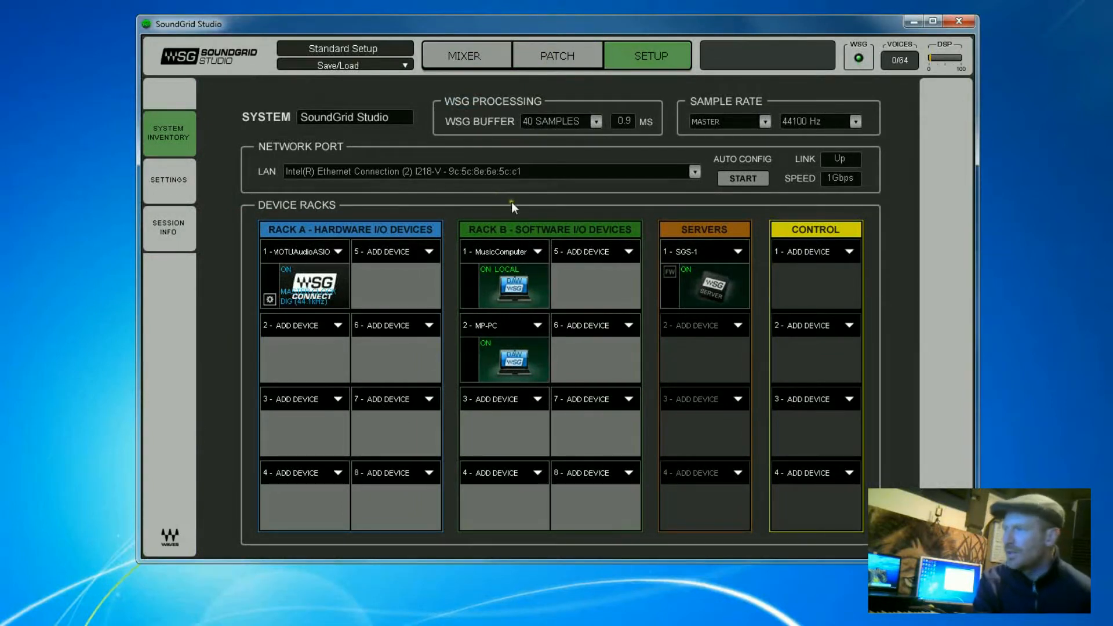
{"action": "mouse_move", "coordinate": [554, 155]}
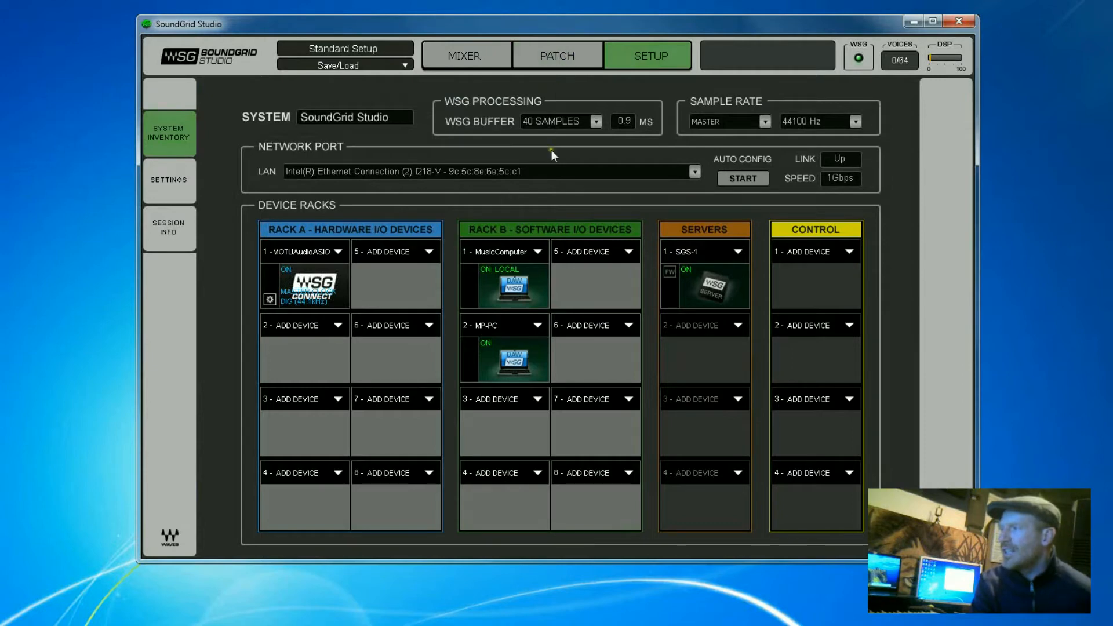
{"action": "mouse_move", "coordinate": [521, 398]}
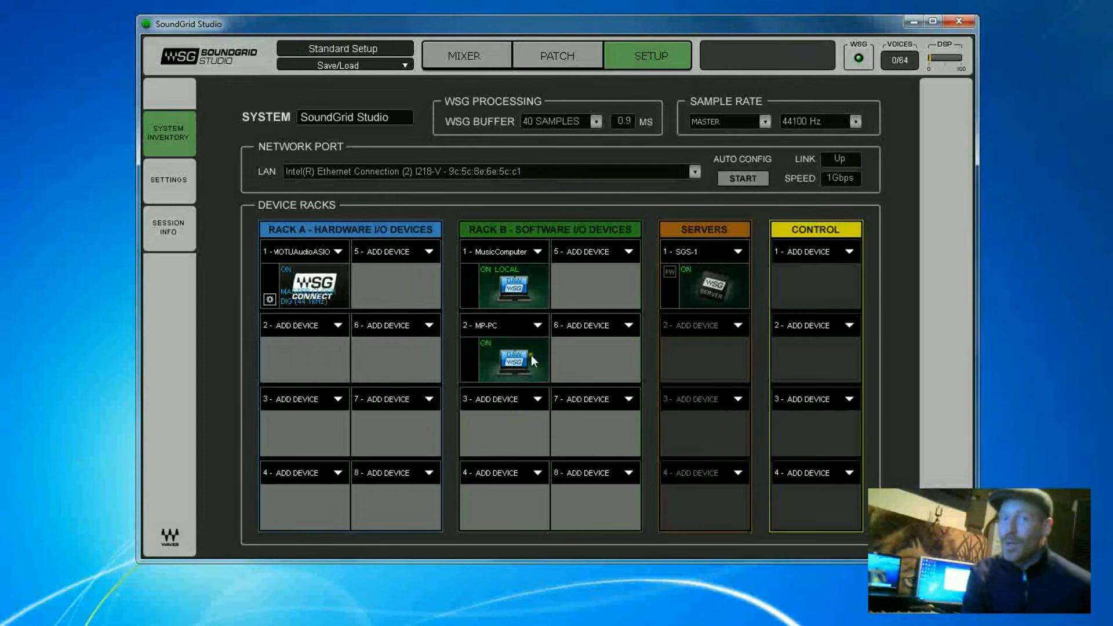
{"action": "mouse_move", "coordinate": [550, 298]}
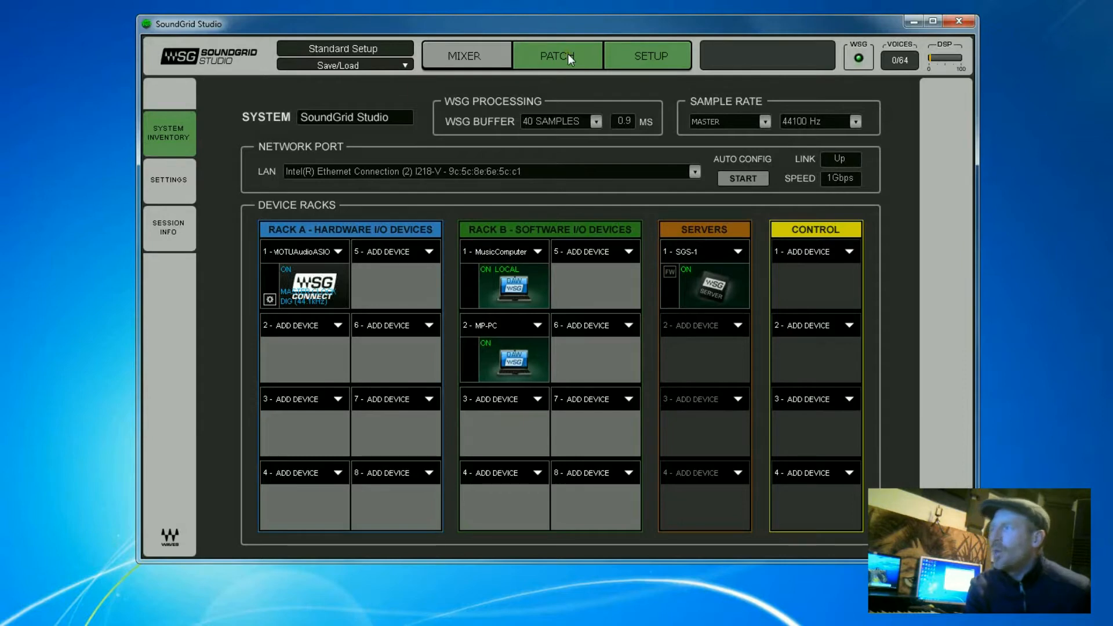
Cycle through Patch and the Mixer's Preamp, Rack and Sends modes, ending on Device to Device
{"action": "left_click", "coordinate": [556, 55]}
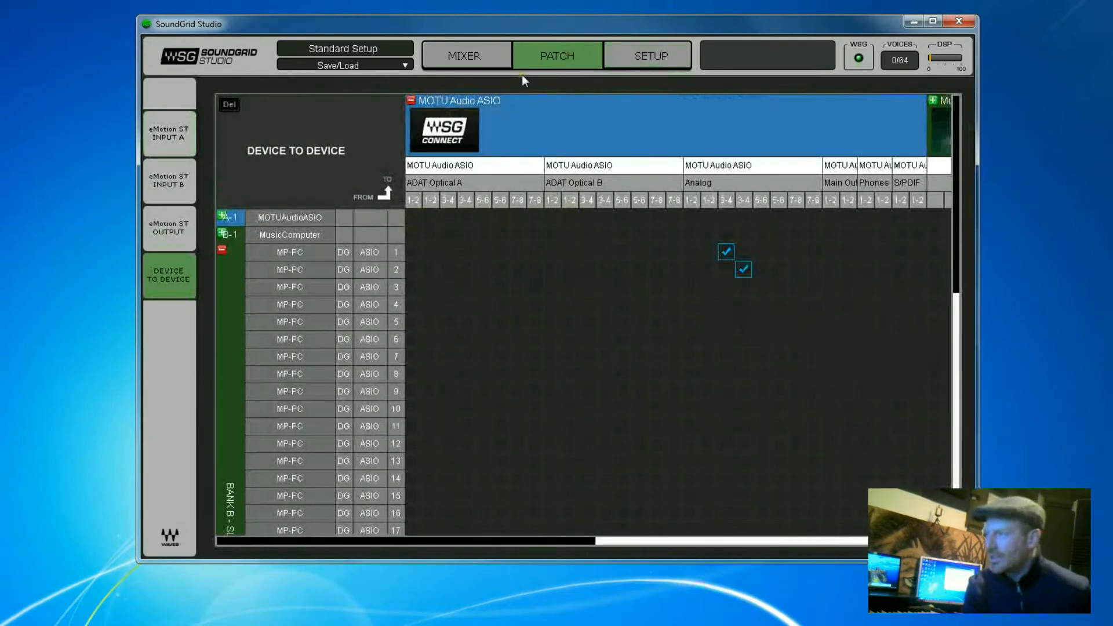
{"action": "left_click", "coordinate": [464, 55]}
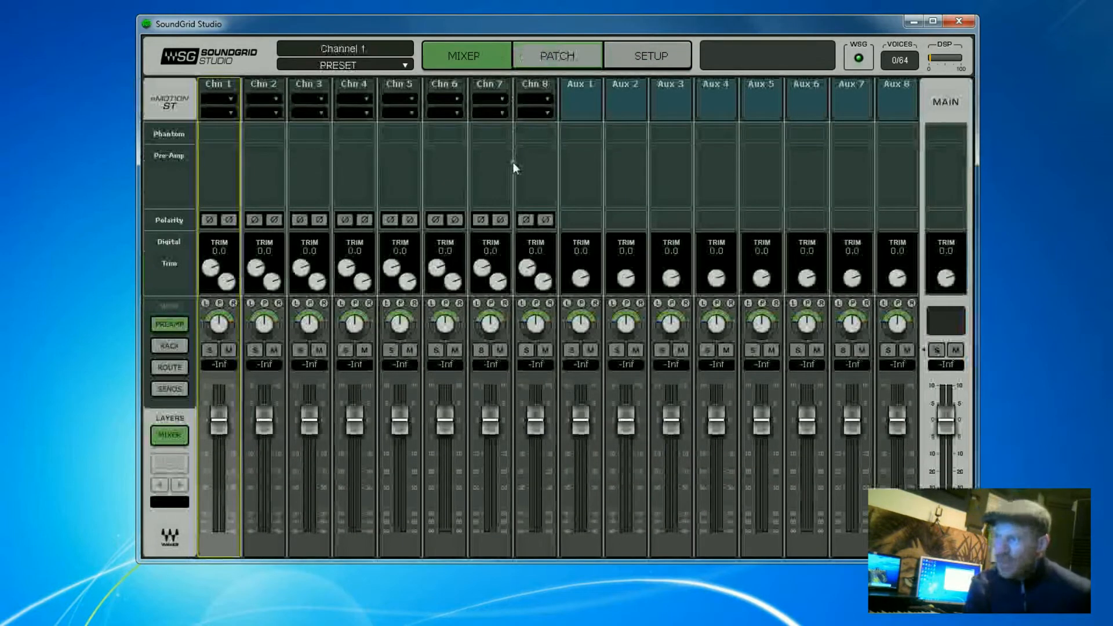
{"action": "left_click", "coordinate": [169, 345]}
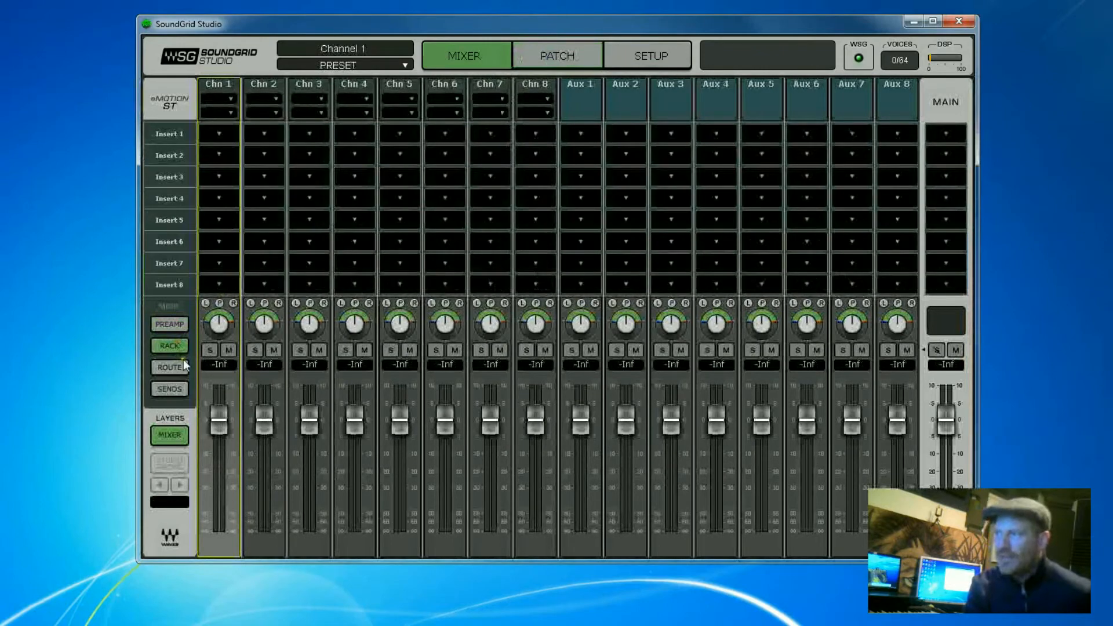
{"action": "left_click", "coordinate": [169, 389]}
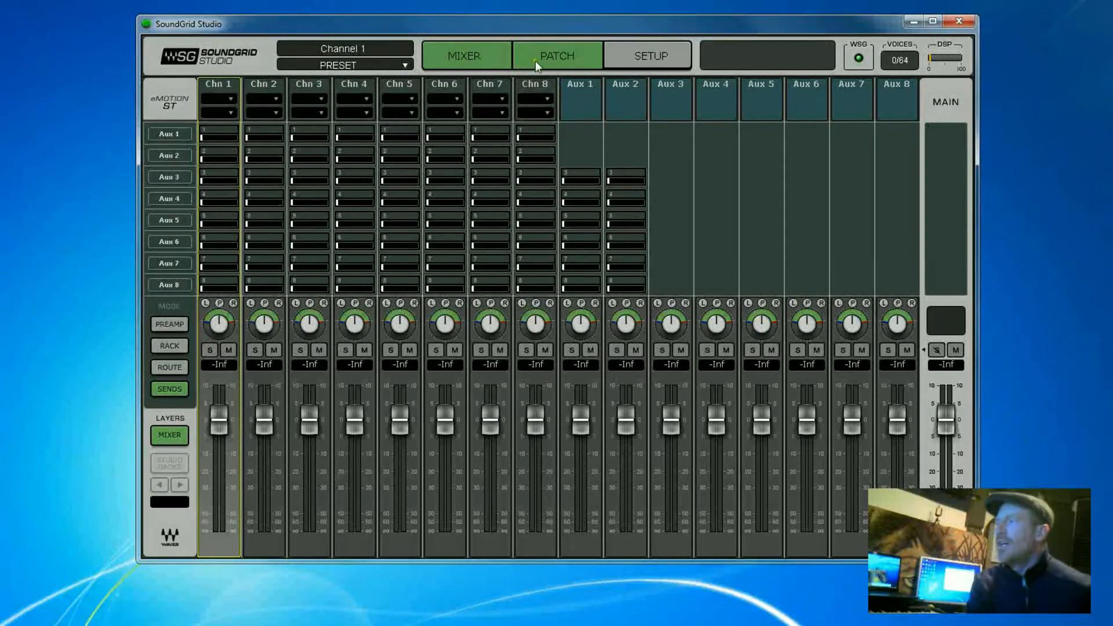
{"action": "left_click", "coordinate": [557, 56]}
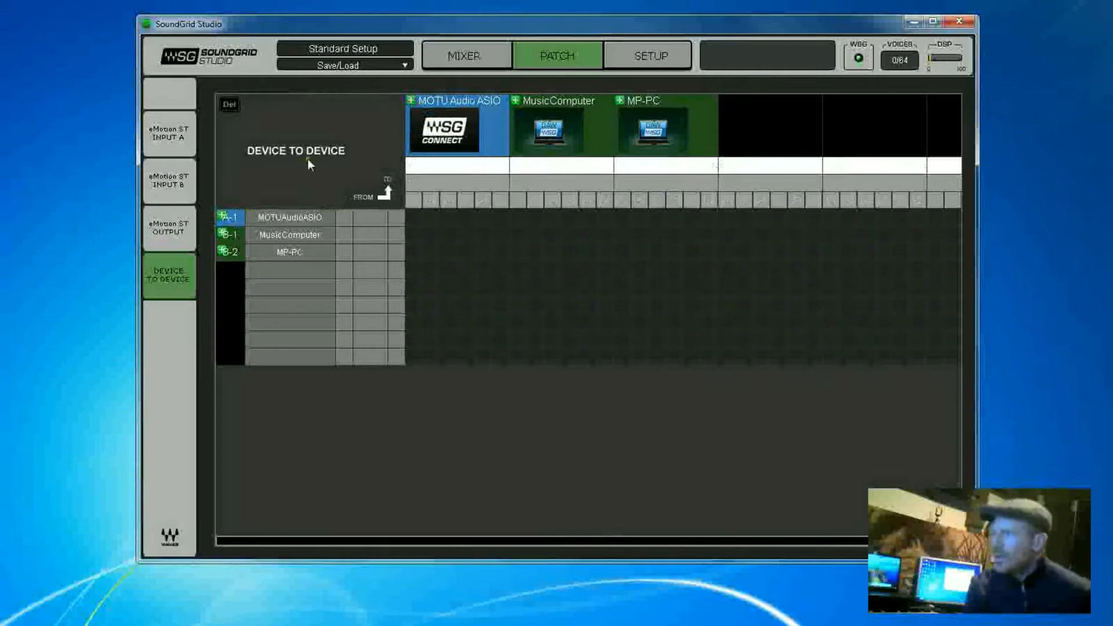
View the eMotion ST Input A and output patch pages, then return to Device to Device
{"action": "left_click", "coordinate": [169, 133]}
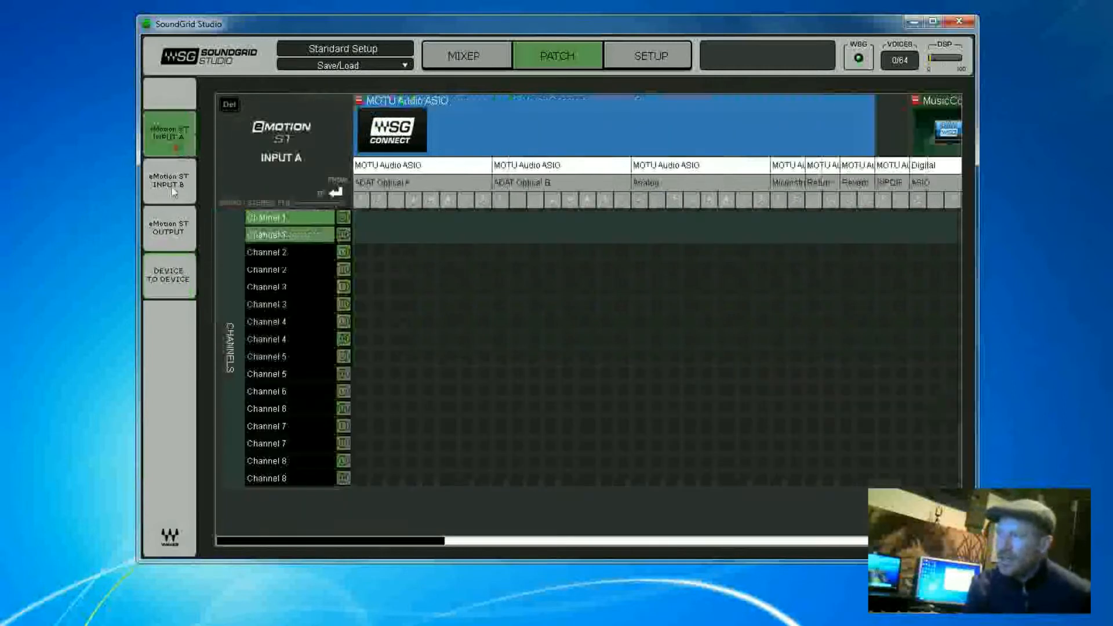
{"action": "left_click", "coordinate": [169, 227]}
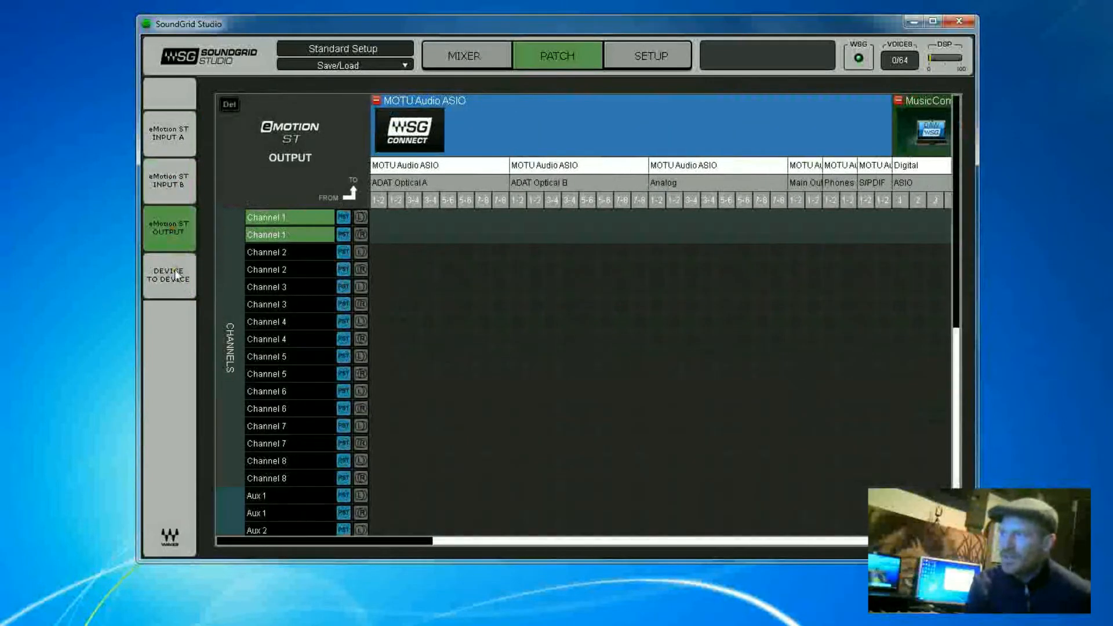
{"action": "left_click", "coordinate": [169, 276]}
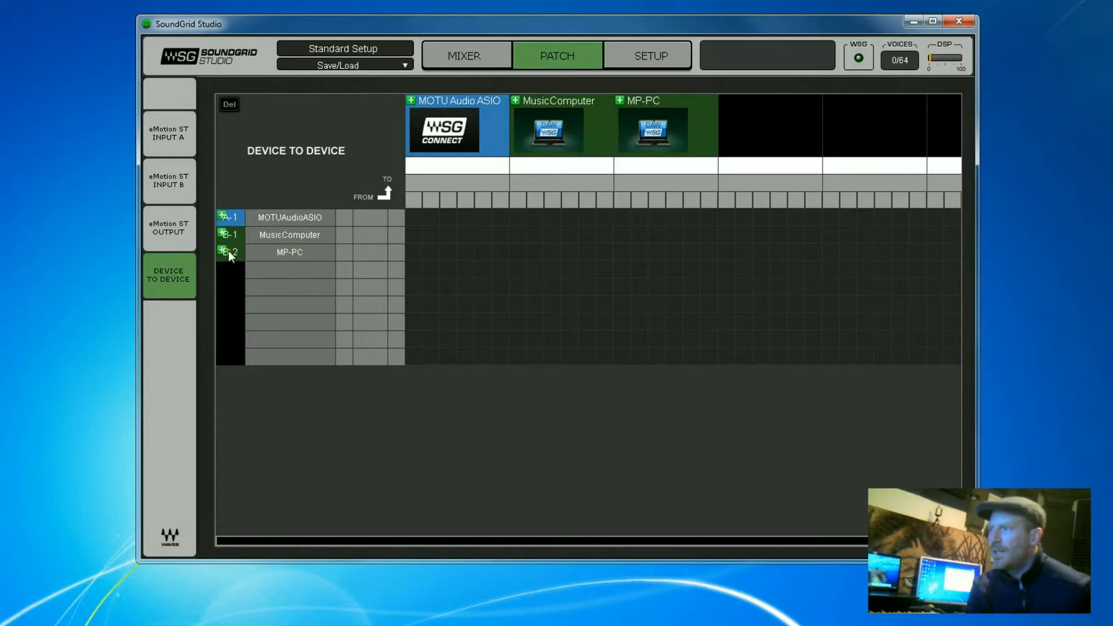
{"action": "left_click", "coordinate": [223, 253]}
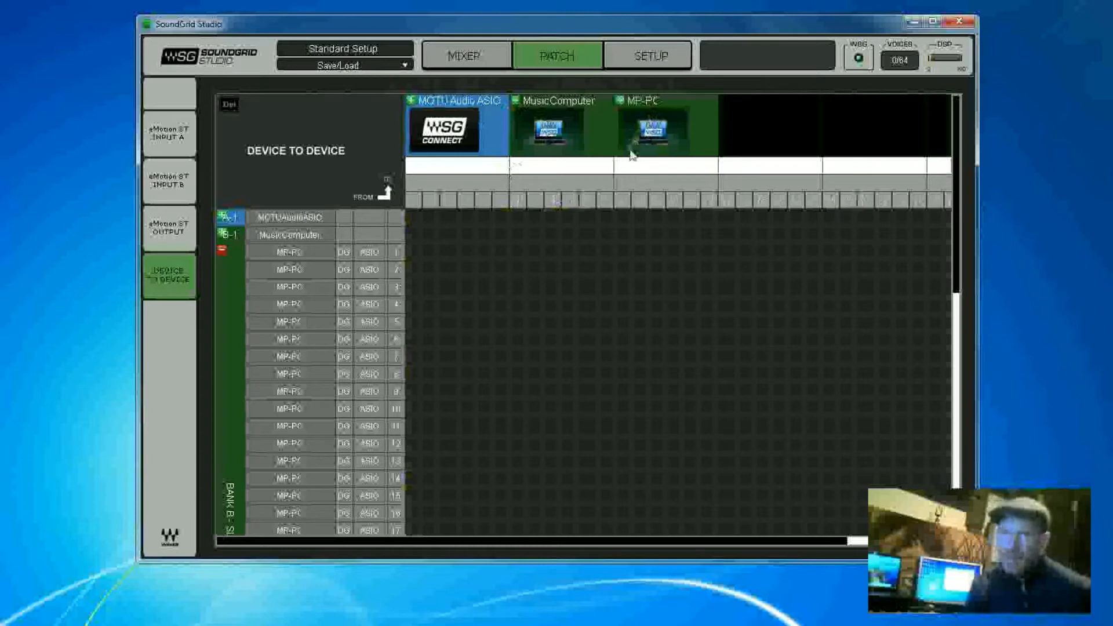
{"action": "mouse_move", "coordinate": [605, 151]}
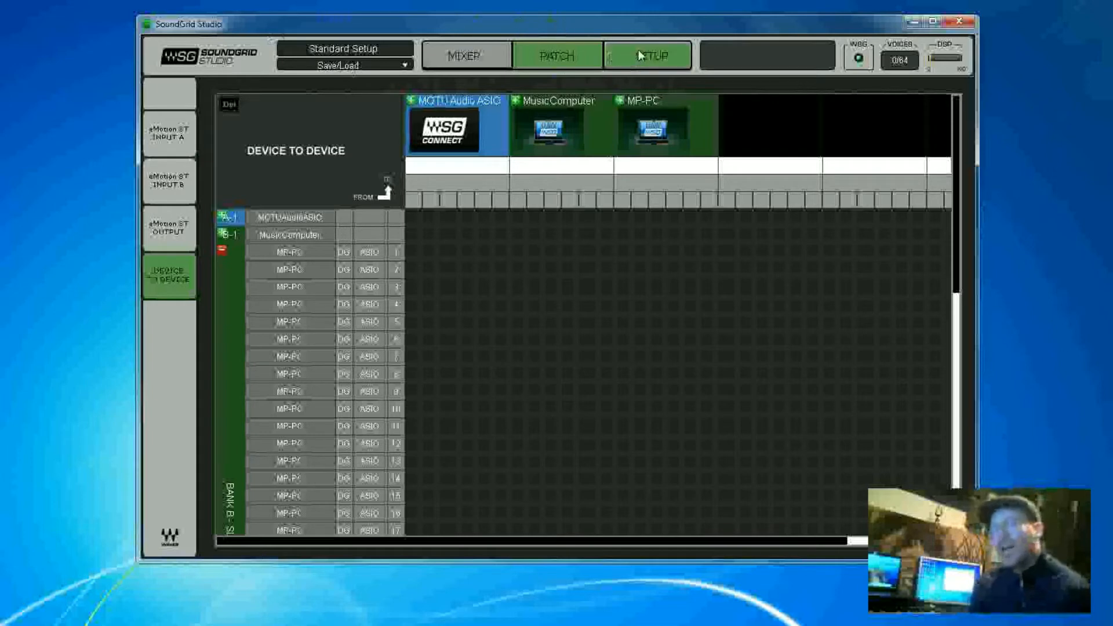
{"action": "left_click", "coordinate": [646, 56]}
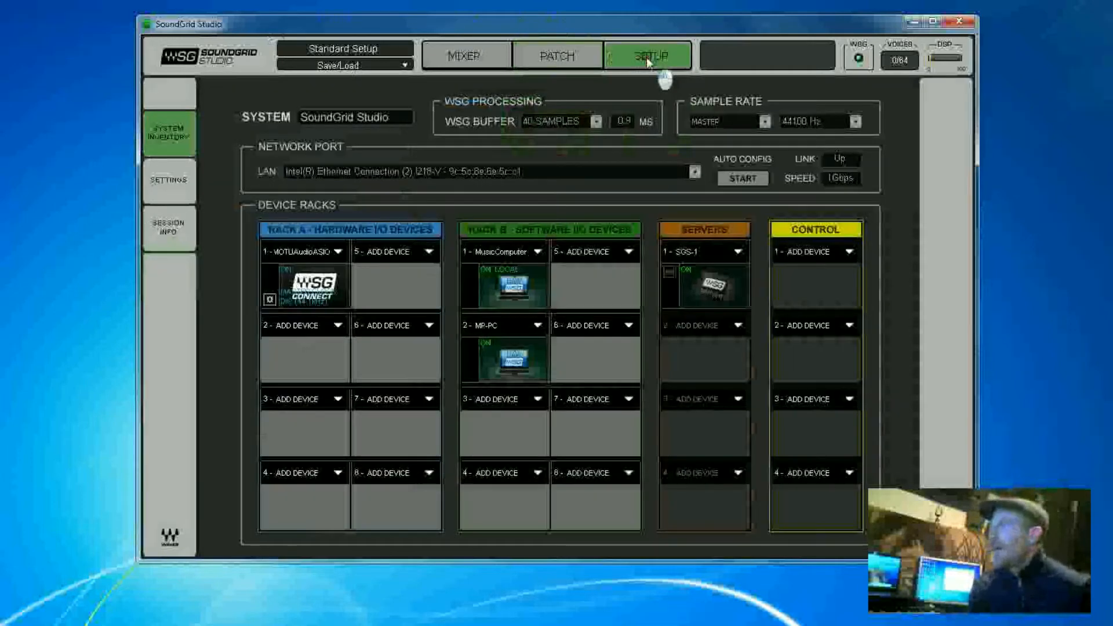
{"action": "left_click", "coordinate": [558, 54]}
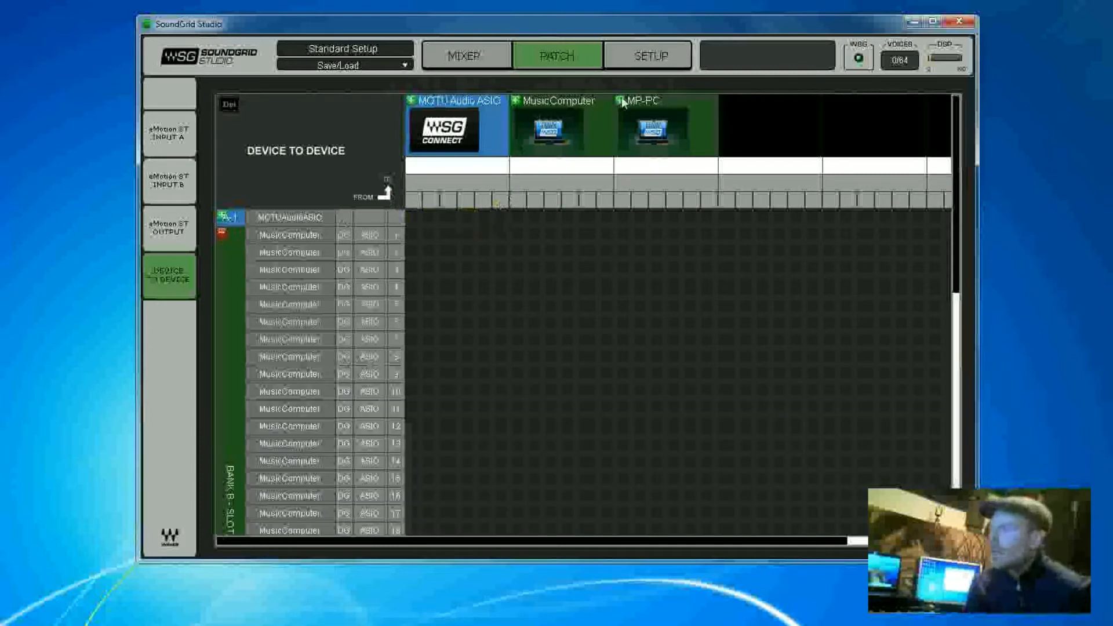
{"action": "left_click", "coordinate": [637, 101]}
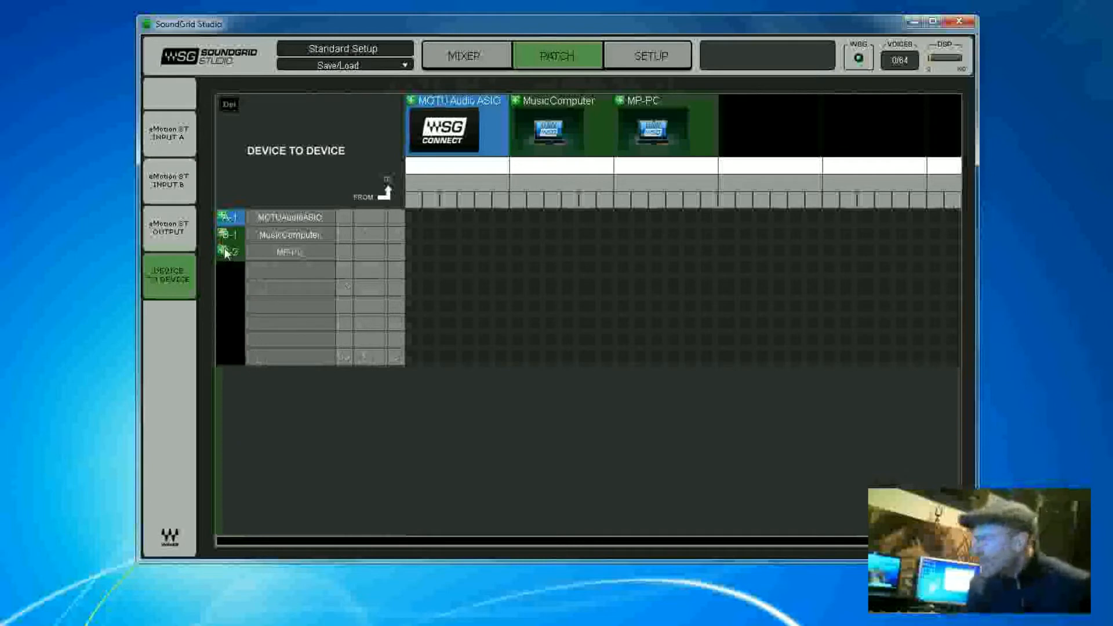
{"action": "left_click", "coordinate": [228, 216]}
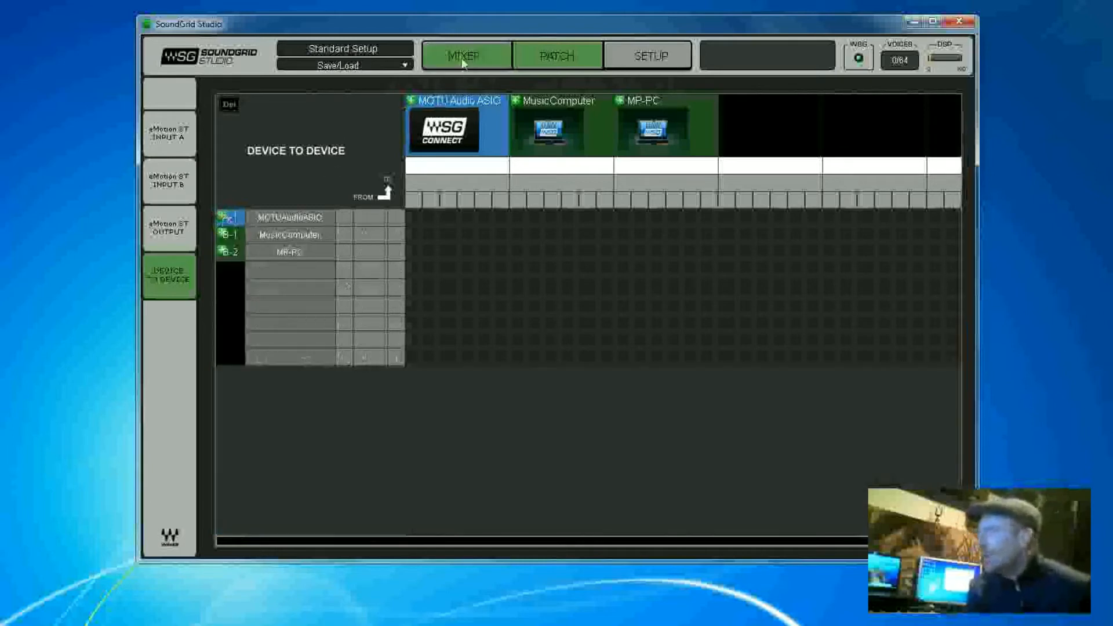
Expand MOTU columns and MP-PC rows, check channels 1-2 to Analog 3-4, then collapse MOTU
{"action": "left_click", "coordinate": [557, 54]}
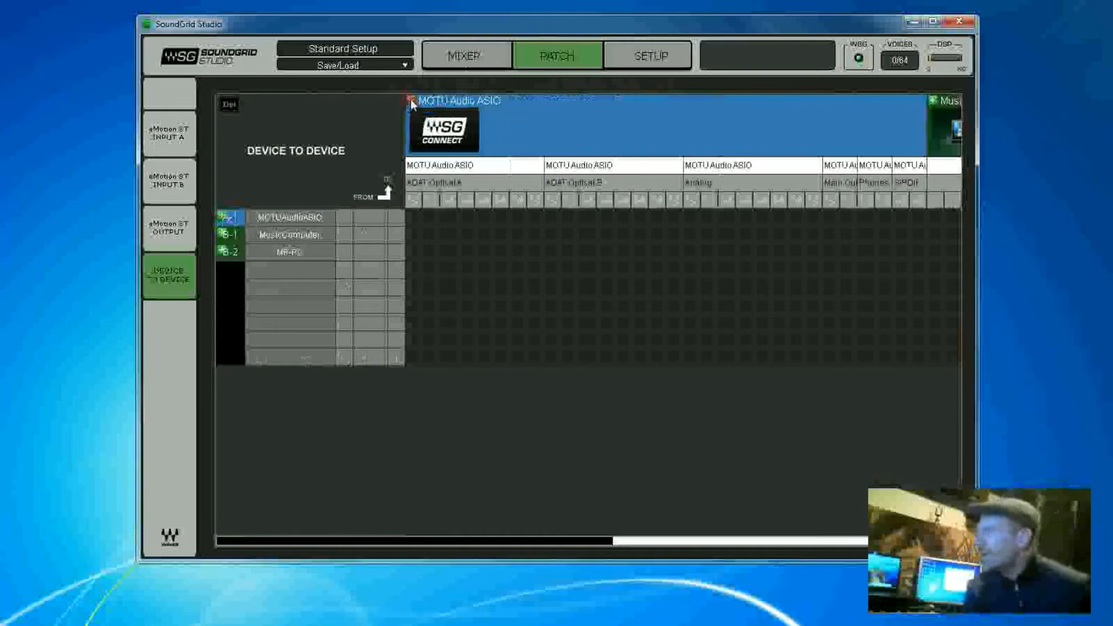
{"action": "left_click", "coordinate": [227, 252]}
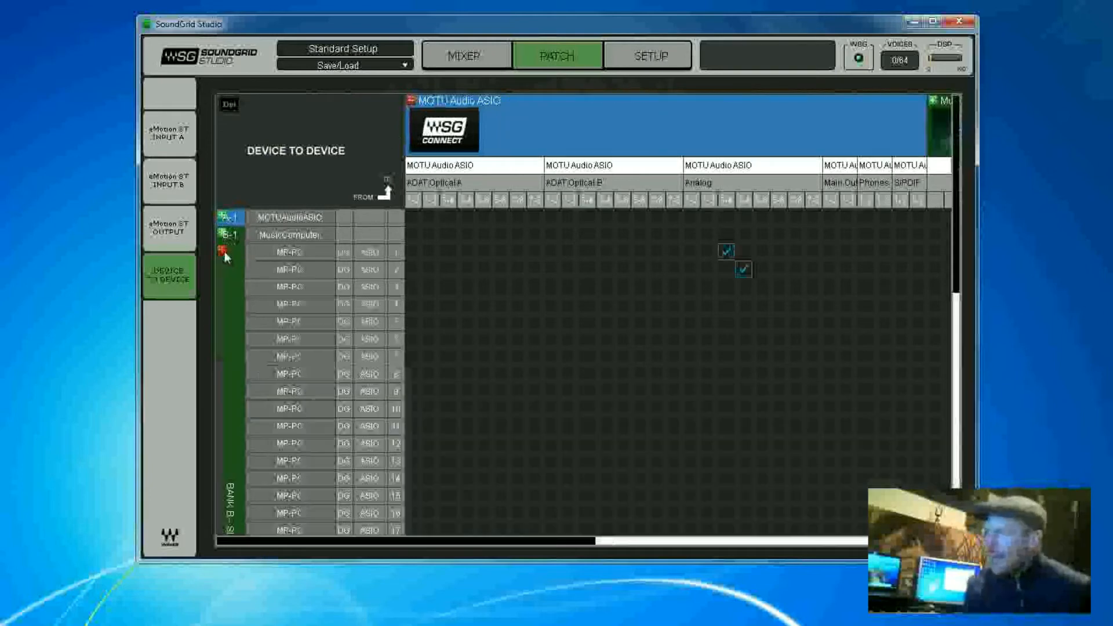
{"action": "mouse_move", "coordinate": [730, 183]}
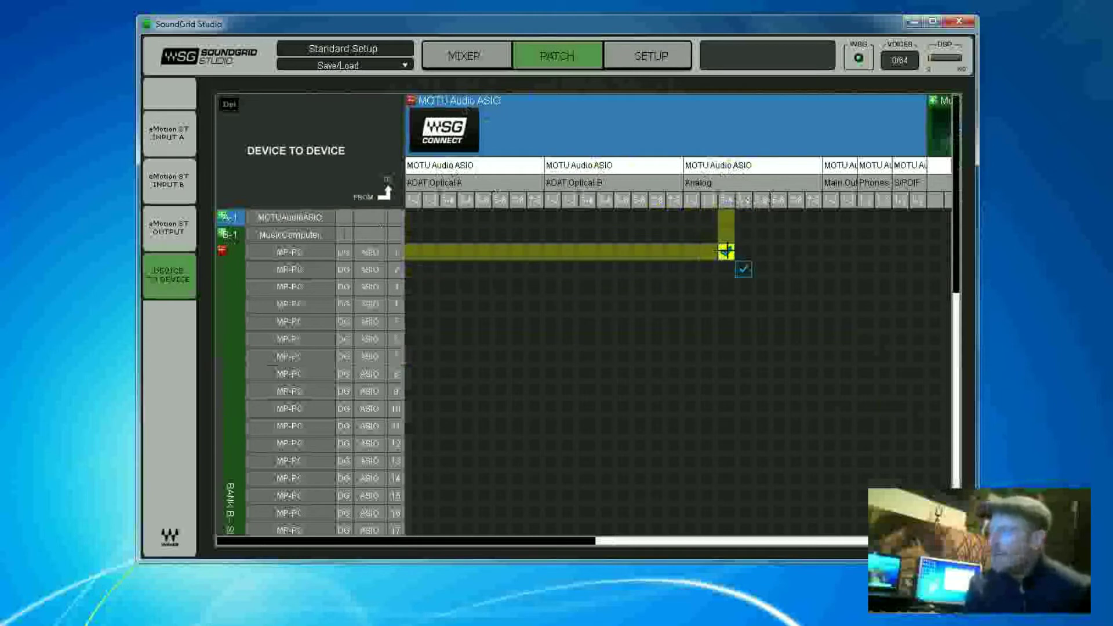
{"action": "left_click", "coordinate": [743, 269]}
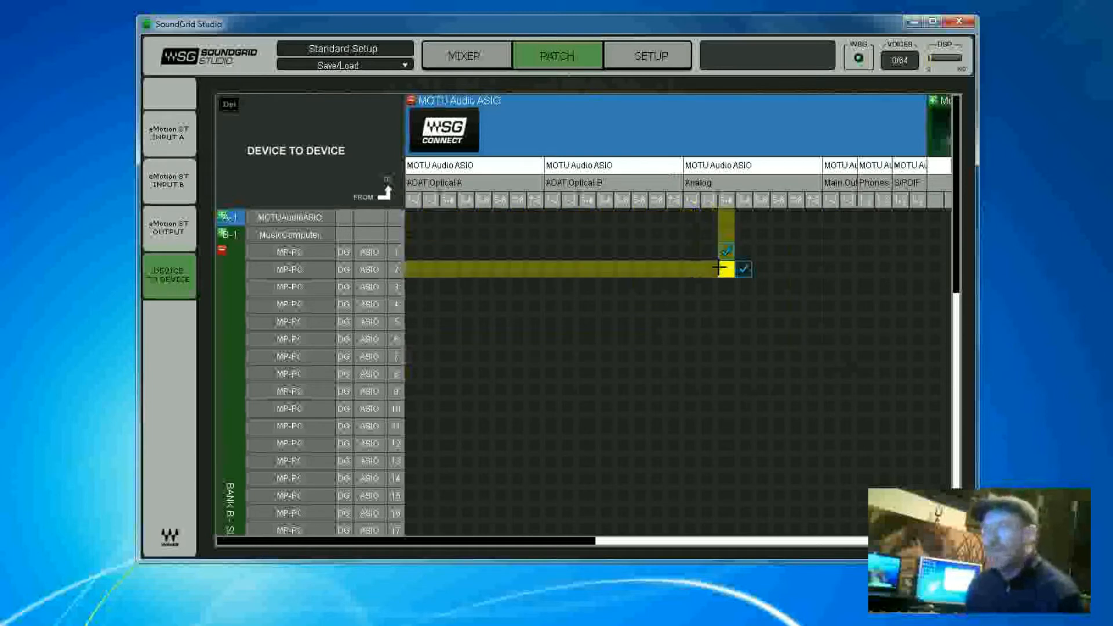
{"action": "left_click", "coordinate": [742, 269]}
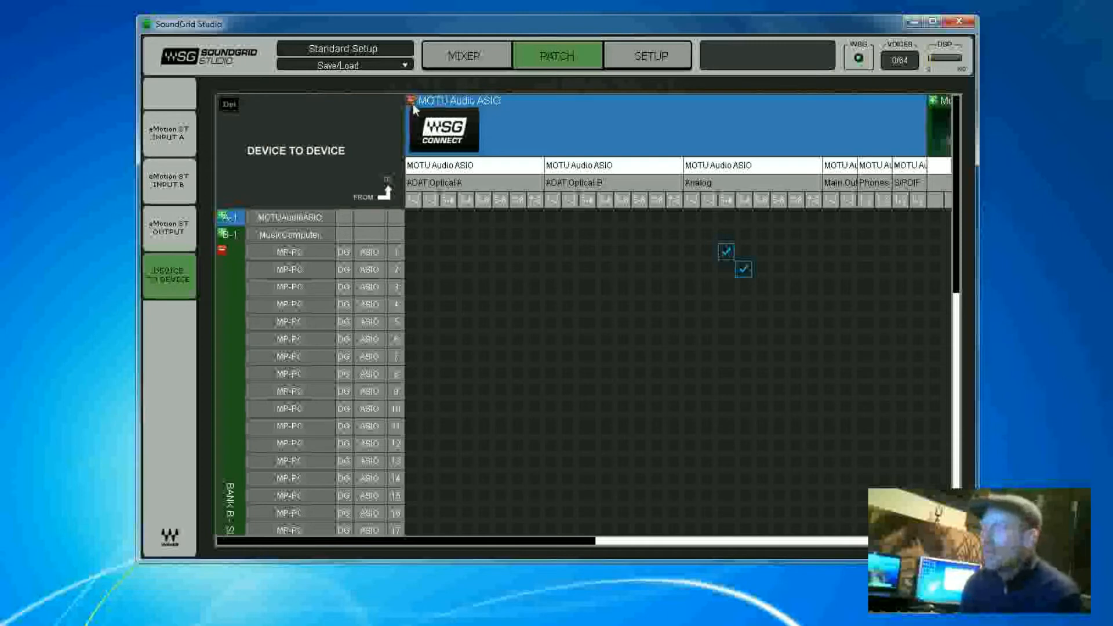
{"action": "left_click", "coordinate": [459, 100]}
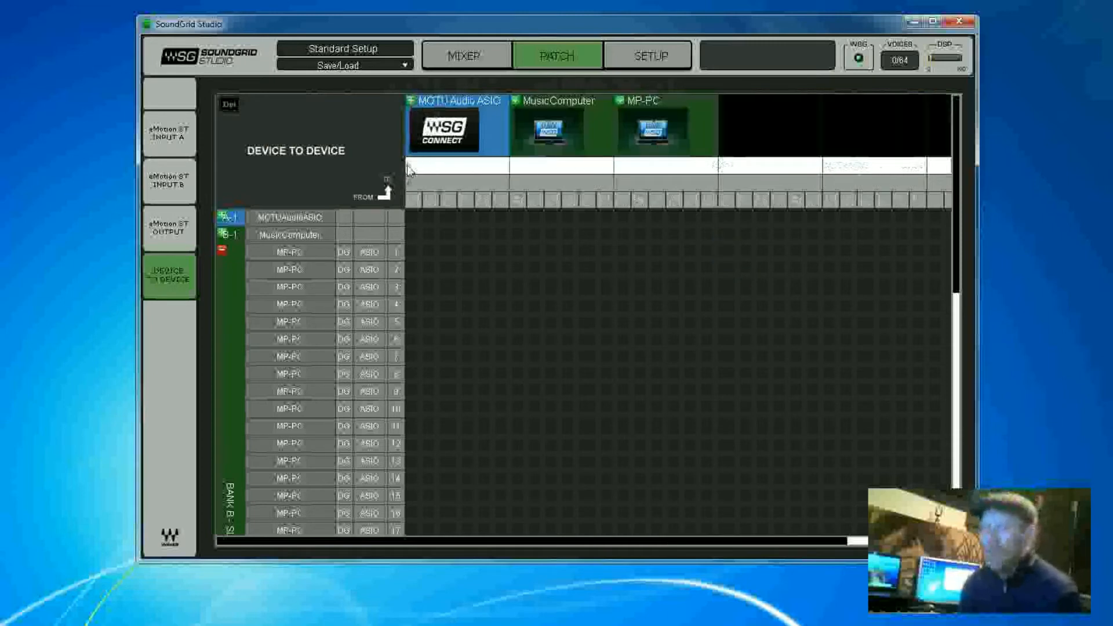
Glance at the Mixer, return to Patch, and bring up the Setup system inventory
{"action": "left_click", "coordinate": [462, 217]}
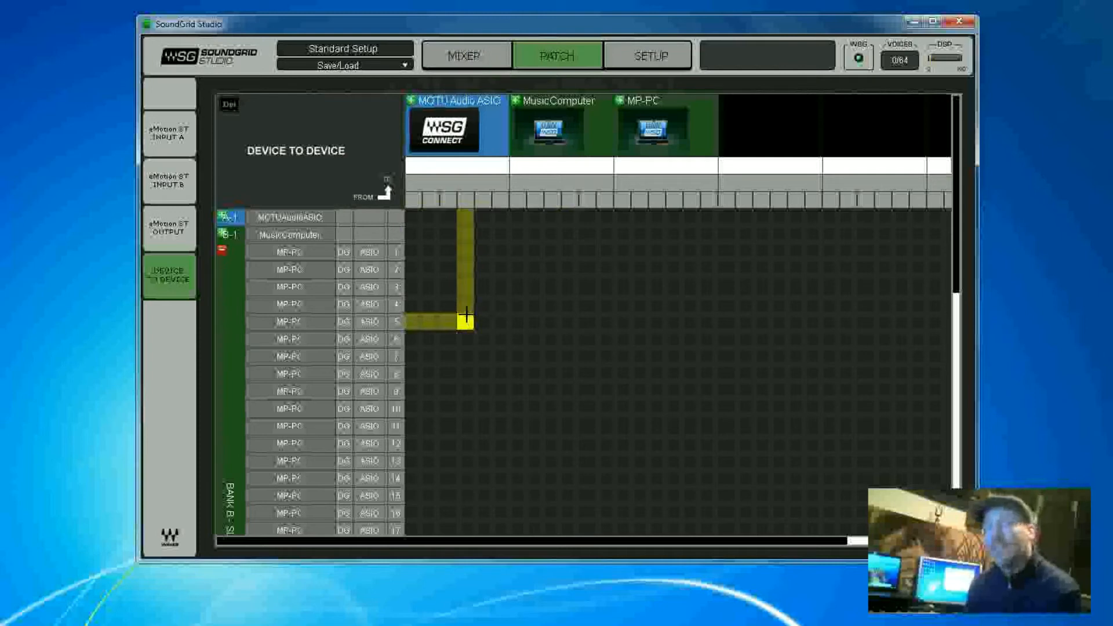
{"action": "left_click", "coordinate": [465, 55]}
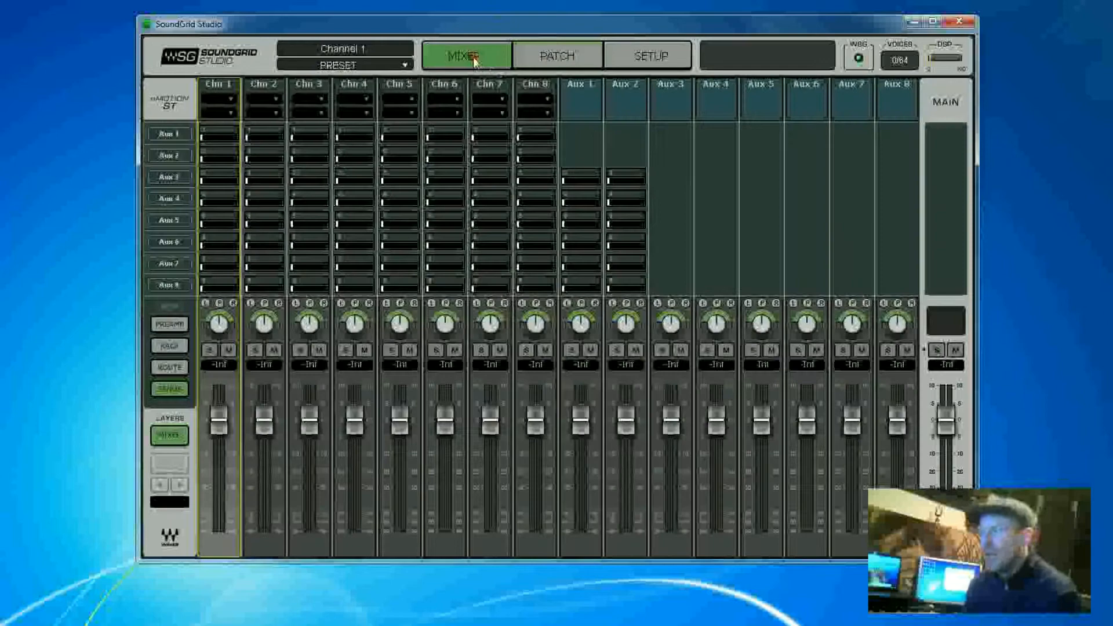
{"action": "left_click", "coordinate": [556, 55]}
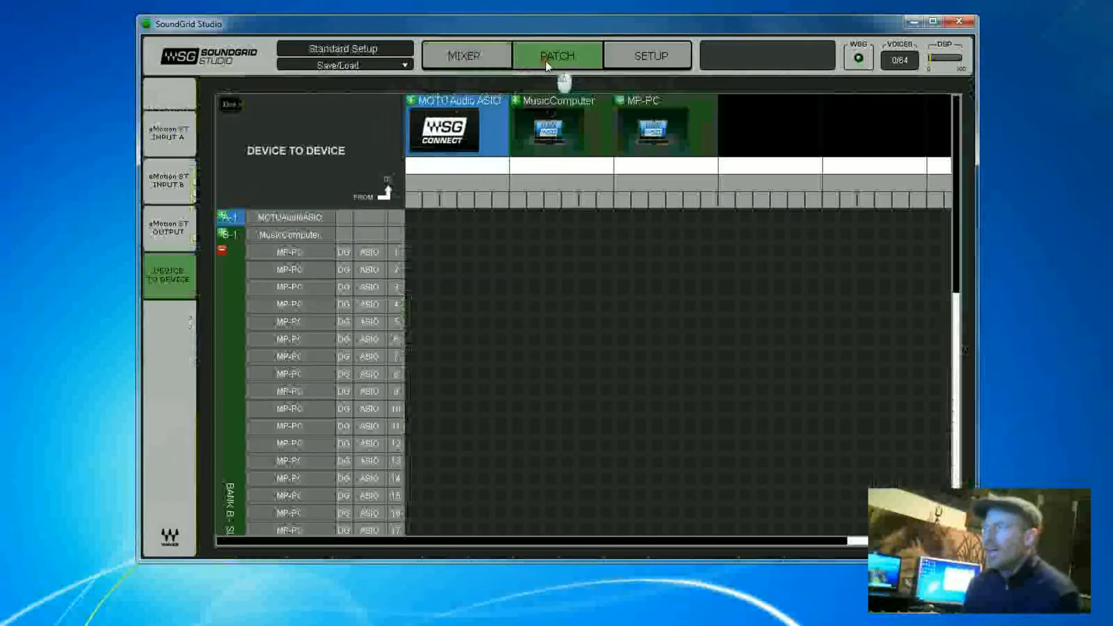
{"action": "left_click", "coordinate": [646, 56]}
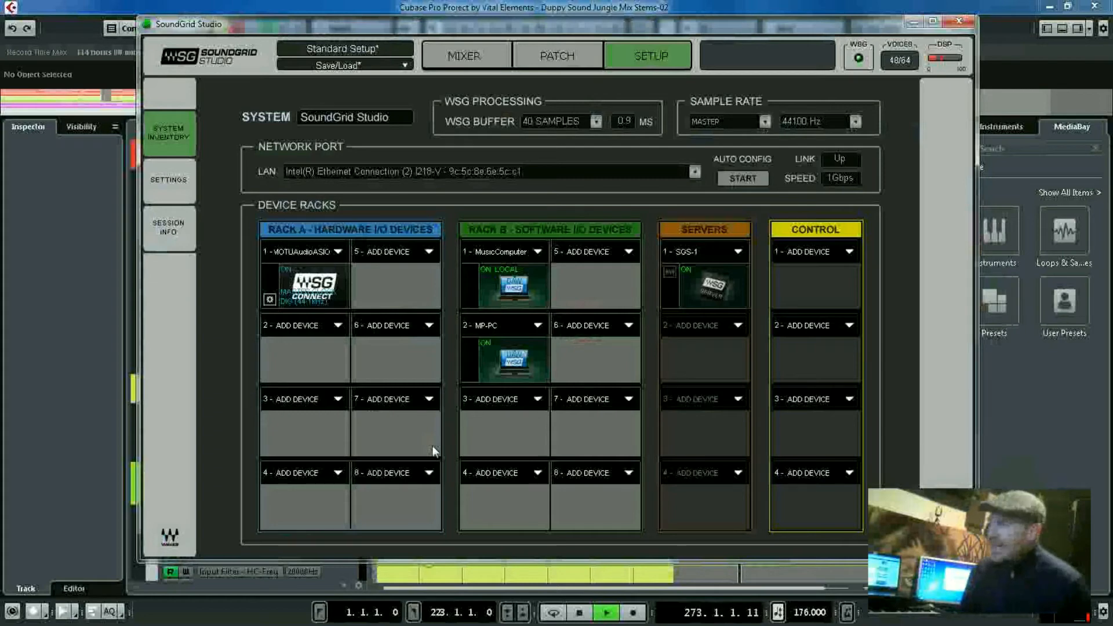
{"action": "mouse_move", "coordinate": [659, 315]}
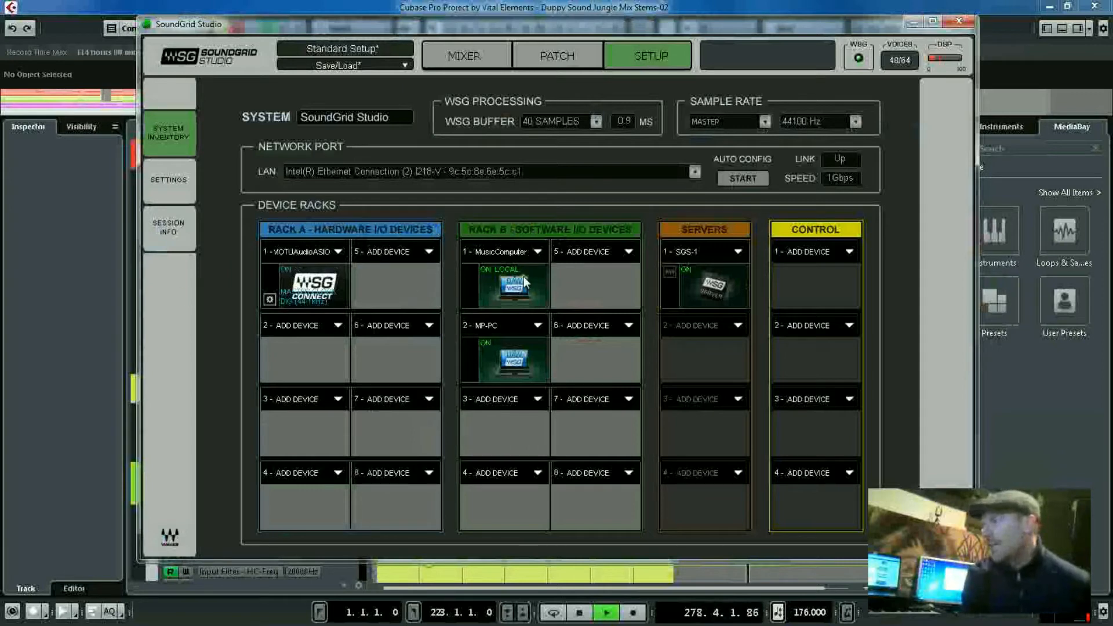
{"action": "mouse_move", "coordinate": [518, 295]}
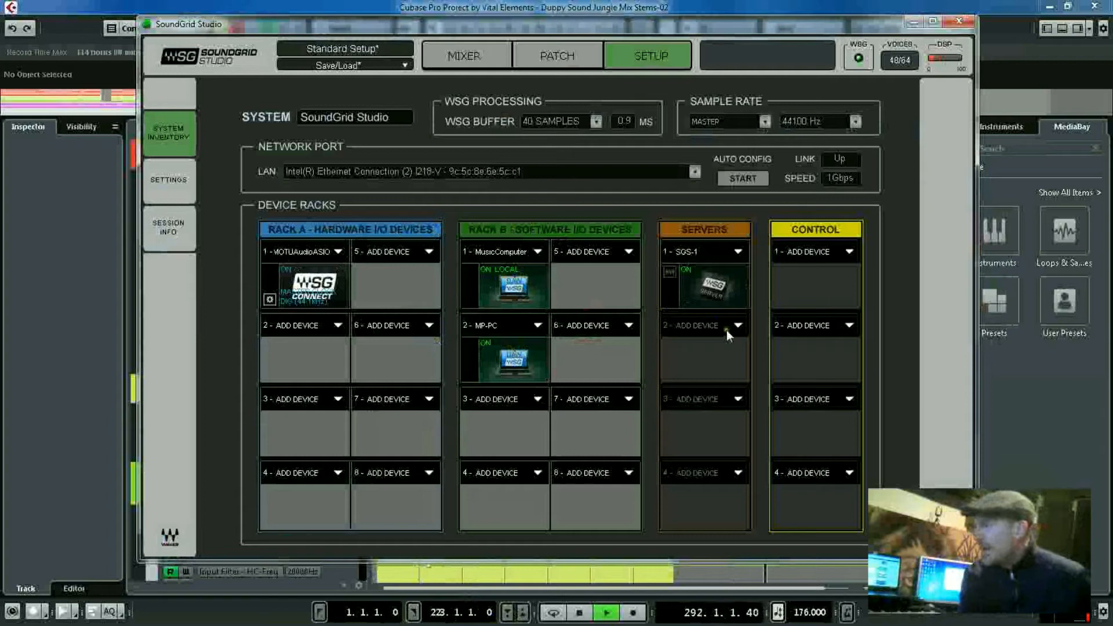
{"action": "mouse_move", "coordinate": [717, 259]}
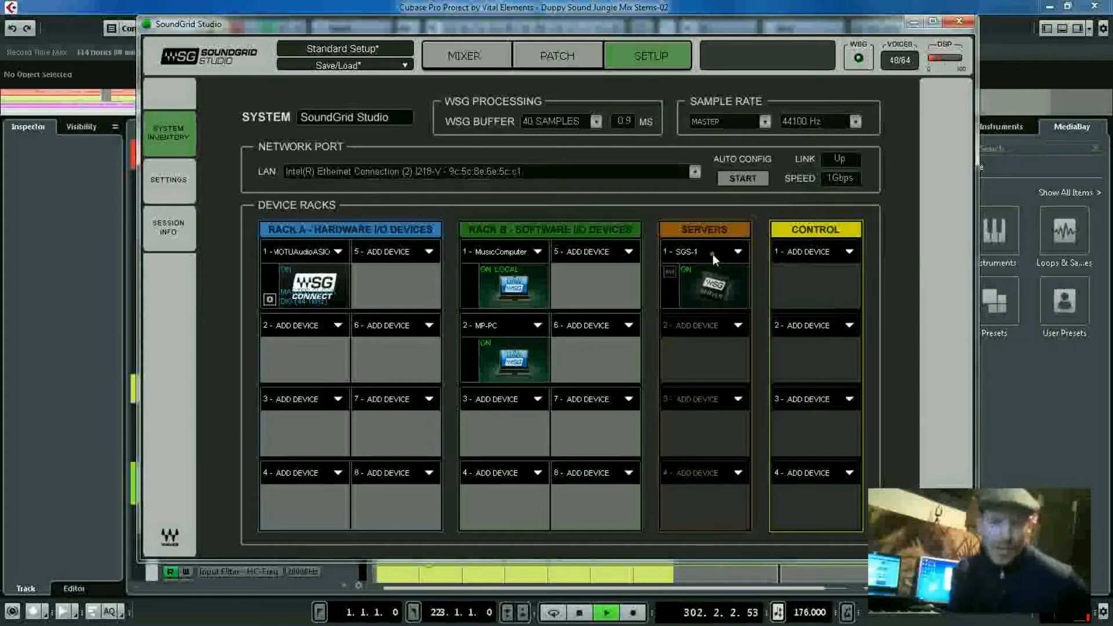
{"action": "mouse_move", "coordinate": [723, 310]}
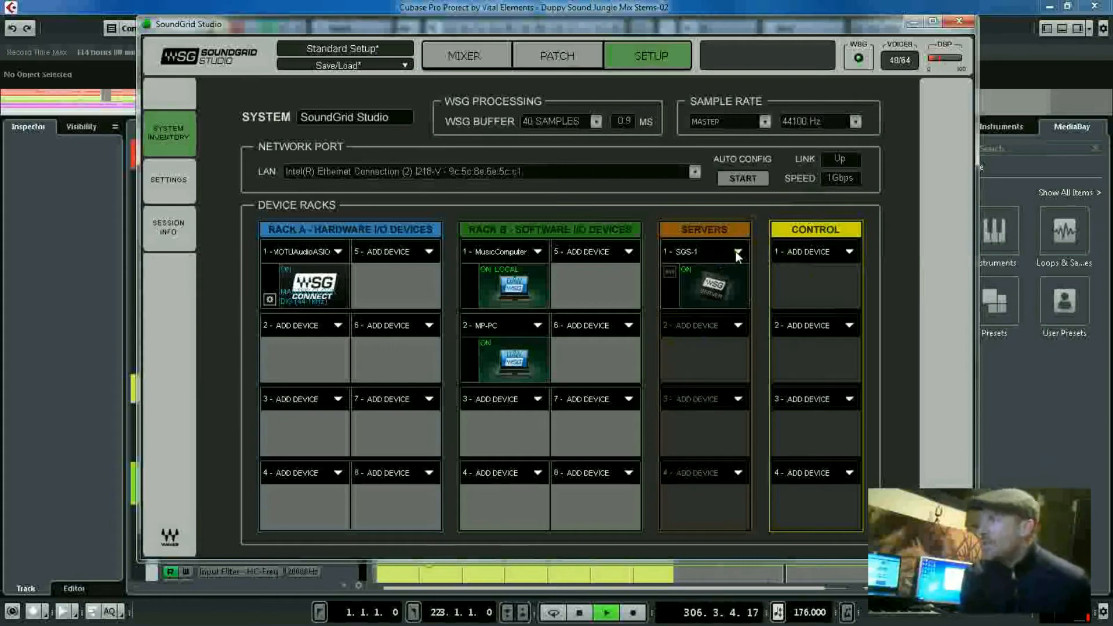
Close the SoundGrid Studio setup window to get back to the StudioRack plugin
{"action": "left_click", "coordinate": [737, 253]}
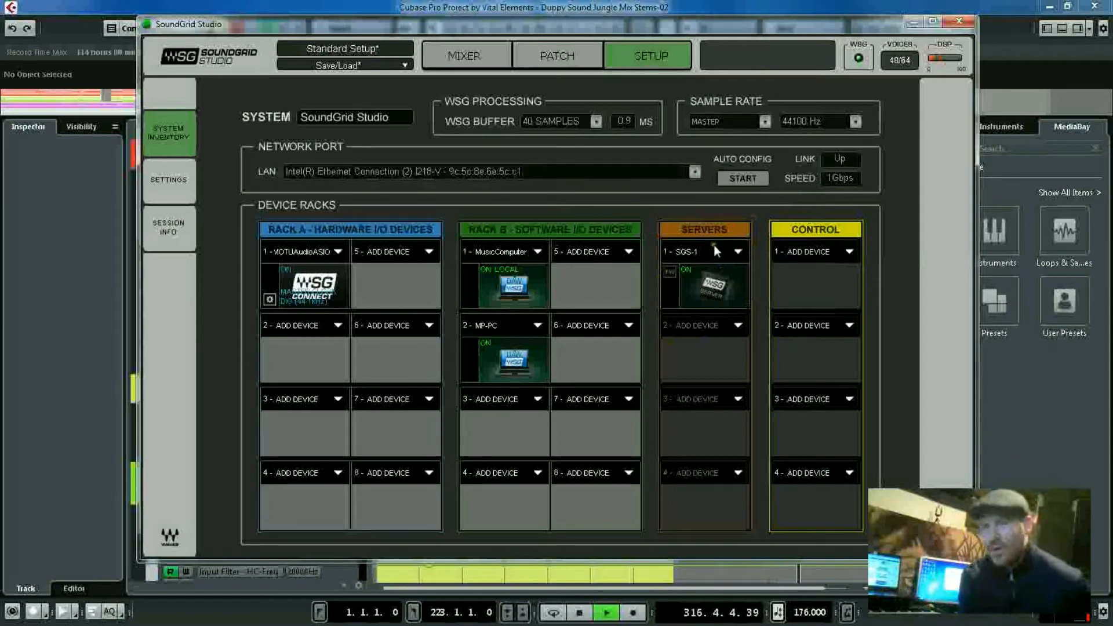
{"action": "mouse_move", "coordinate": [728, 257]}
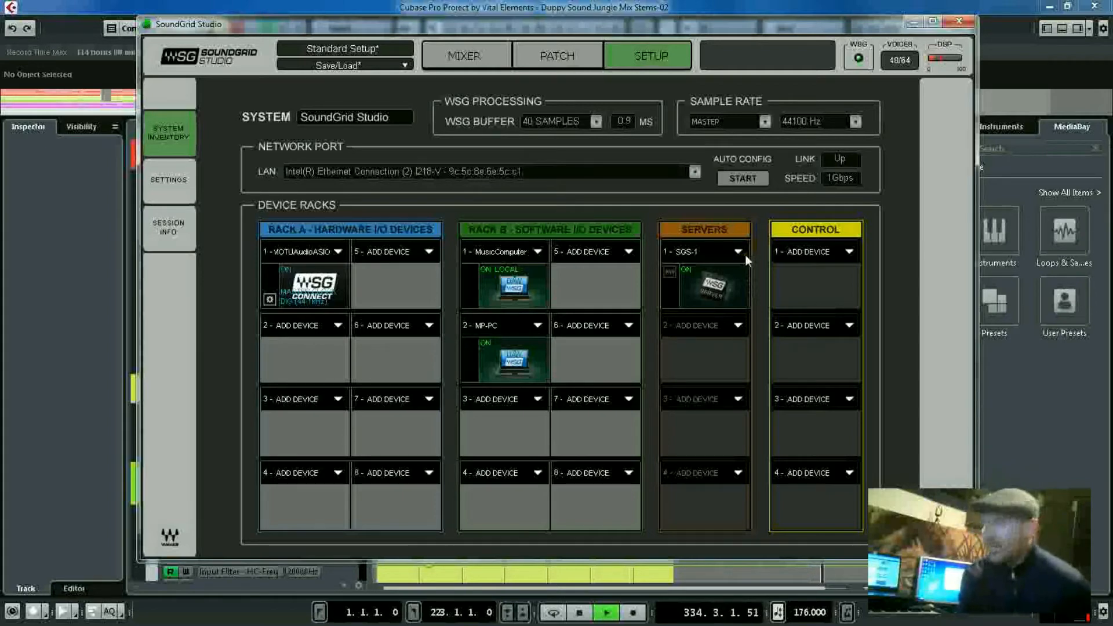
{"action": "mouse_move", "coordinate": [814, 265]}
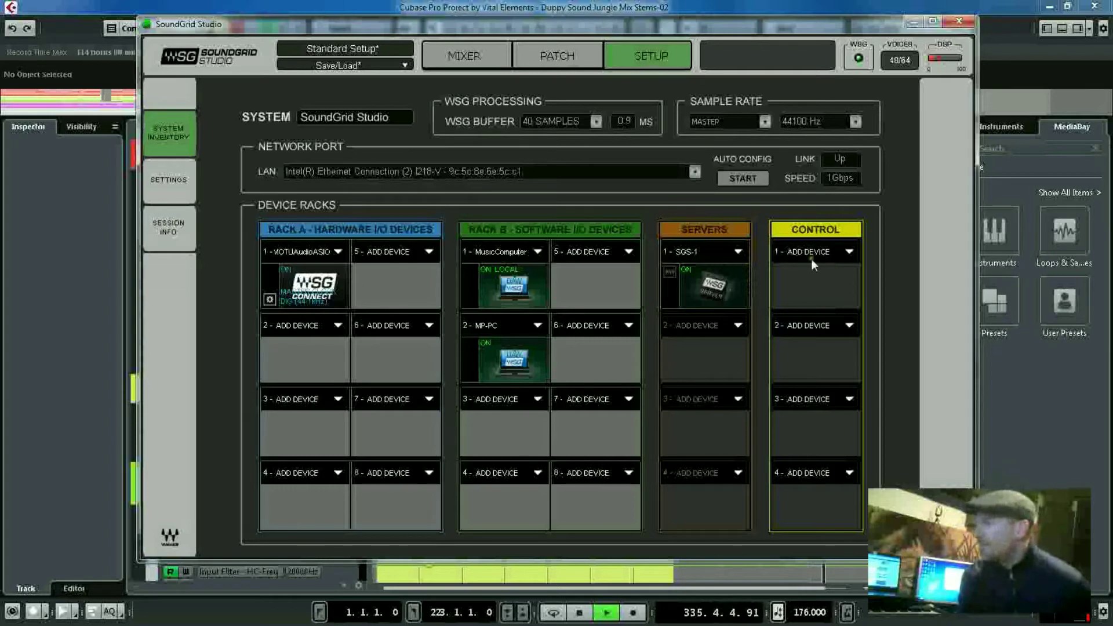
{"action": "mouse_move", "coordinate": [689, 275]}
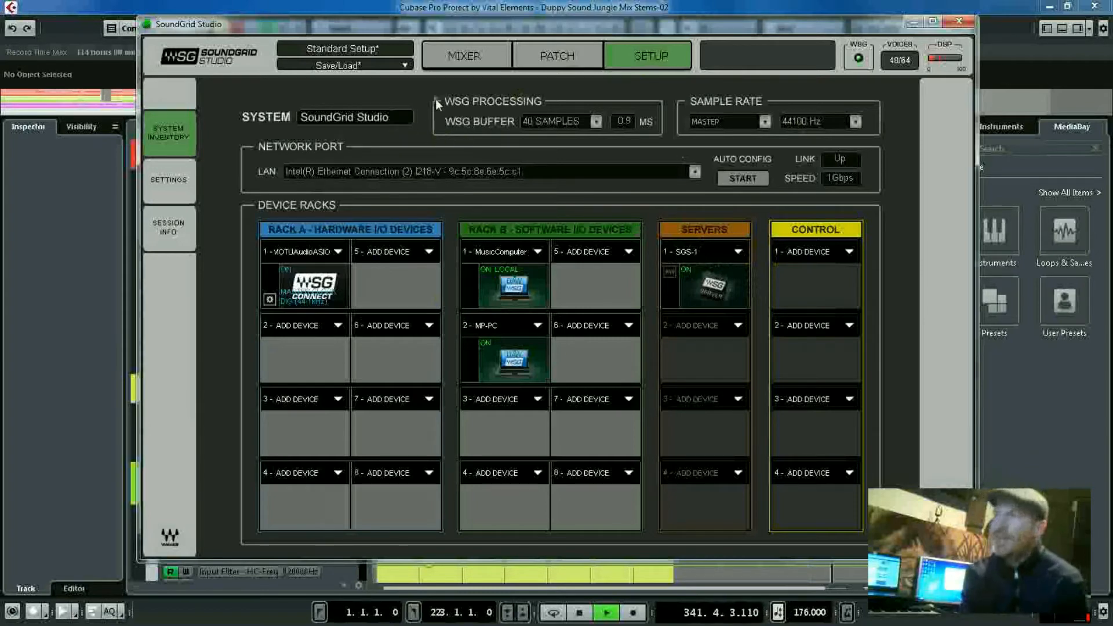
{"action": "mouse_move", "coordinate": [462, 130]}
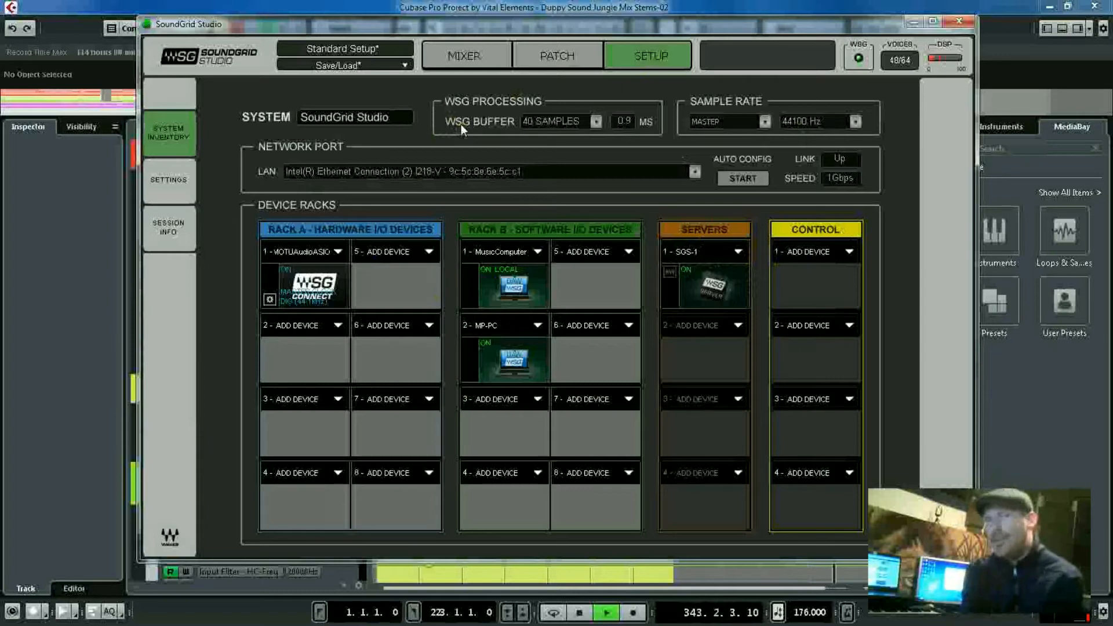
{"action": "mouse_move", "coordinate": [455, 156]}
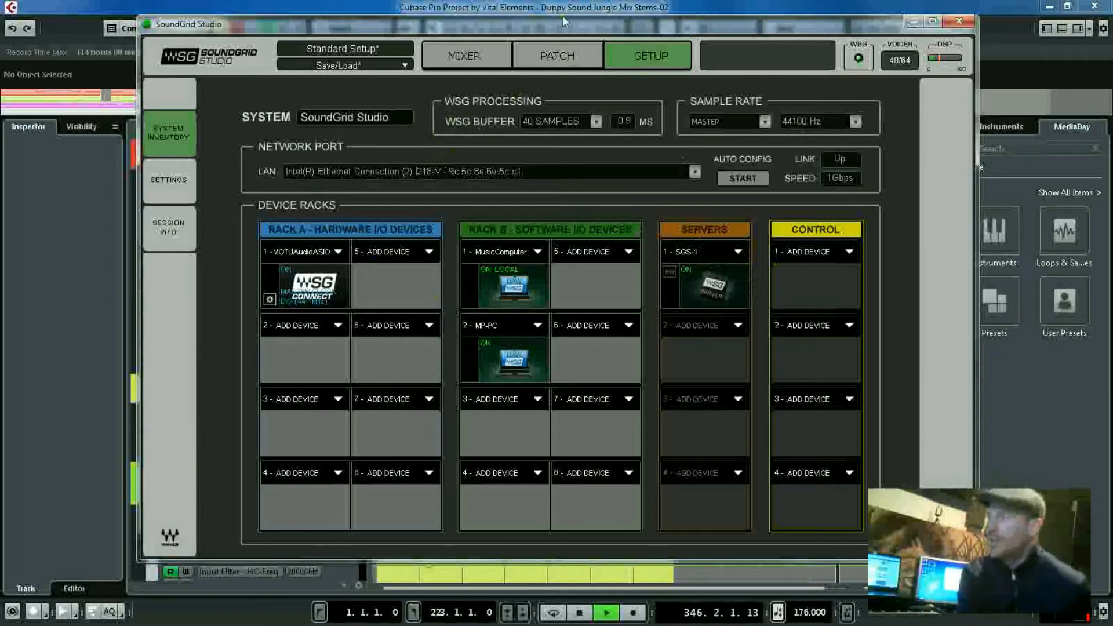
{"action": "mouse_move", "coordinate": [607, 186]}
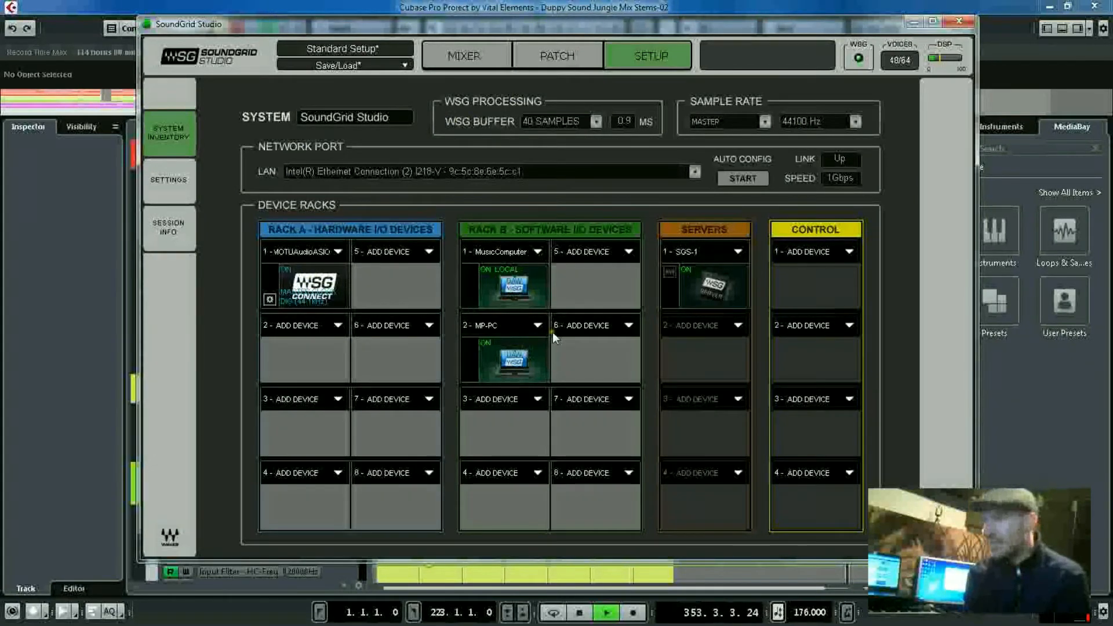
{"action": "mouse_move", "coordinate": [703, 290]}
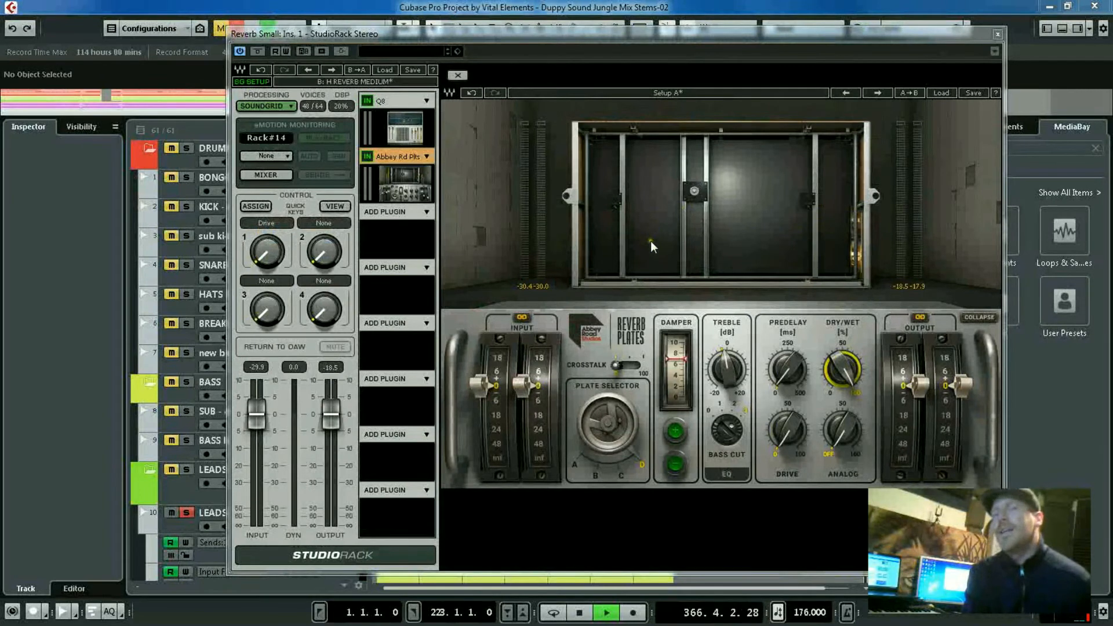
{"action": "mouse_move", "coordinate": [666, 289]}
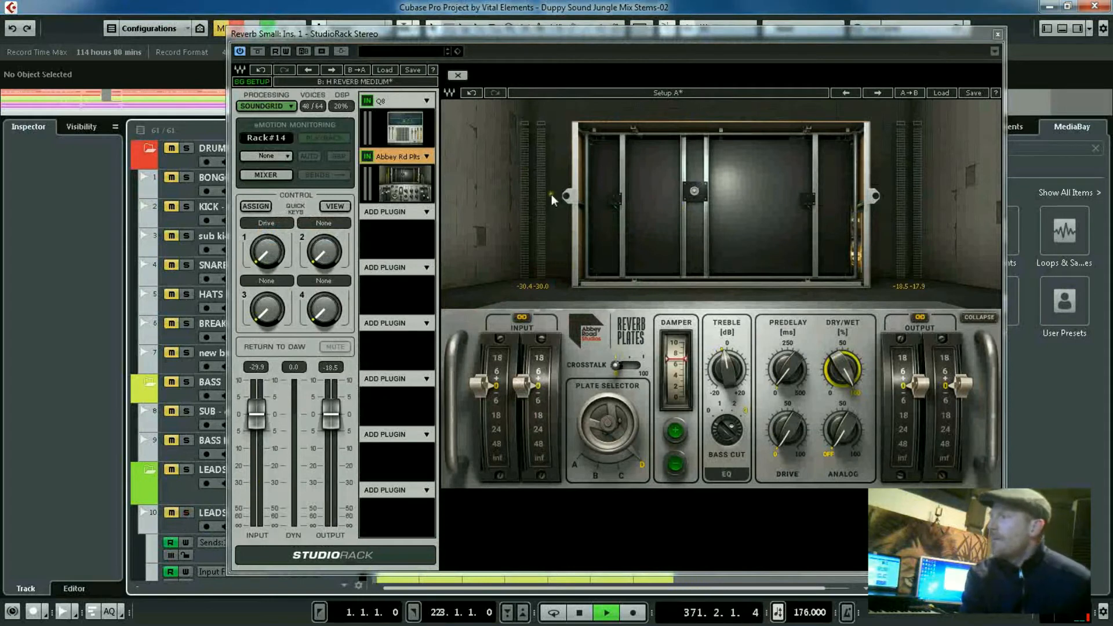
{"action": "mouse_move", "coordinate": [599, 142]}
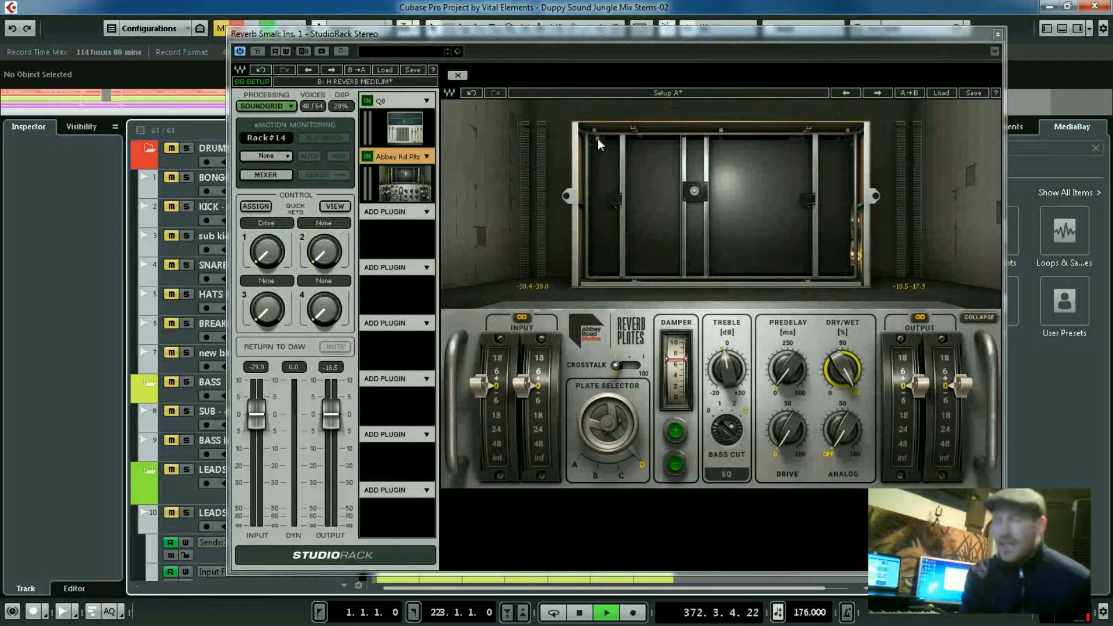
{"action": "mouse_move", "coordinate": [619, 149]}
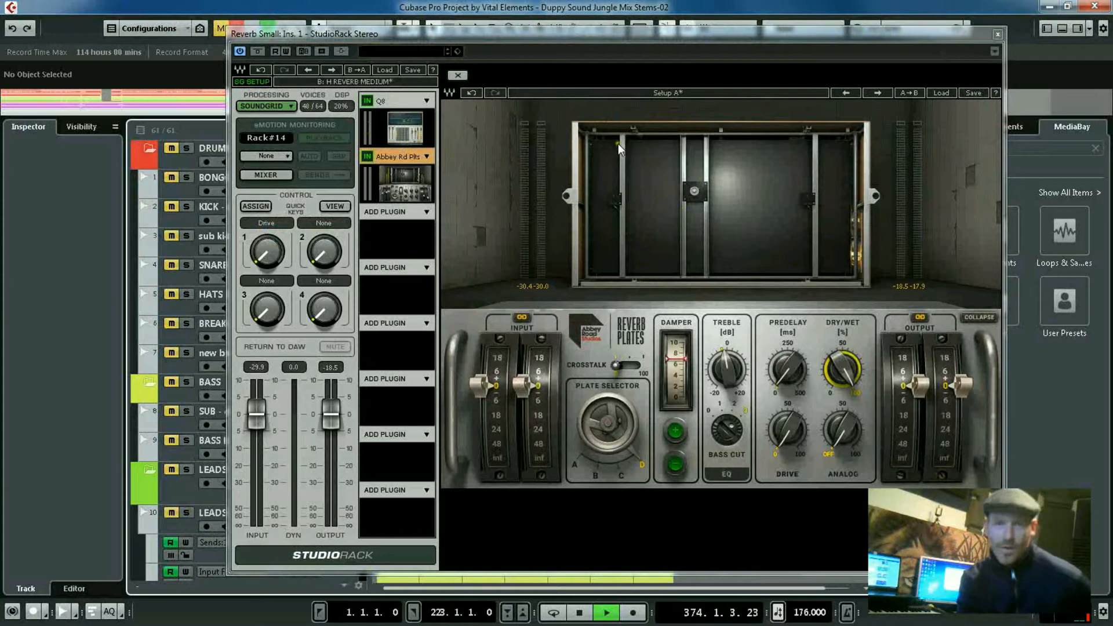
{"action": "mouse_move", "coordinate": [596, 157]}
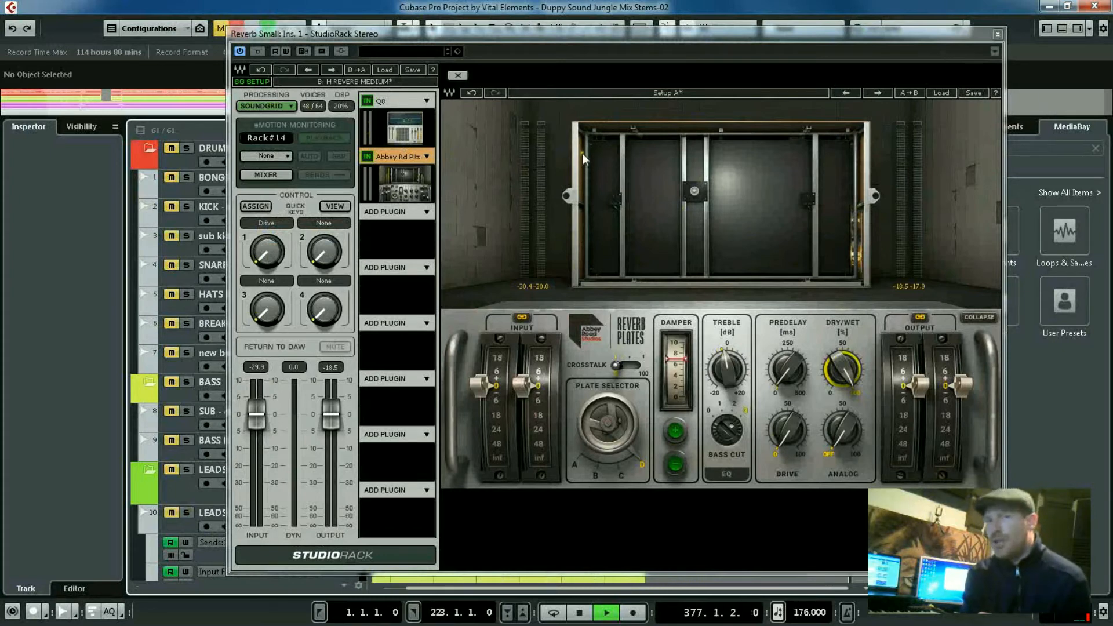
{"action": "mouse_move", "coordinate": [550, 204]}
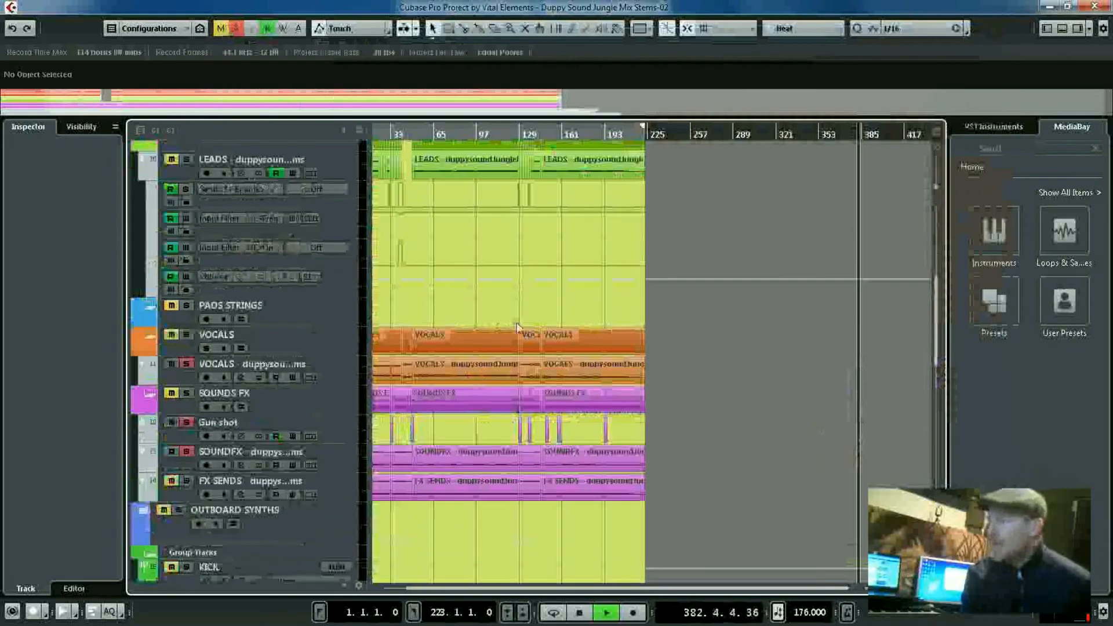
Scroll down the Cubase project's track list
{"action": "scroll", "scroll_direction": "down", "scroll_amount": 3}
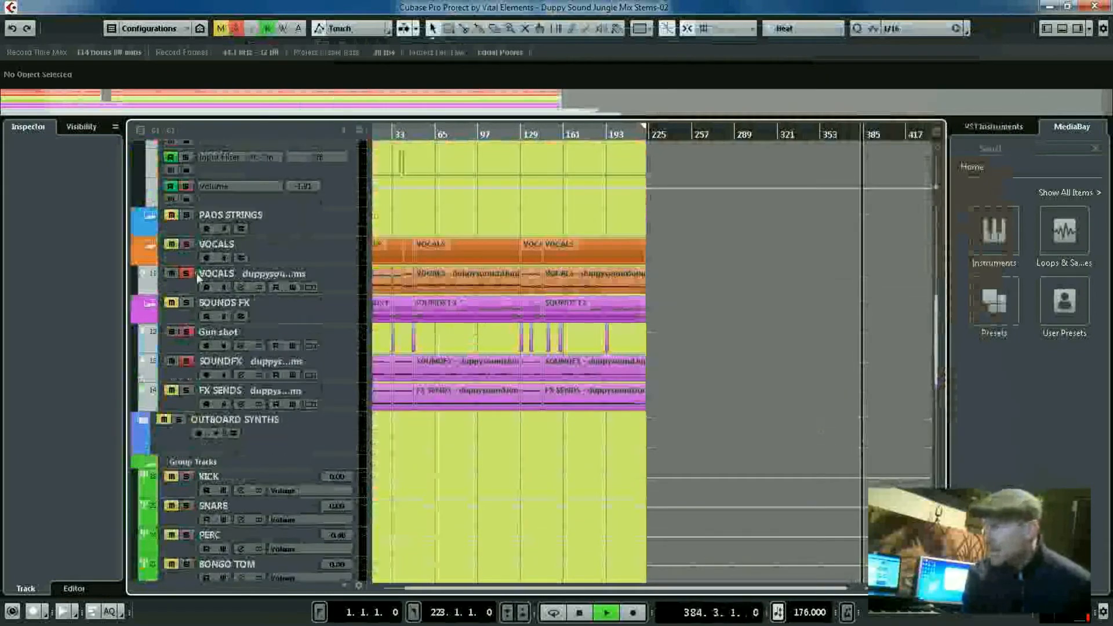
{"action": "scroll", "scroll_direction": "down", "scroll_amount": 3}
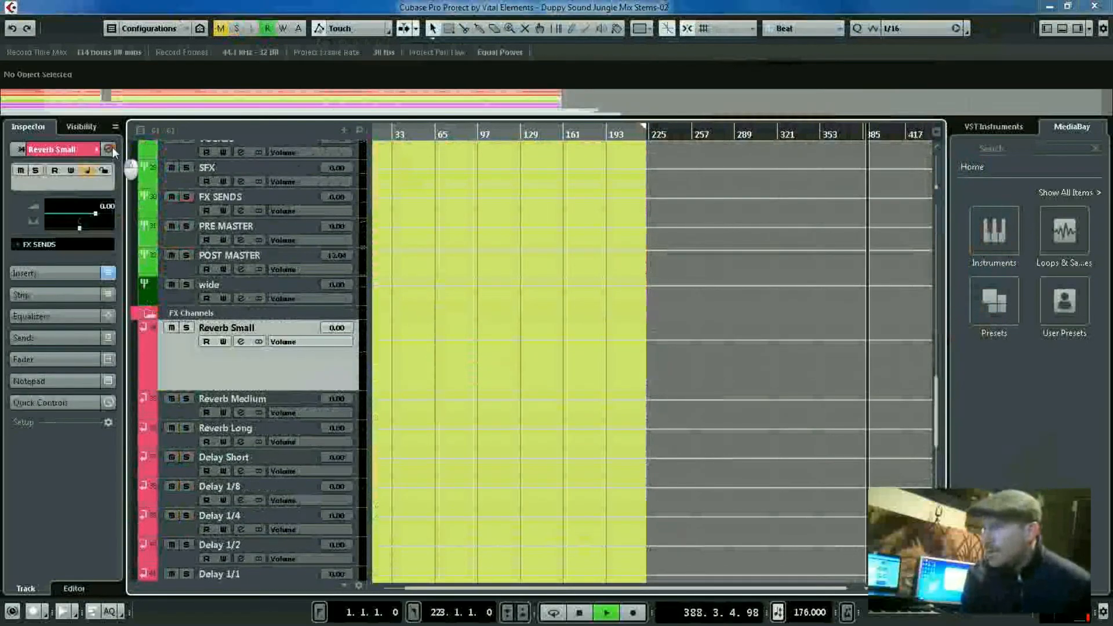
{"action": "left_click", "coordinate": [240, 342]}
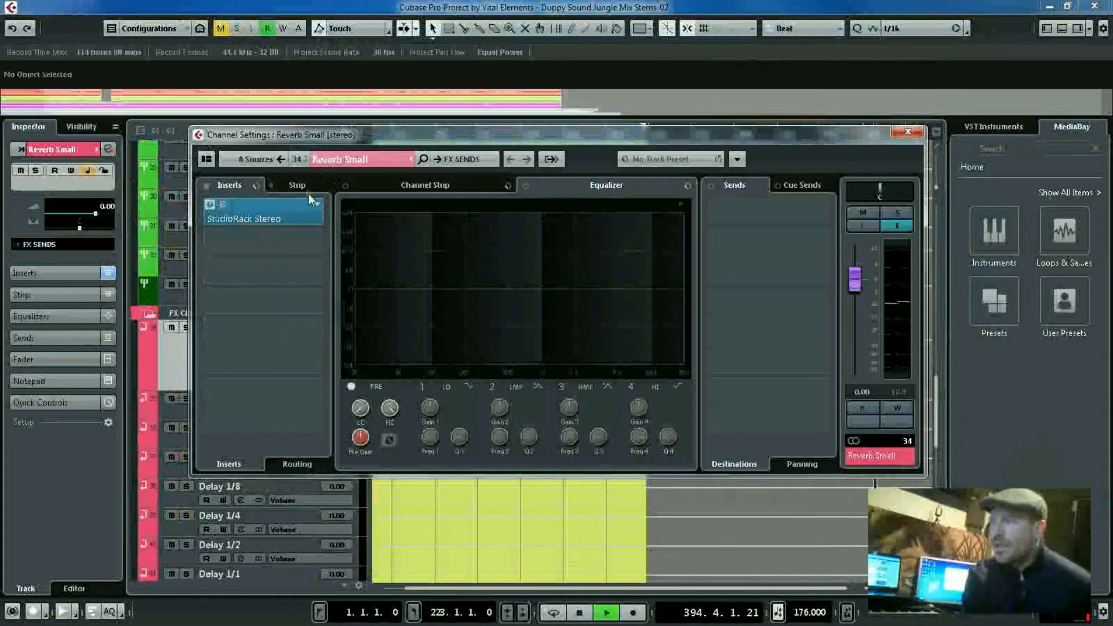
{"action": "mouse_move", "coordinate": [231, 206]}
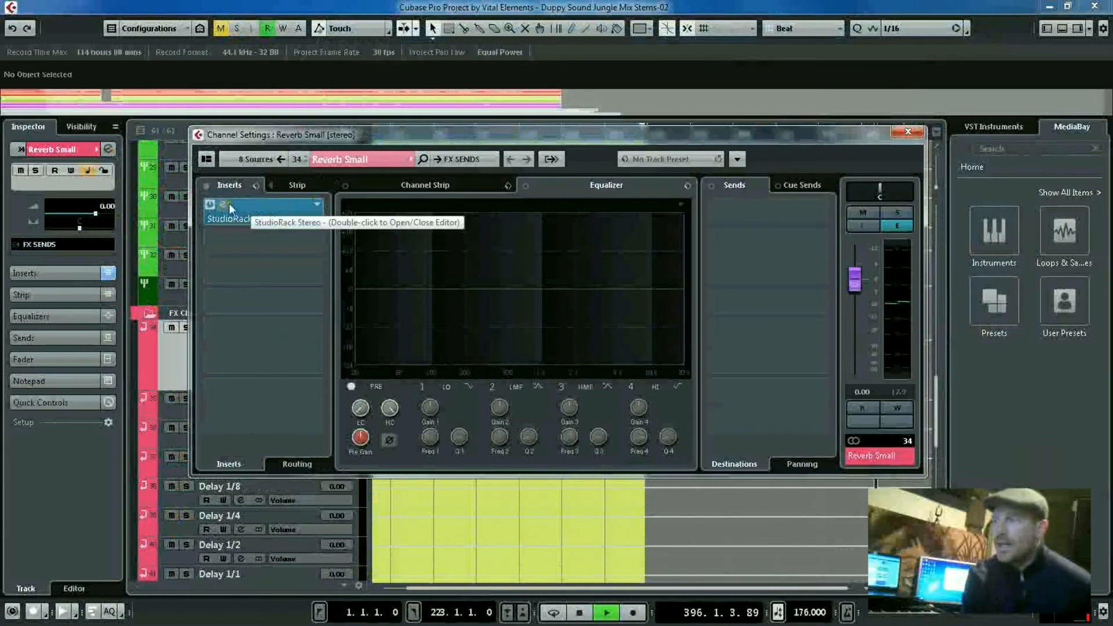
{"action": "double_click", "coordinate": [227, 206]}
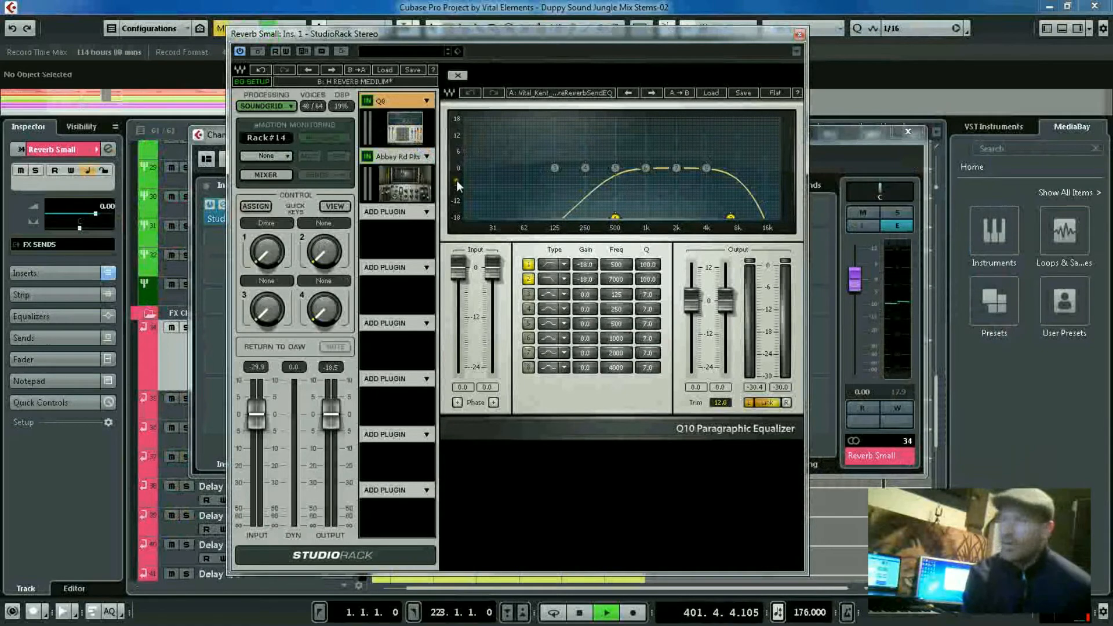
Select the Abbey Rd Plts slot so the plate reverb is displayed
{"action": "left_click", "coordinate": [395, 157]}
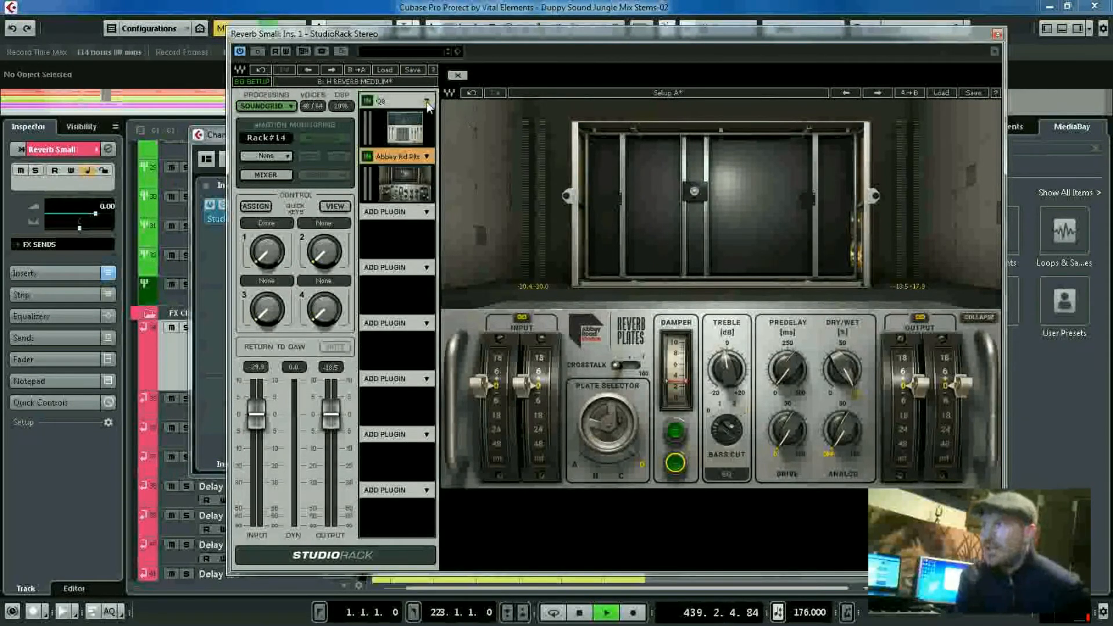
{"action": "mouse_move", "coordinate": [455, 136]}
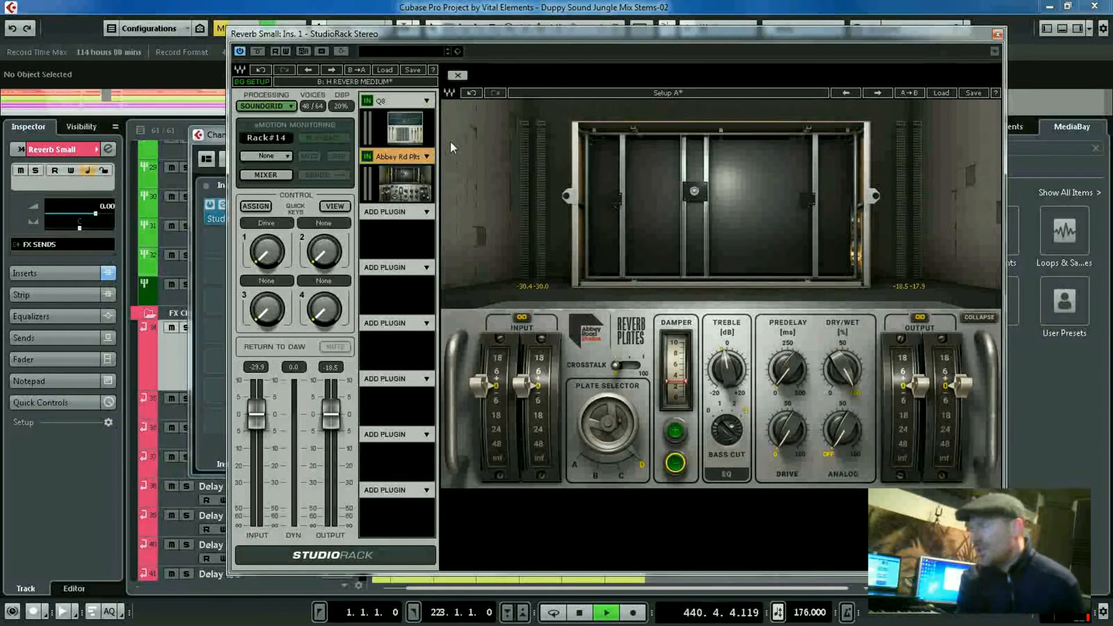
{"action": "mouse_move", "coordinate": [456, 177]}
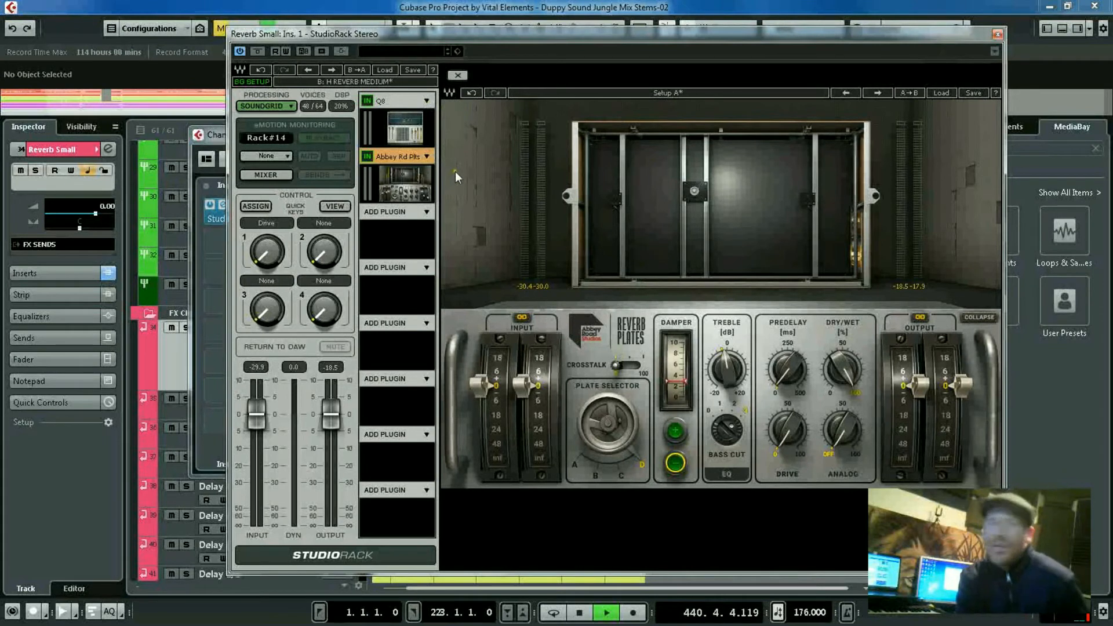
{"action": "mouse_move", "coordinate": [426, 127]}
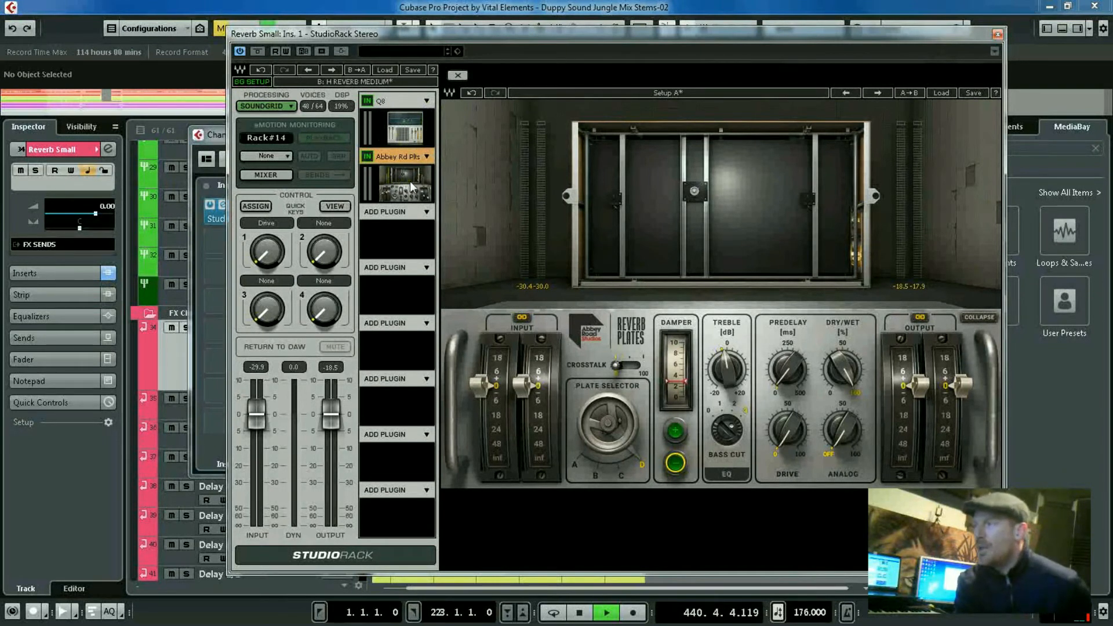
{"action": "mouse_move", "coordinate": [403, 201]}
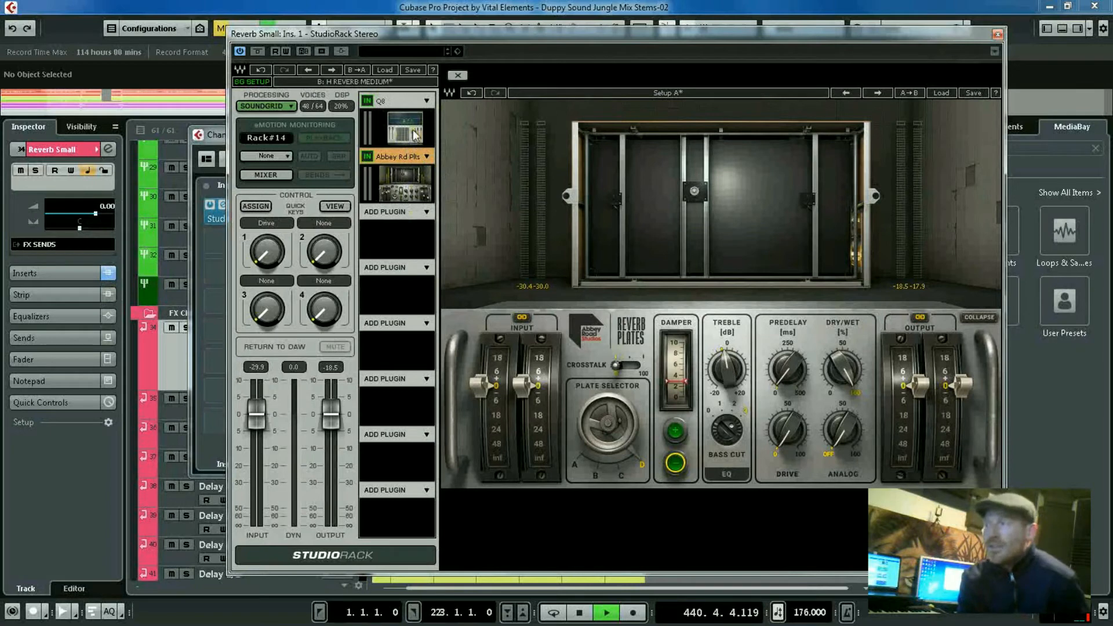
{"action": "mouse_move", "coordinate": [396, 177]}
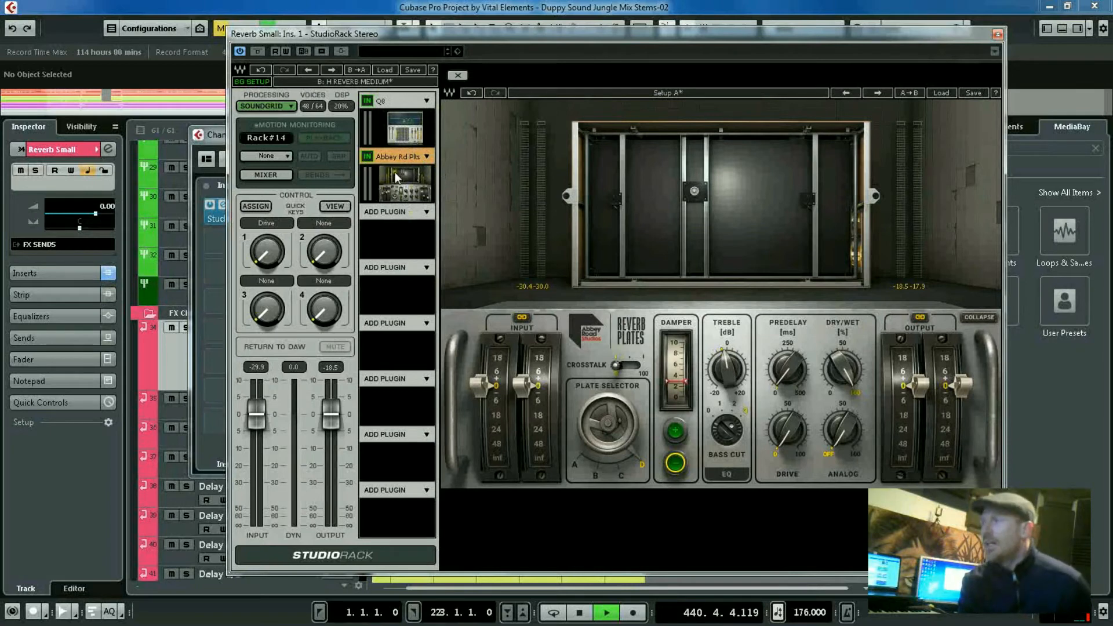
{"action": "mouse_move", "coordinate": [361, 251]}
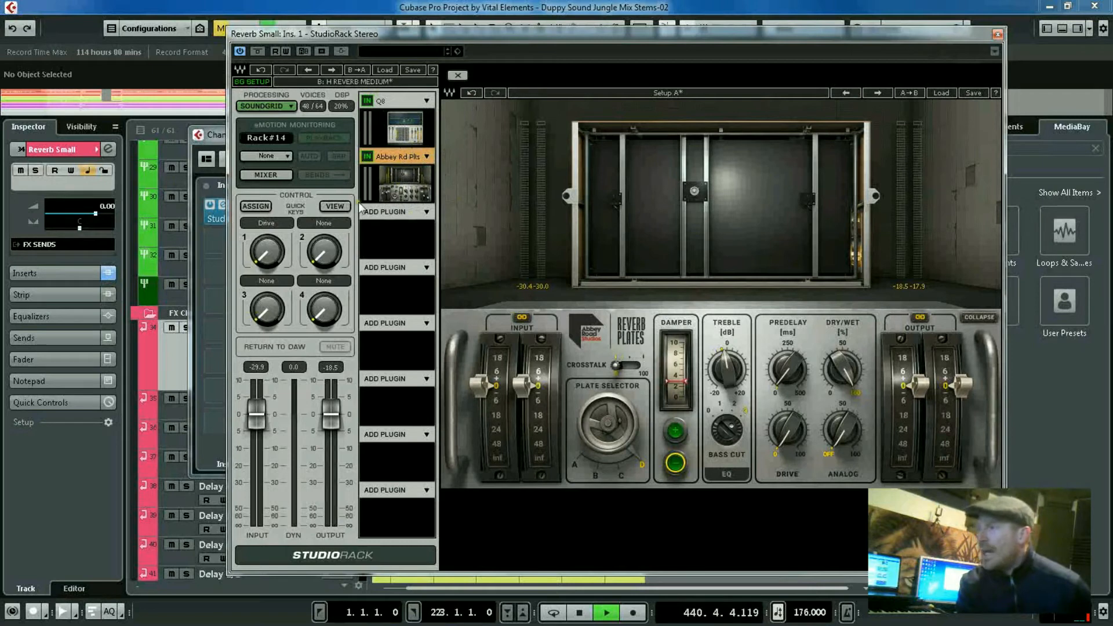
{"action": "mouse_move", "coordinate": [301, 110]}
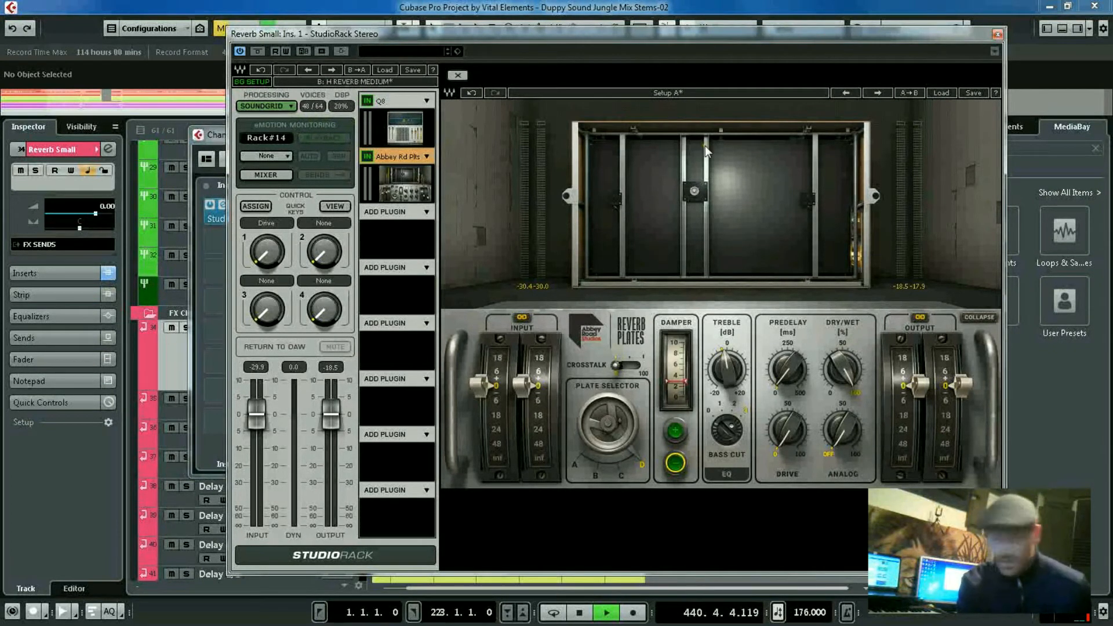
{"action": "mouse_move", "coordinate": [326, 110]}
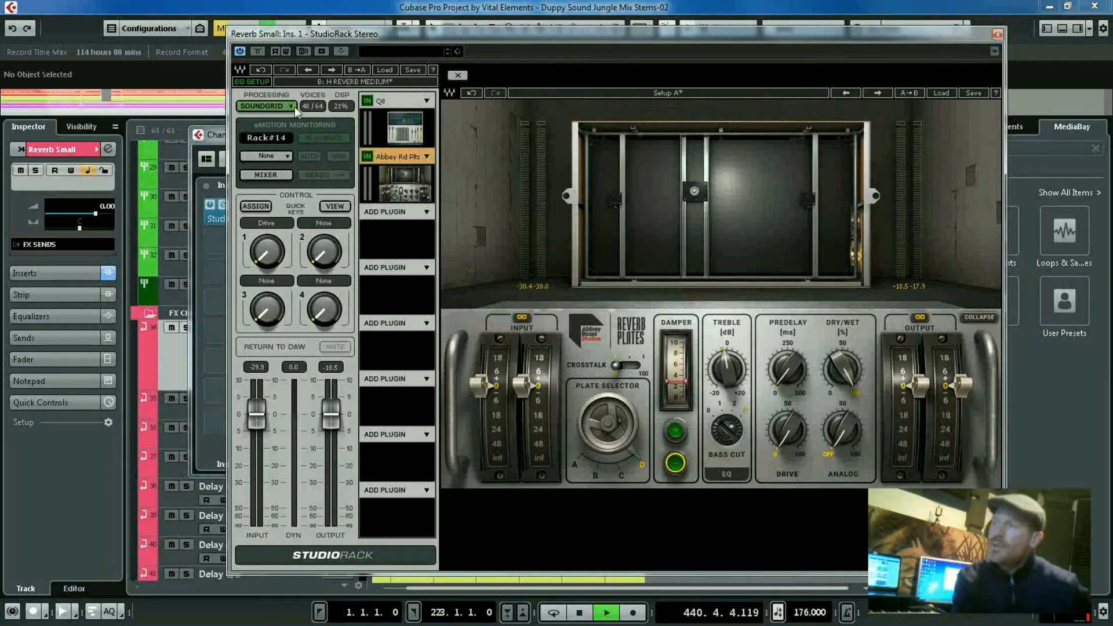
{"action": "left_click", "coordinate": [266, 106]}
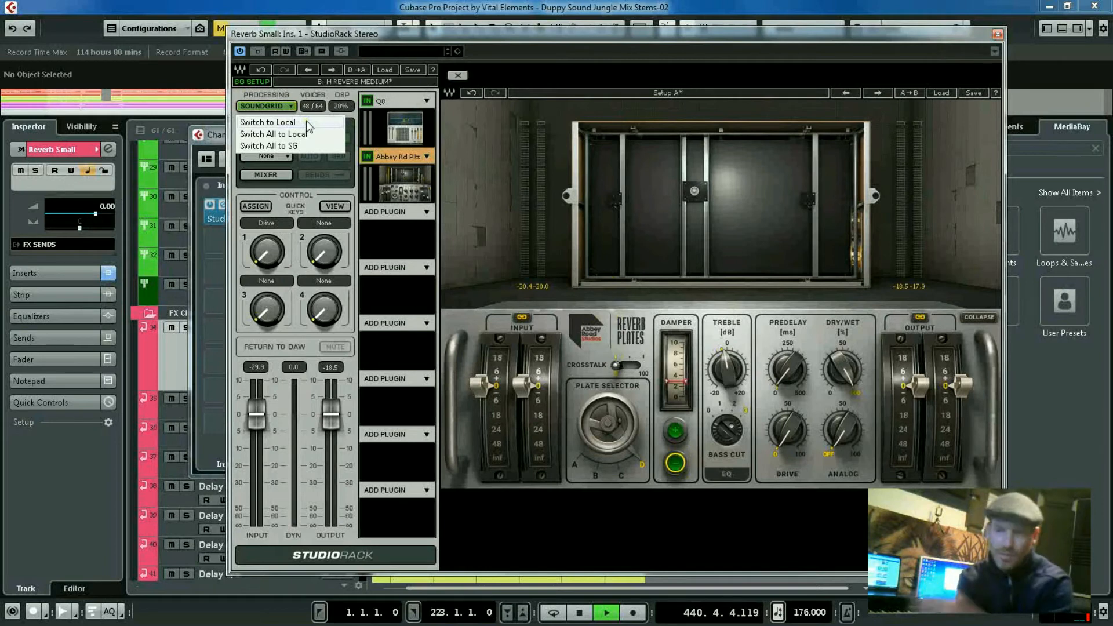
{"action": "mouse_move", "coordinate": [303, 139]}
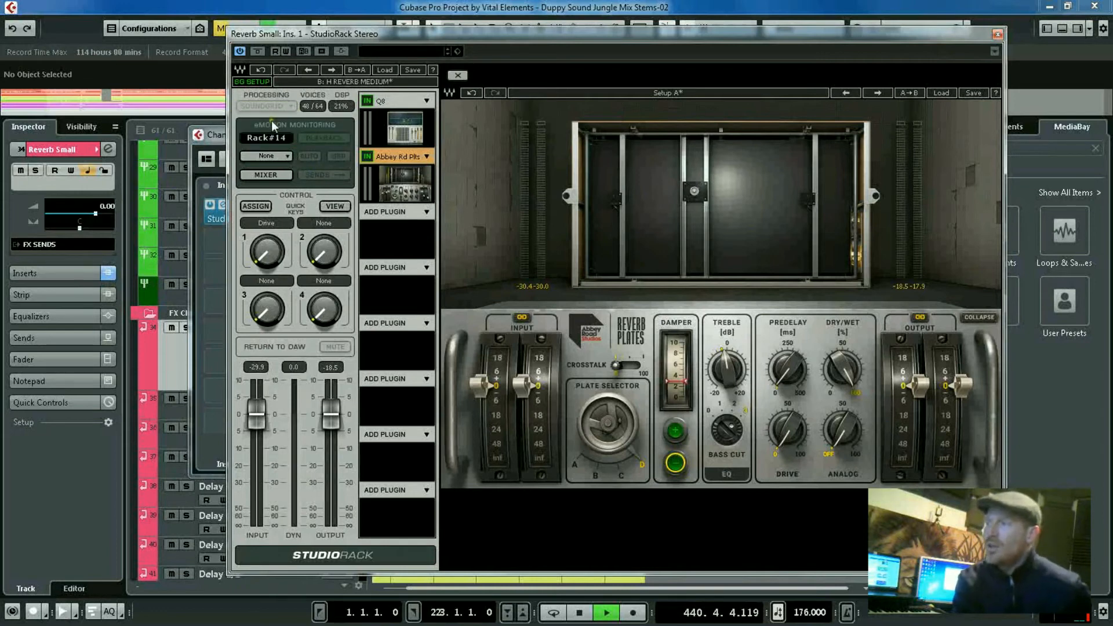
{"action": "left_click", "coordinate": [265, 106]}
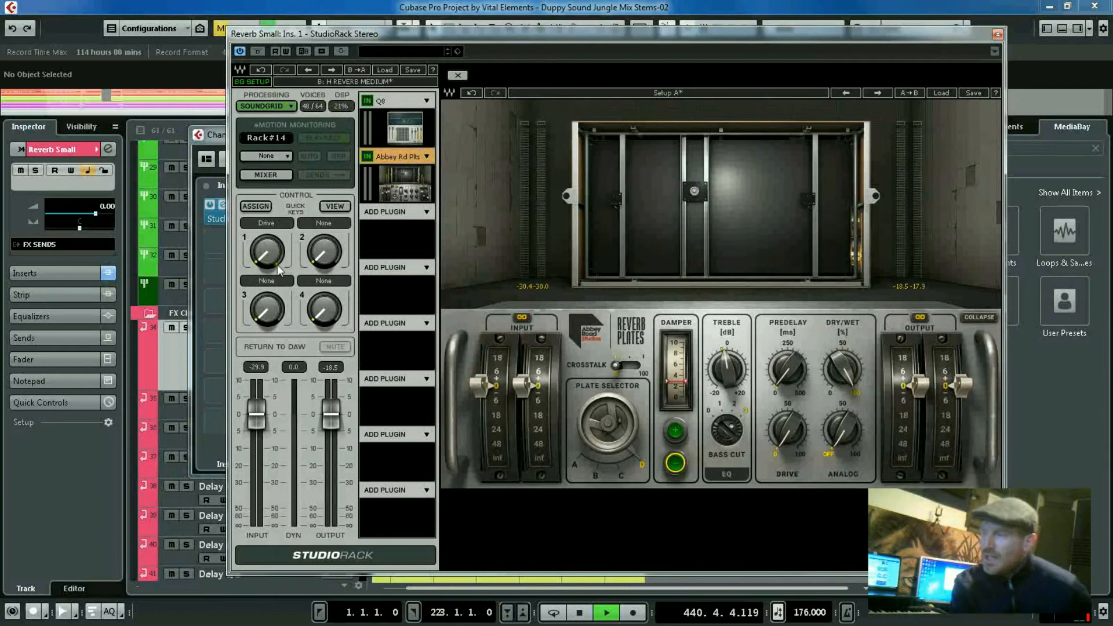
{"action": "mouse_move", "coordinate": [236, 253]}
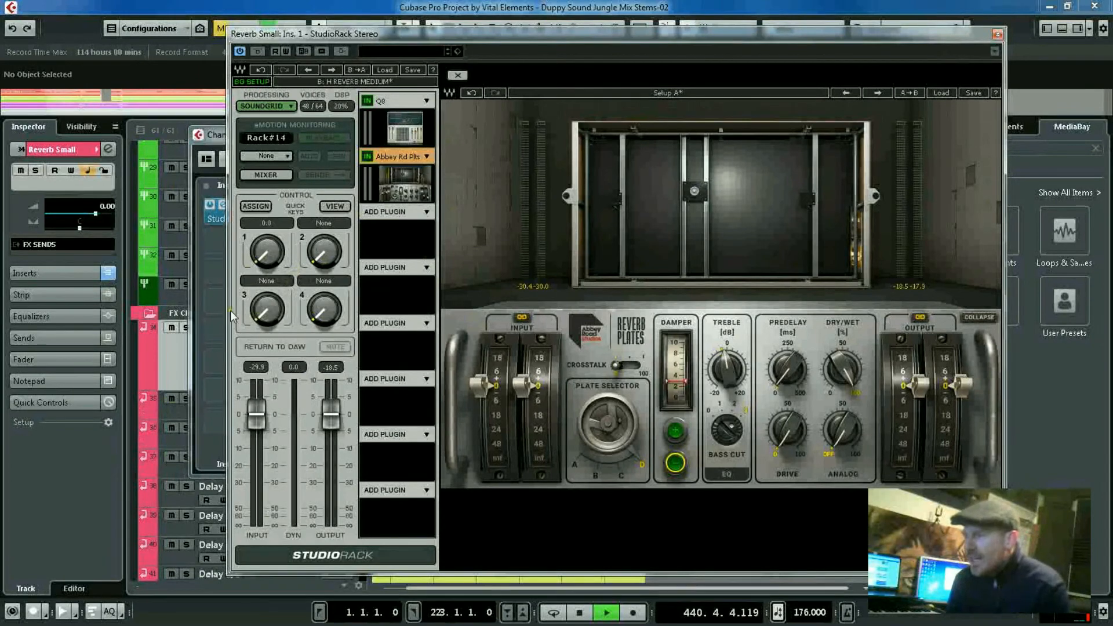
Check quick key 1's assignment menu showing Abbey Road Plates Drive, then dismiss it
{"action": "left_click", "coordinate": [255, 206]}
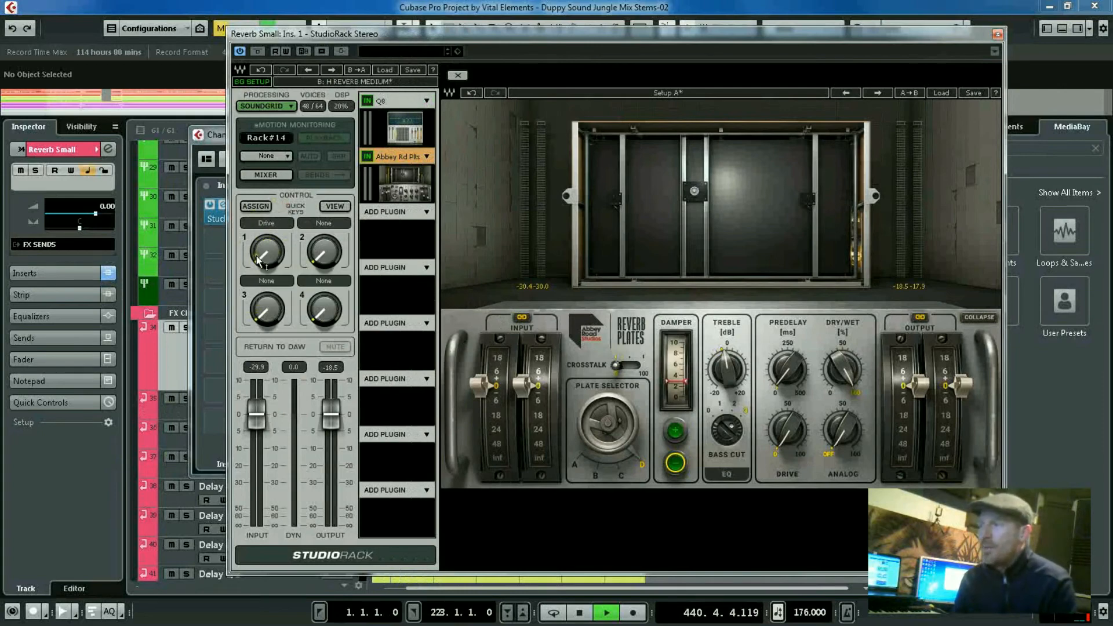
{"action": "right_click", "coordinate": [266, 250]}
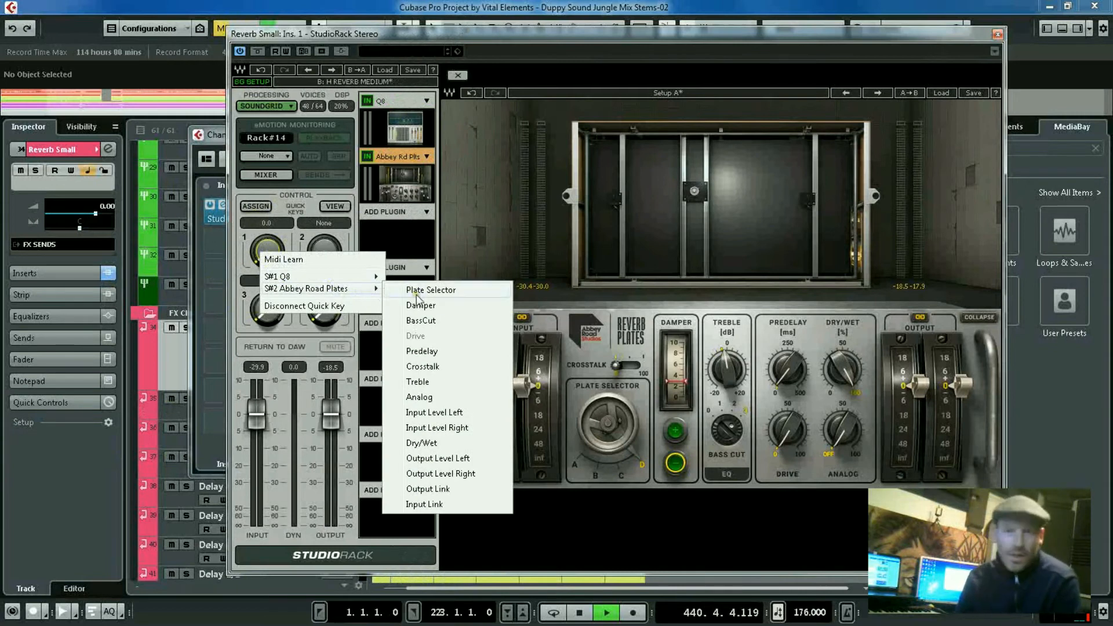
{"action": "mouse_move", "coordinate": [433, 412]}
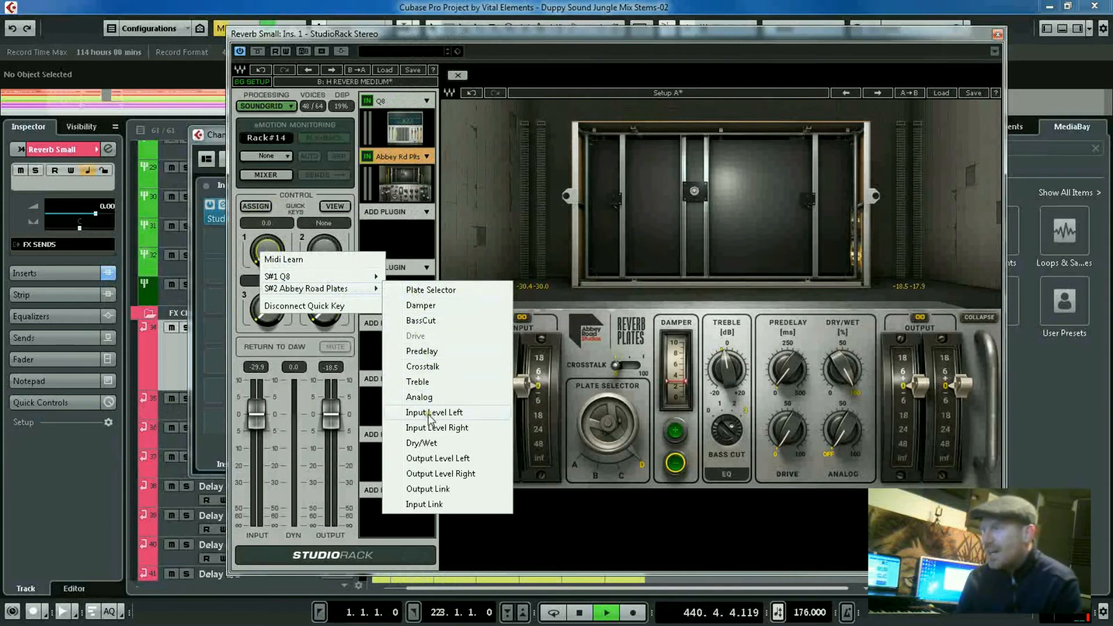
{"action": "mouse_move", "coordinate": [437, 427]}
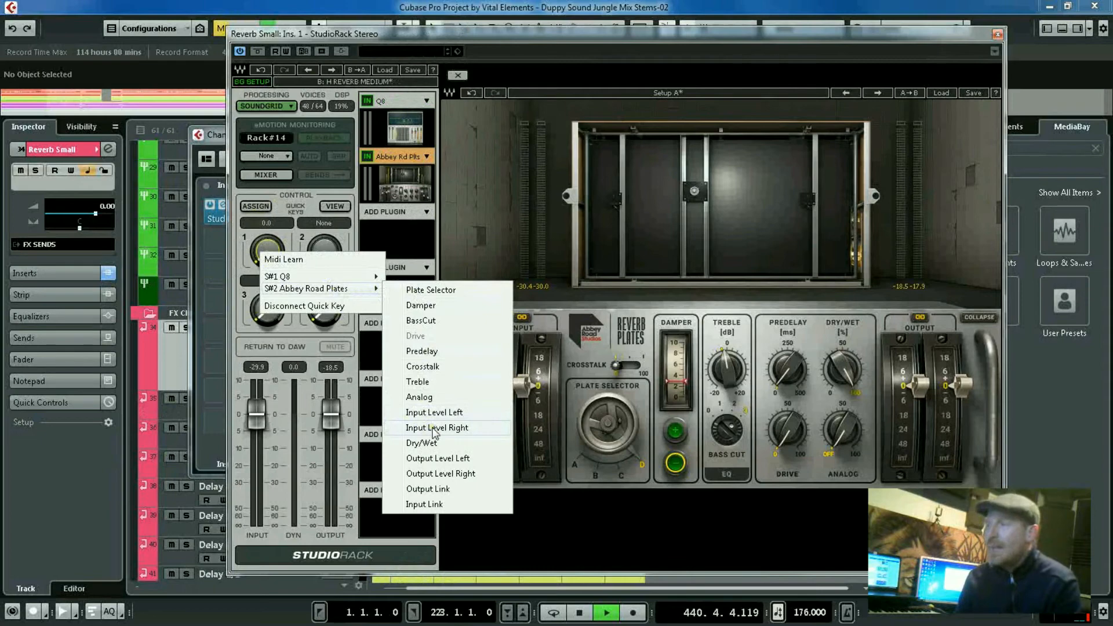
{"action": "left_click", "coordinate": [416, 336]}
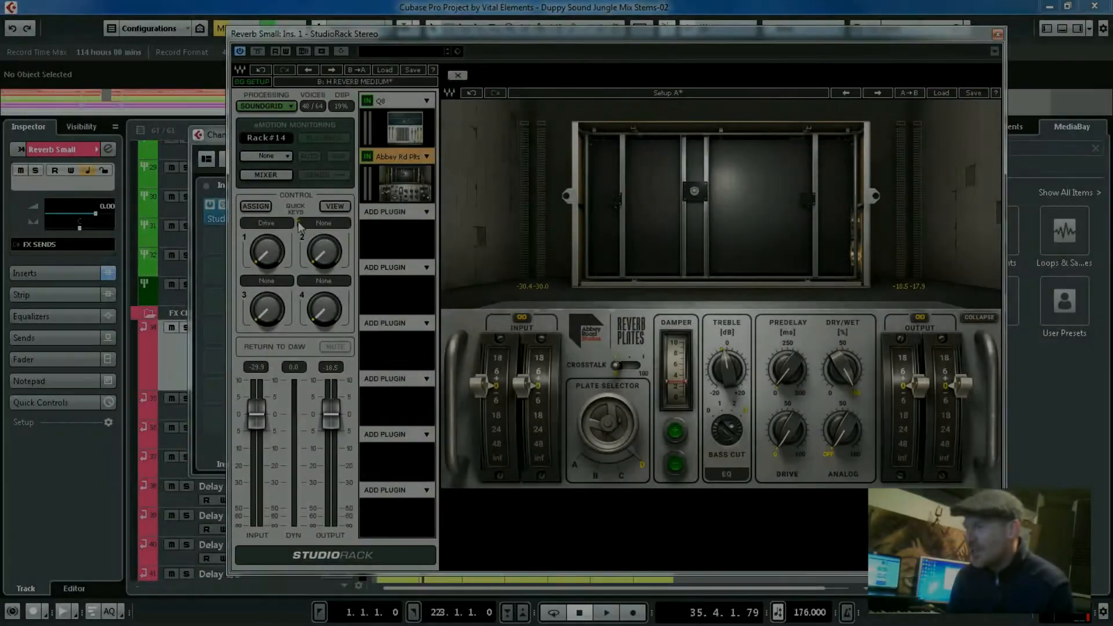
Assign Abbey Road Plates Predelay to quick key 2 and turn its knob to test
{"action": "right_click", "coordinate": [265, 252]}
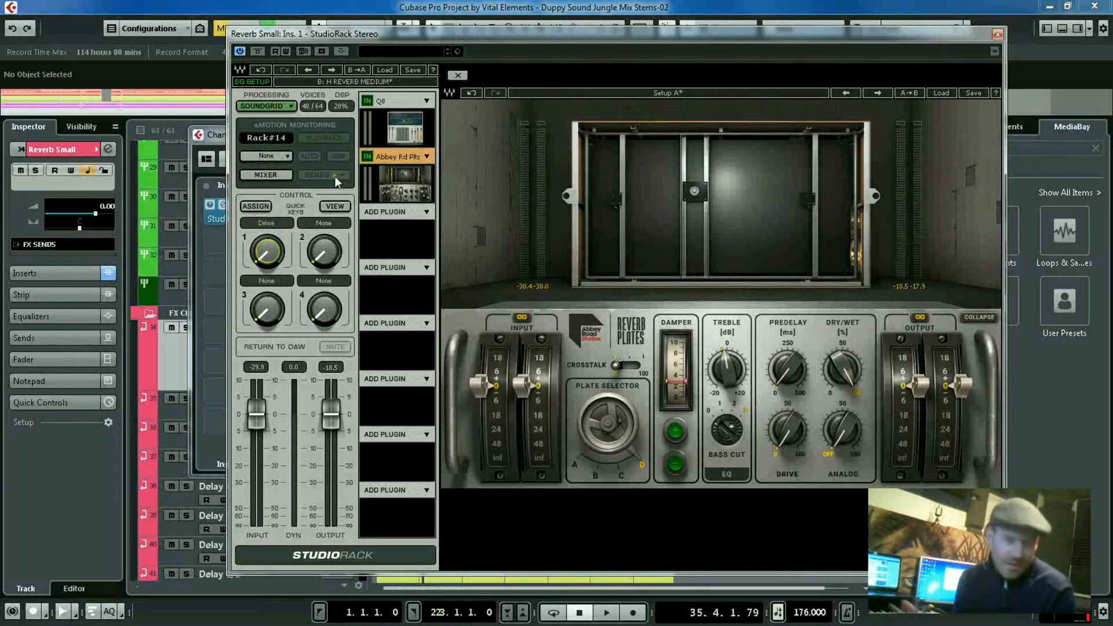
{"action": "mouse_move", "coordinate": [756, 446]}
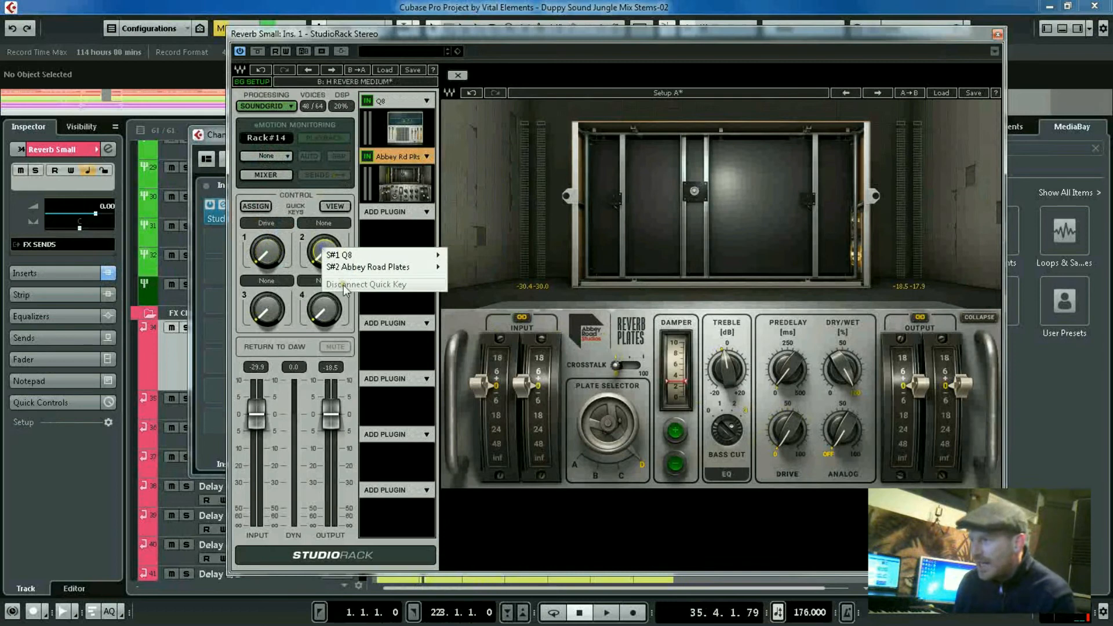
{"action": "mouse_move", "coordinate": [383, 266]}
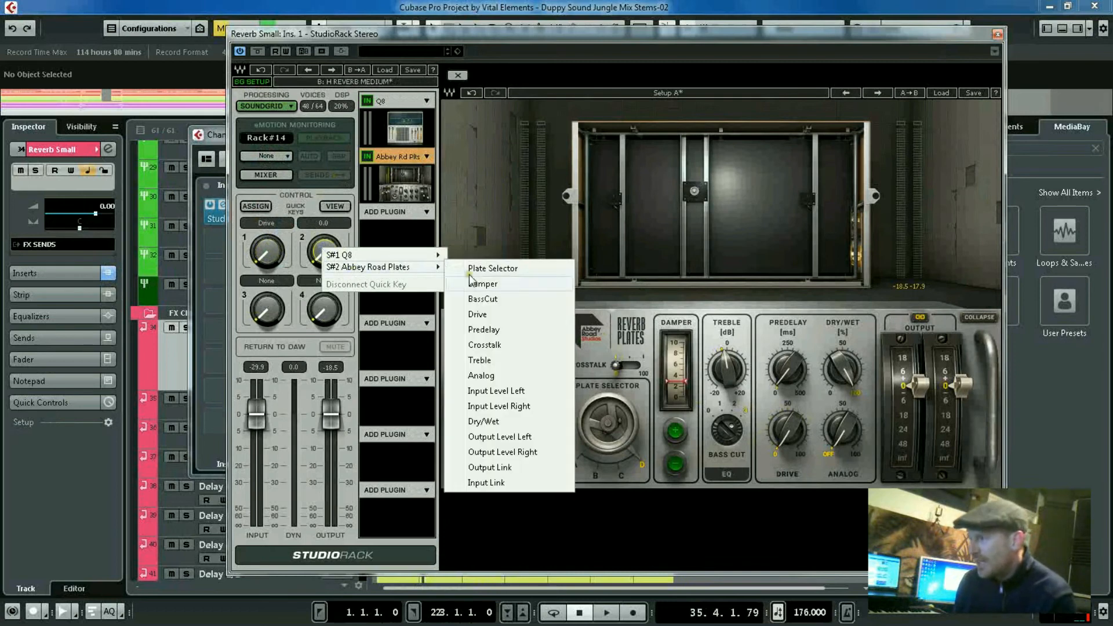
{"action": "left_click", "coordinate": [483, 330]}
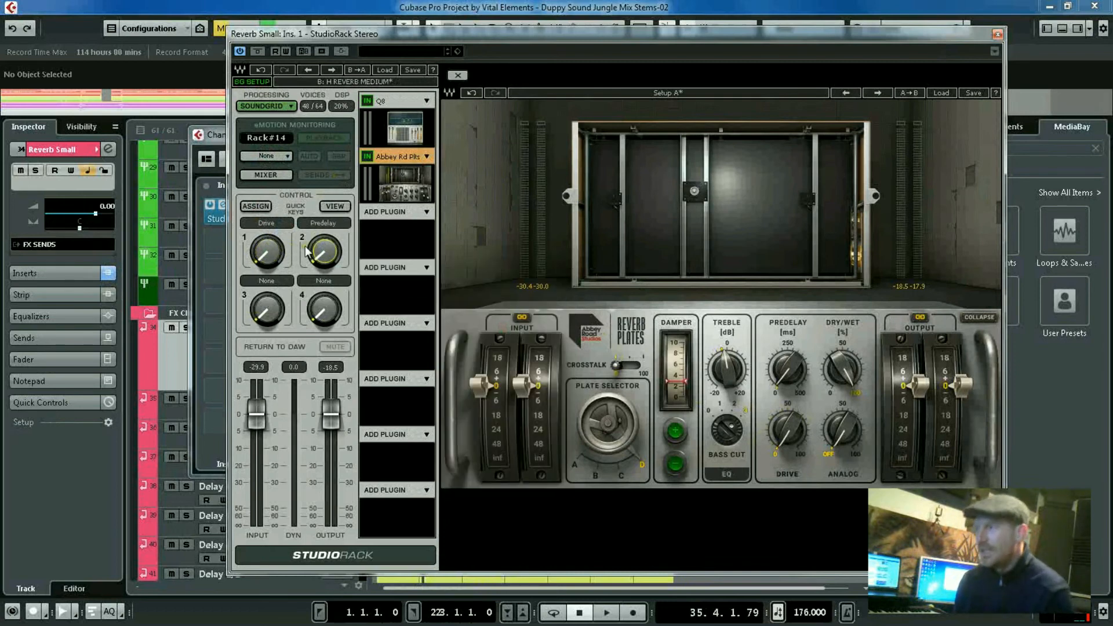
{"action": "left_click_drag", "start_coordinate": [324, 251], "coordinate": [324, 234]}
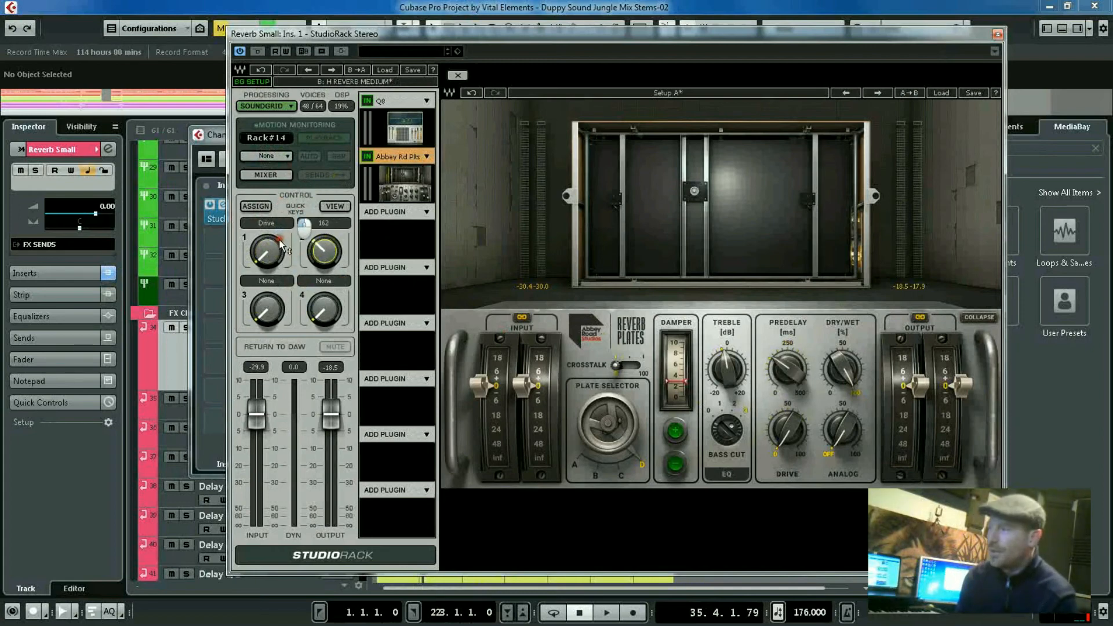
{"action": "right_click", "coordinate": [323, 250]}
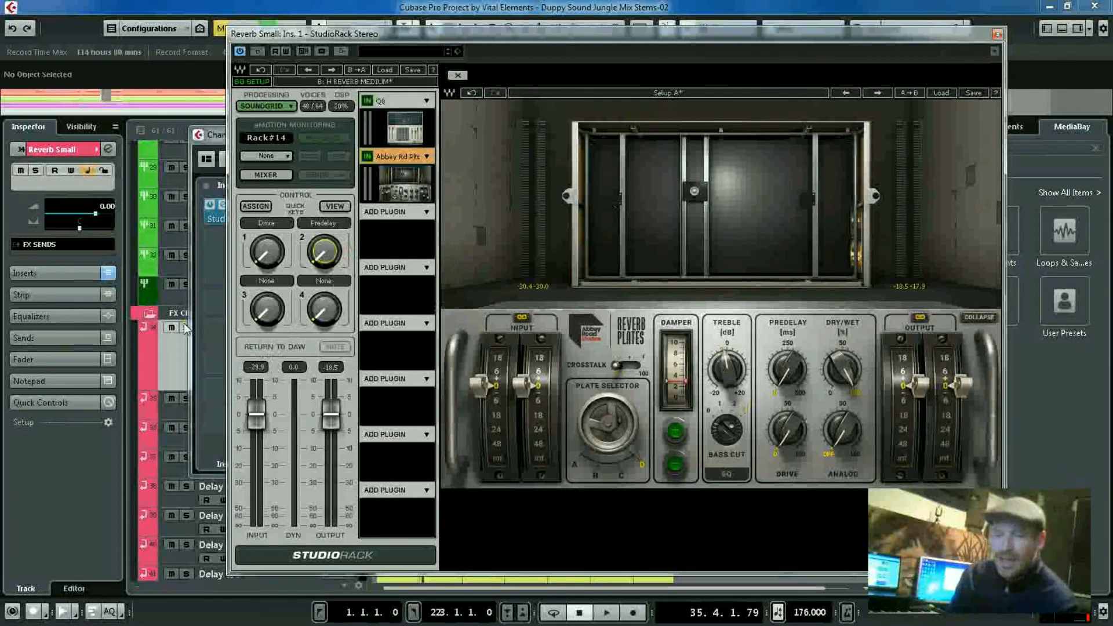
{"action": "mouse_move", "coordinate": [657, 181]}
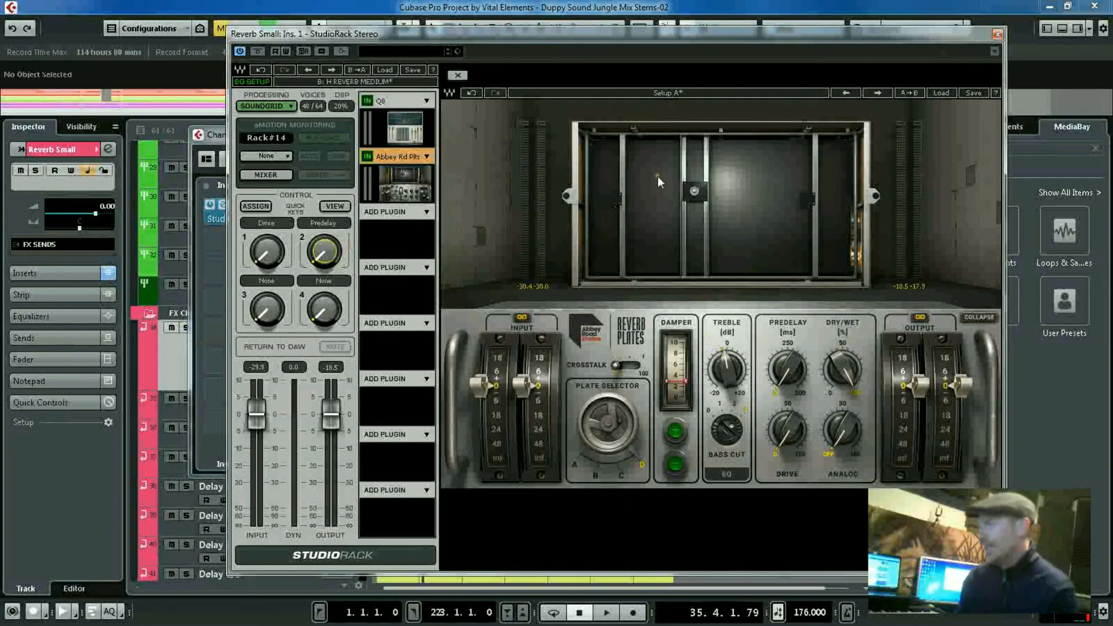
{"action": "mouse_move", "coordinate": [348, 253]}
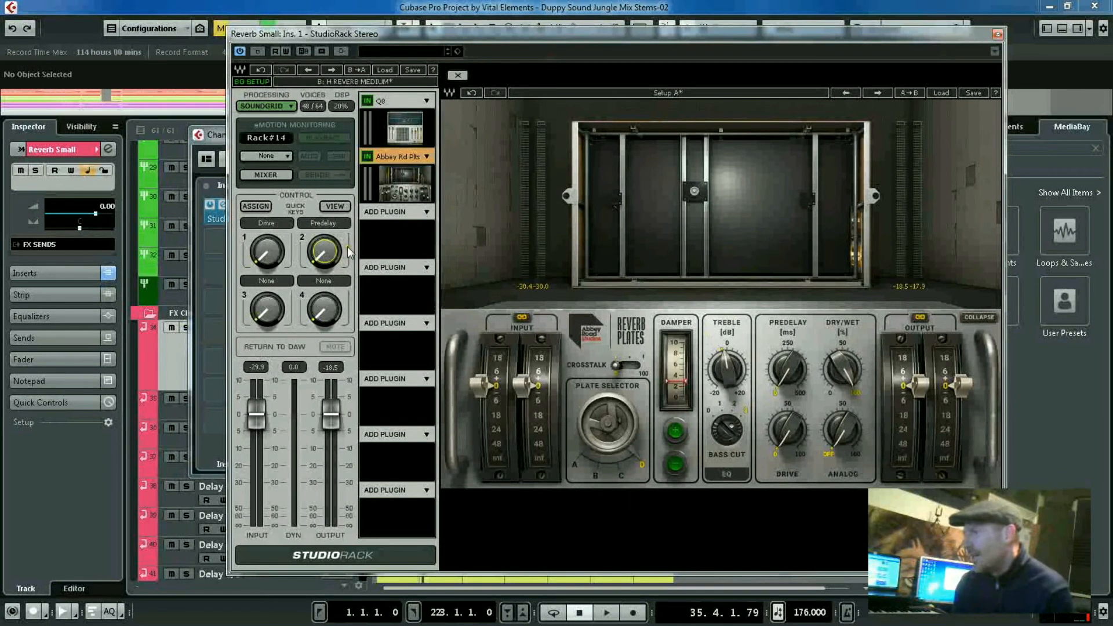
{"action": "mouse_move", "coordinate": [808, 50]}
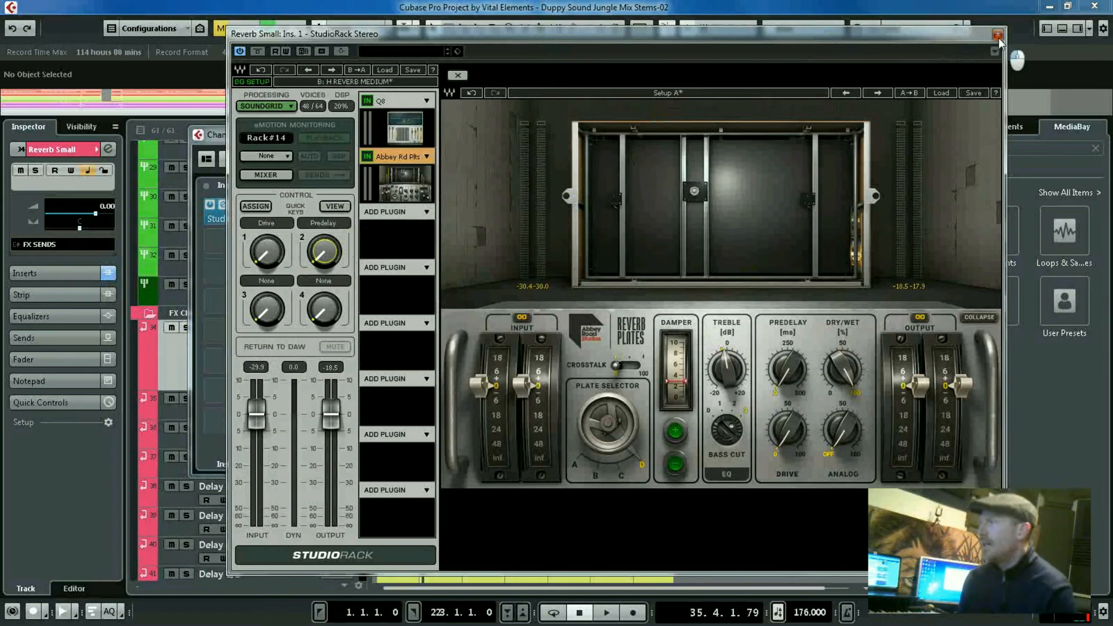
Close StudioRack, check the Reverb Small insert slots, then close Channel Settings
{"action": "left_click", "coordinate": [998, 34]}
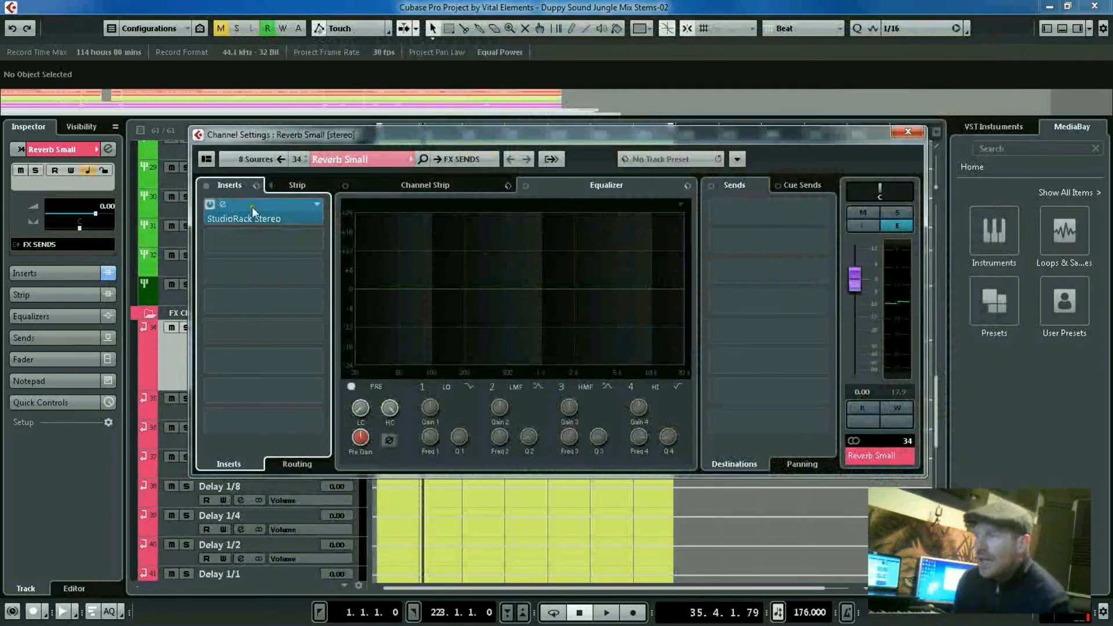
{"action": "double_click", "coordinate": [253, 213]}
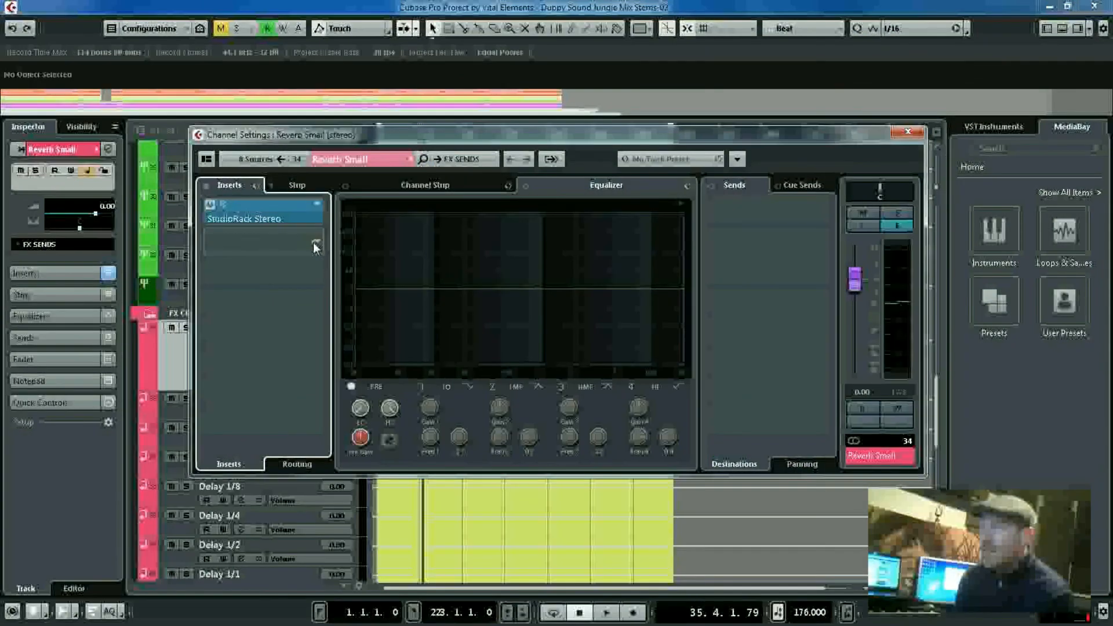
{"action": "left_click", "coordinate": [314, 247]}
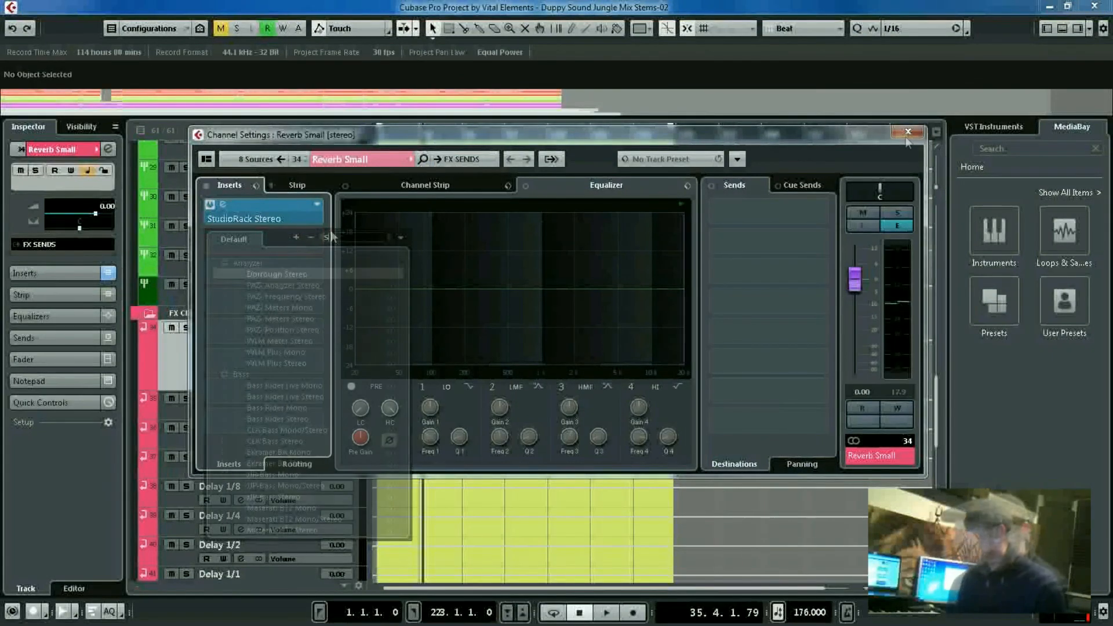
{"action": "left_click", "coordinate": [907, 132]}
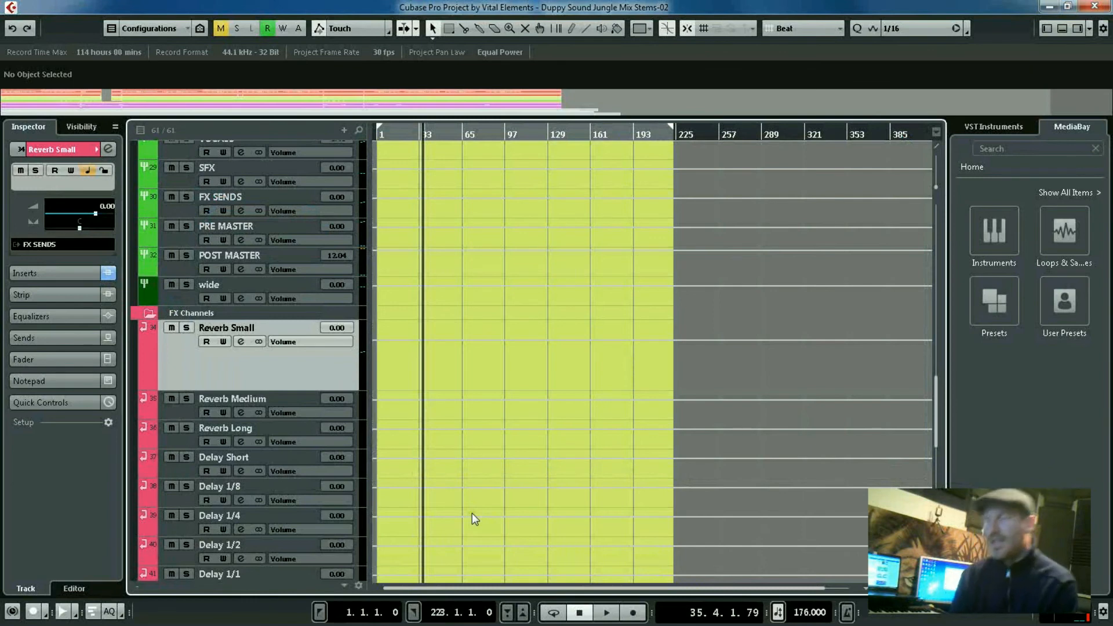
{"action": "mouse_move", "coordinate": [495, 497]}
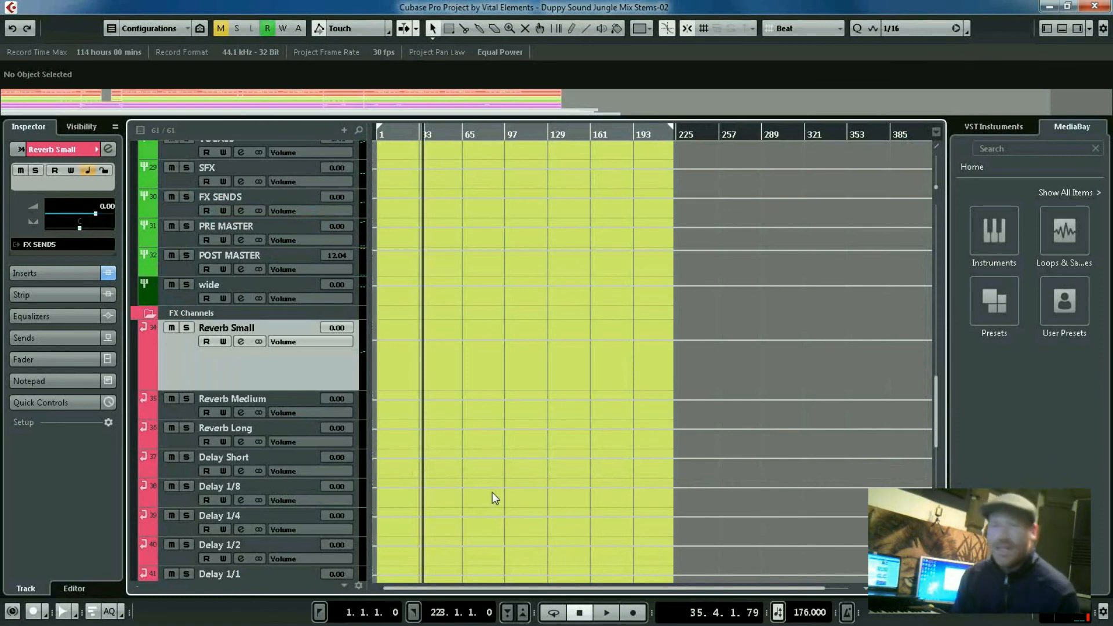
{"action": "mouse_move", "coordinate": [448, 576]}
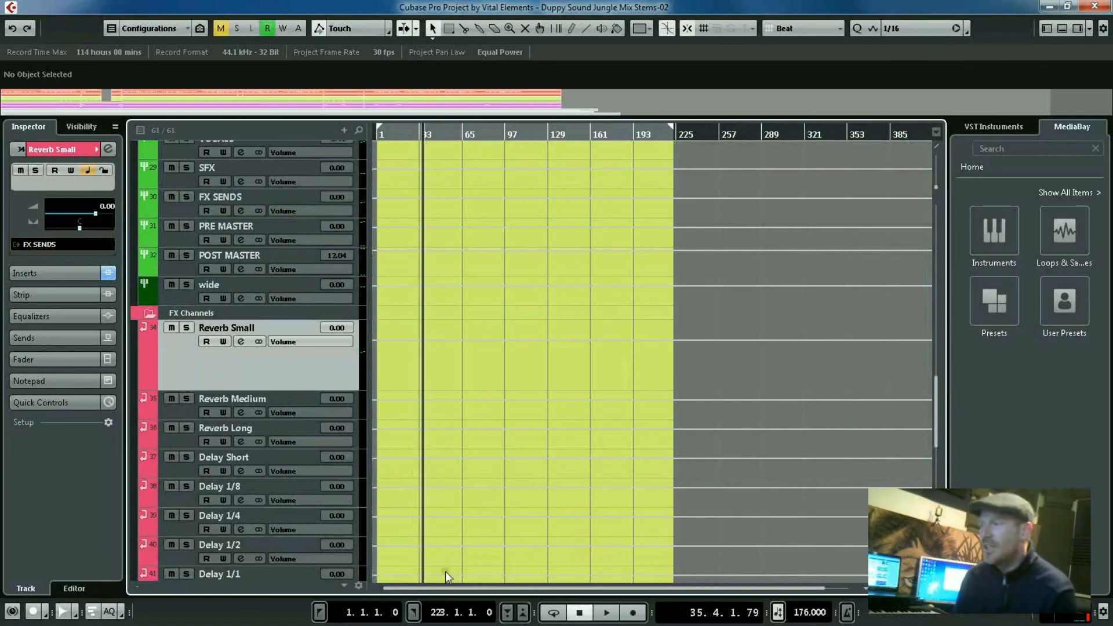
{"action": "mouse_move", "coordinate": [481, 495]}
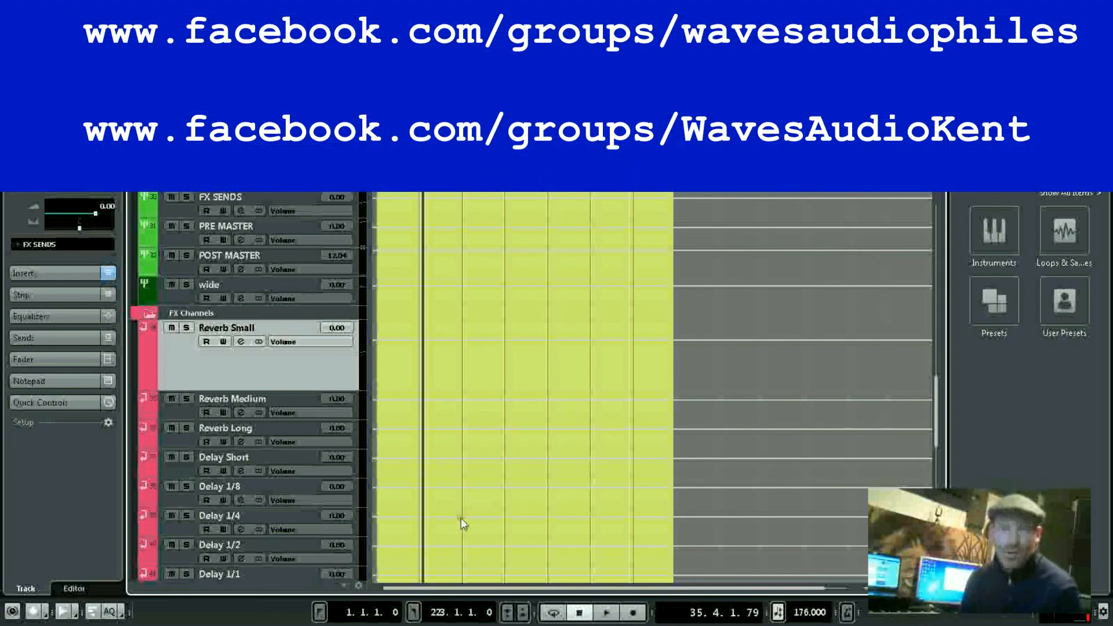
{"action": "mouse_move", "coordinate": [469, 531]}
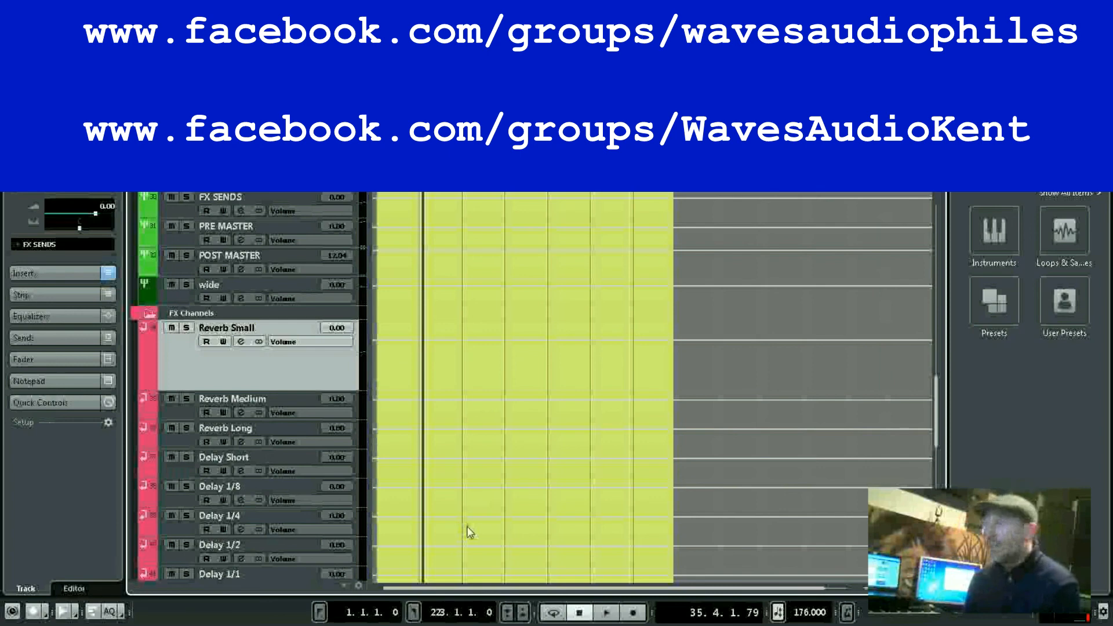
{"action": "mouse_move", "coordinate": [474, 529]}
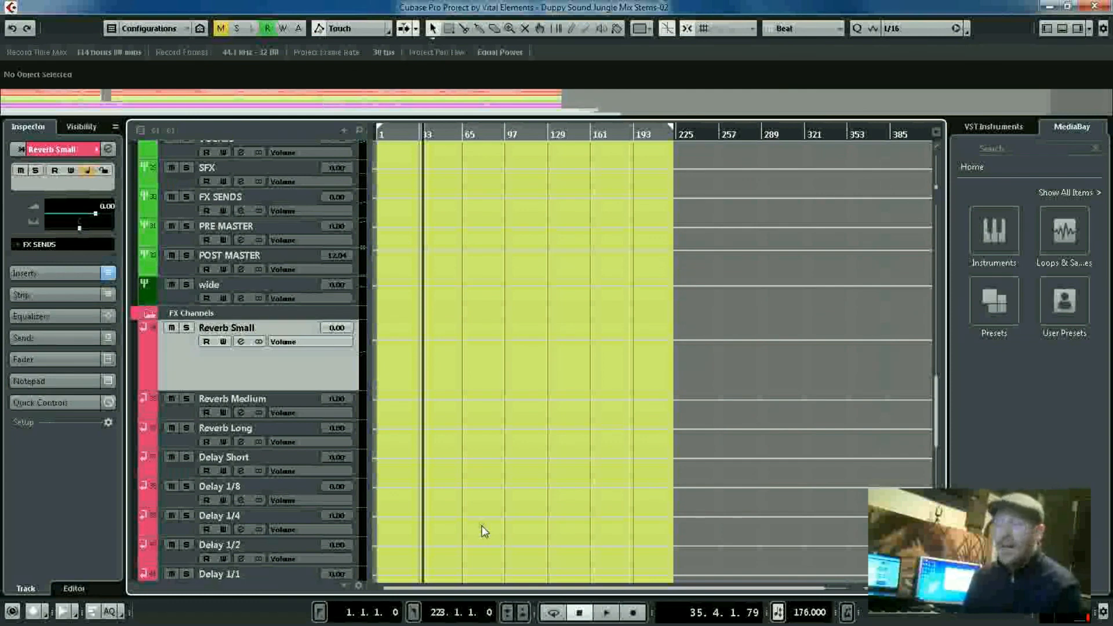
{"action": "right_click", "coordinate": [483, 531]}
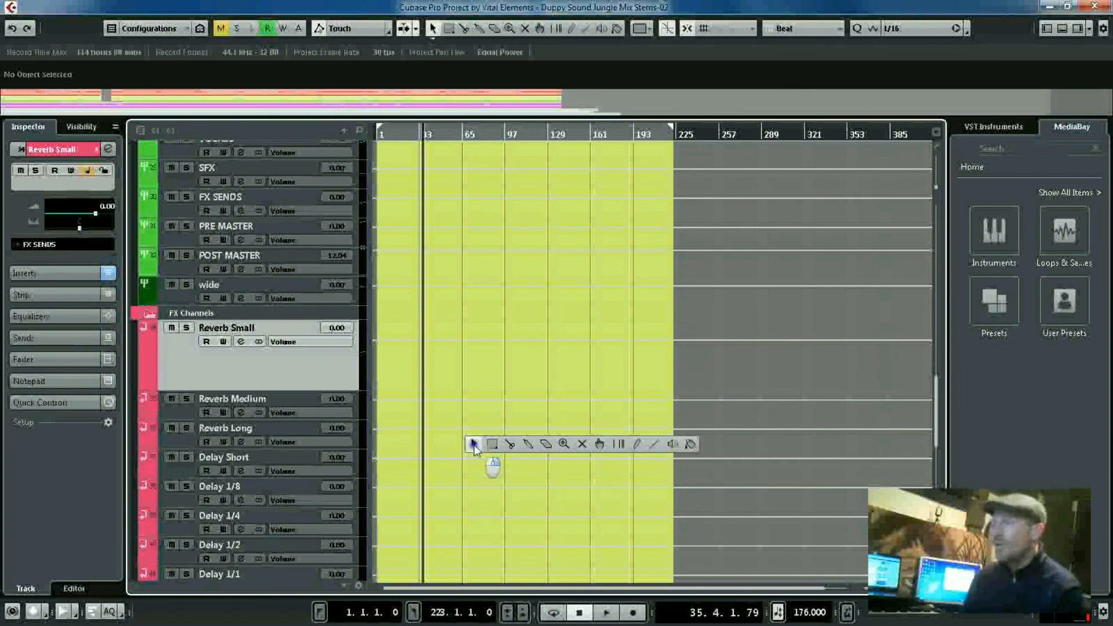